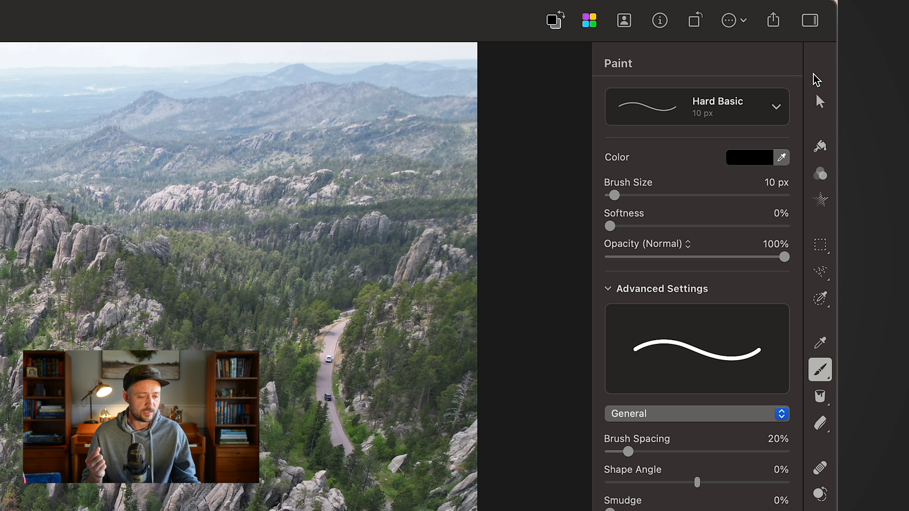
{"action": "mouse_move", "coordinate": [819, 174]}
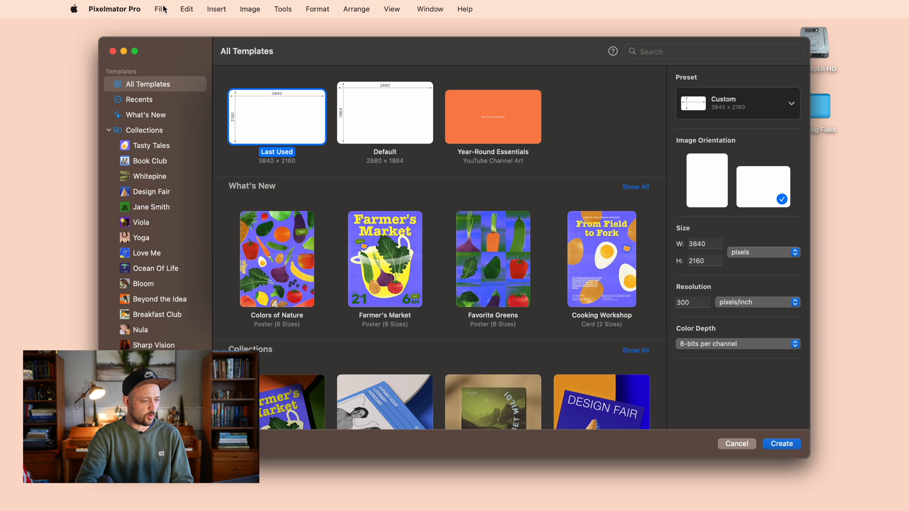
Open the DJI_0356 drone photo from the Working Files folder via File > Open.
{"action": "left_click", "coordinate": [160, 9]}
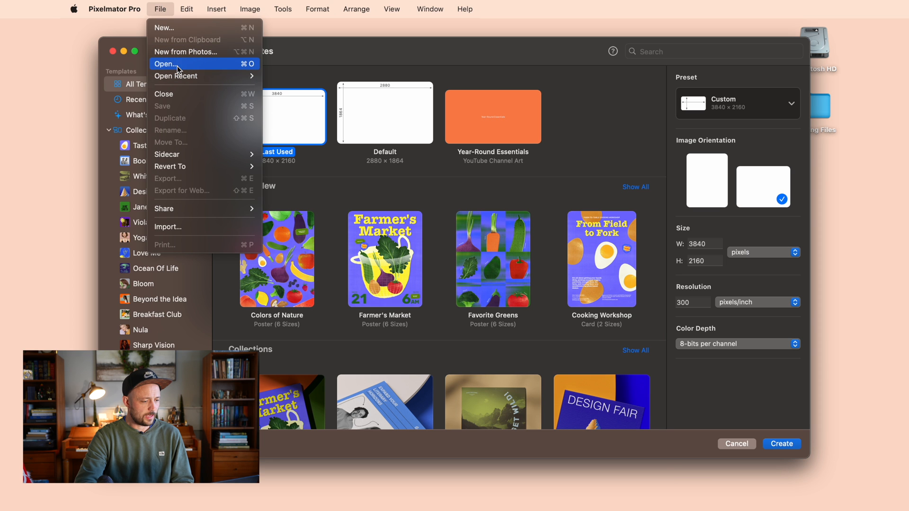
{"action": "left_click", "coordinate": [167, 63]}
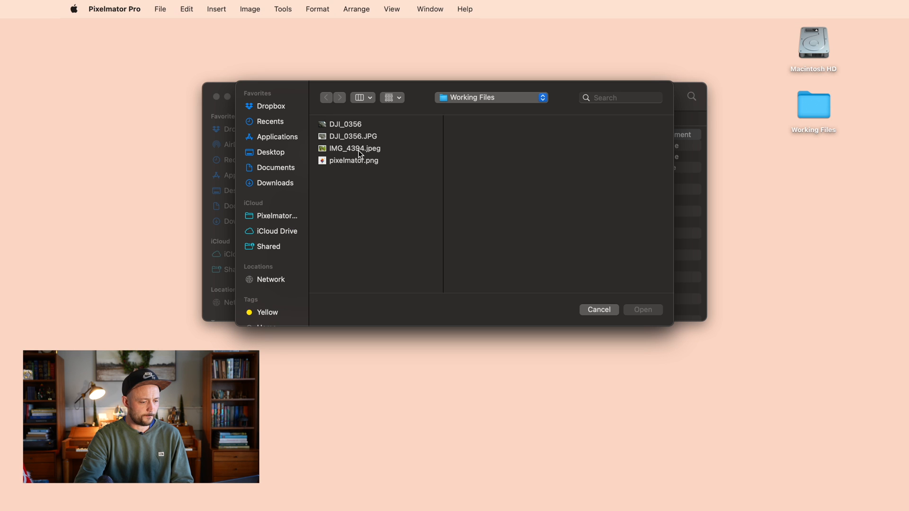
{"action": "double_click", "coordinate": [346, 124]}
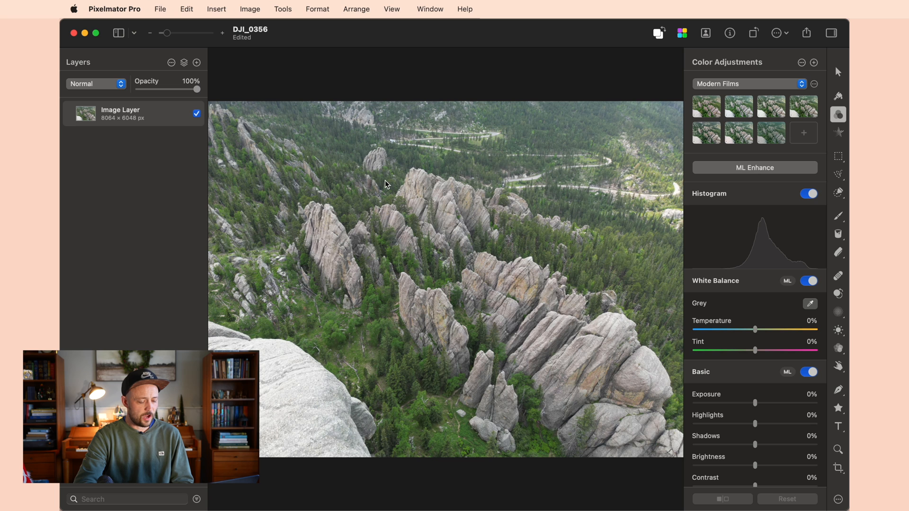
{"action": "mouse_move", "coordinate": [120, 83]}
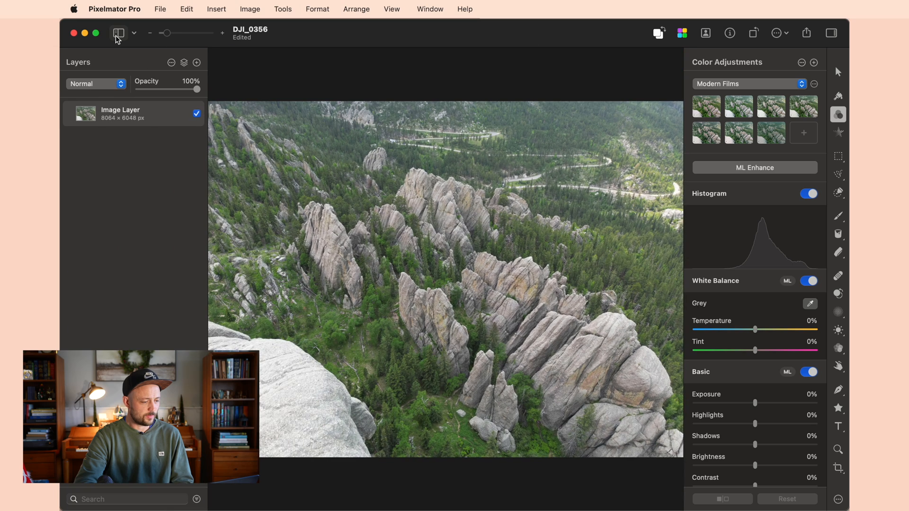
{"action": "mouse_move", "coordinate": [758, 333]}
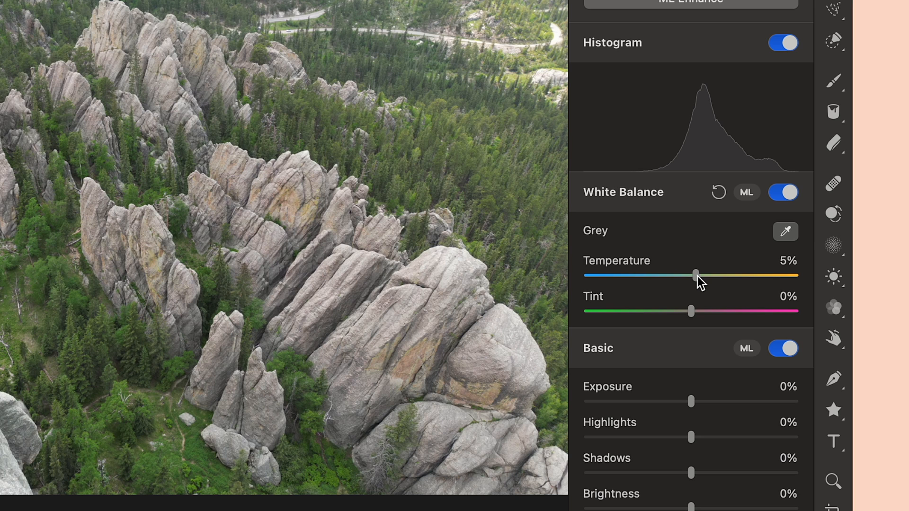
Set Temperature 5%, Clarity 49%, Texture 24% and Contrast 20% in Color Adjustments.
{"action": "scroll", "scroll_direction": "down", "scroll_amount": 3}
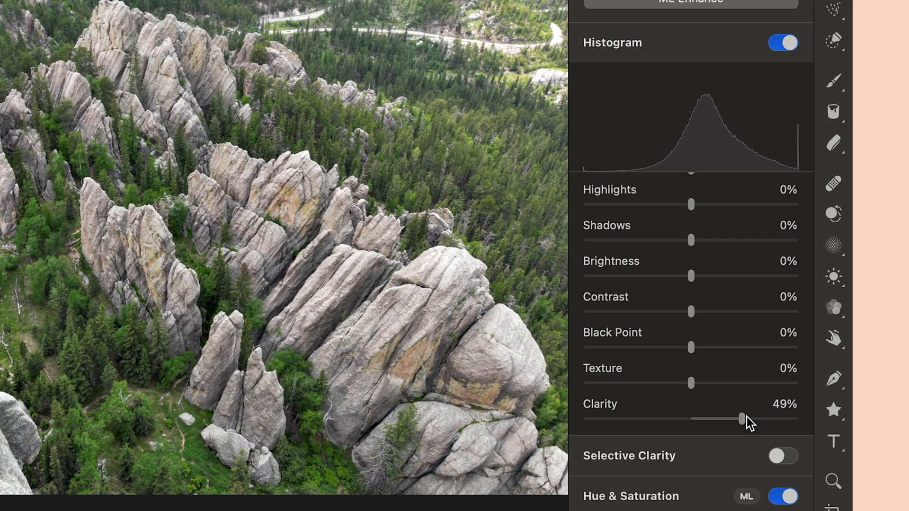
{"action": "mouse_move", "coordinate": [698, 396]}
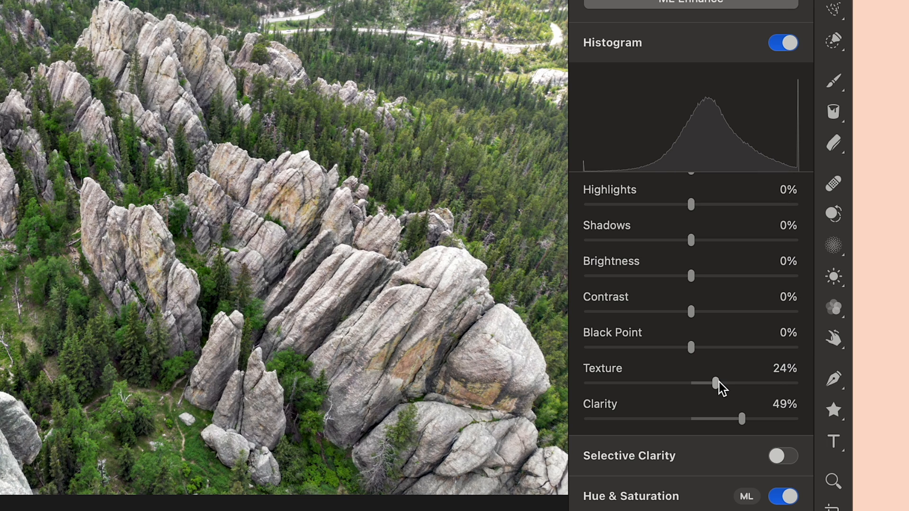
{"action": "mouse_move", "coordinate": [696, 365]}
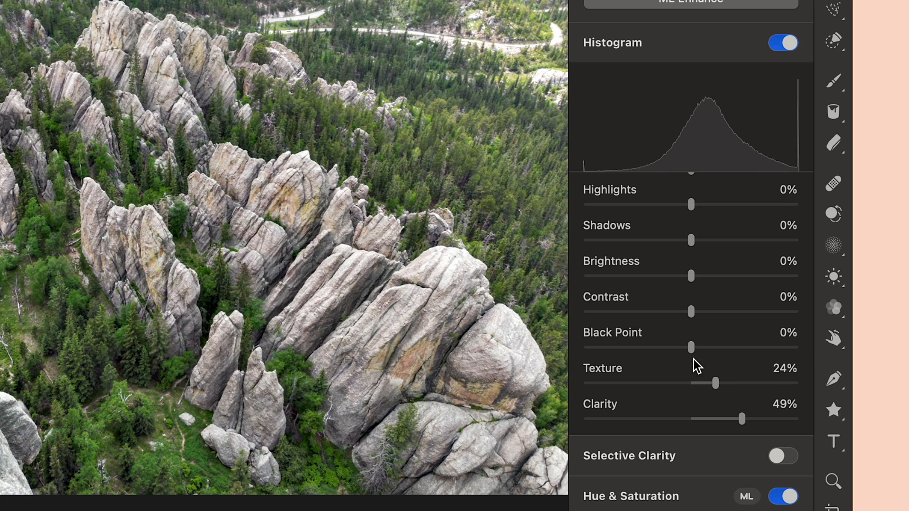
{"action": "mouse_move", "coordinate": [756, 208]}
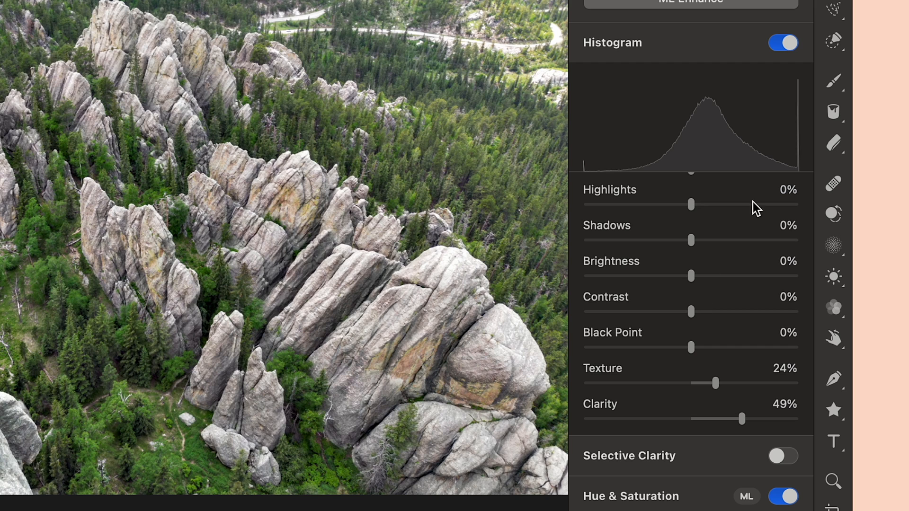
{"action": "mouse_move", "coordinate": [694, 314]}
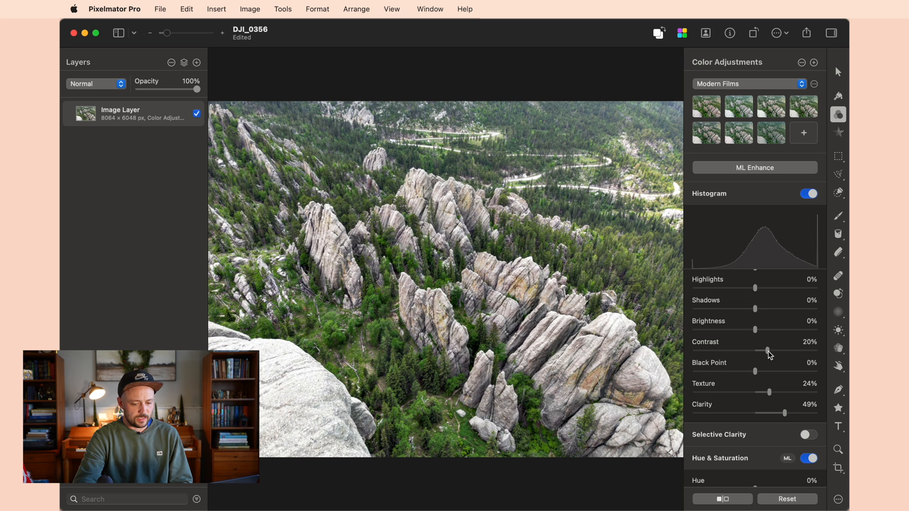
{"action": "scroll", "scroll_direction": "down", "scroll_amount": 3}
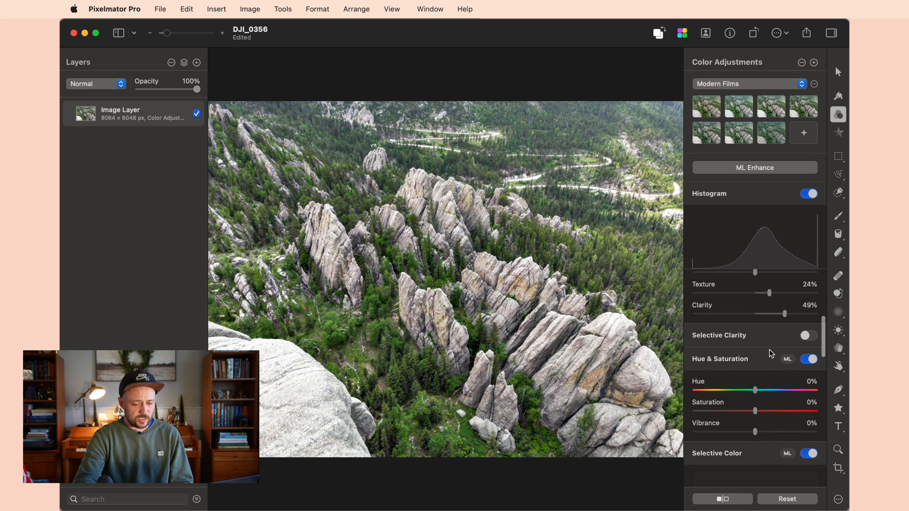
Darken the greens in Selective Color, then shift yellows to Hue 11%, Saturation -11%, Brightness -44%.
{"action": "scroll", "scroll_direction": "down", "scroll_amount": 3}
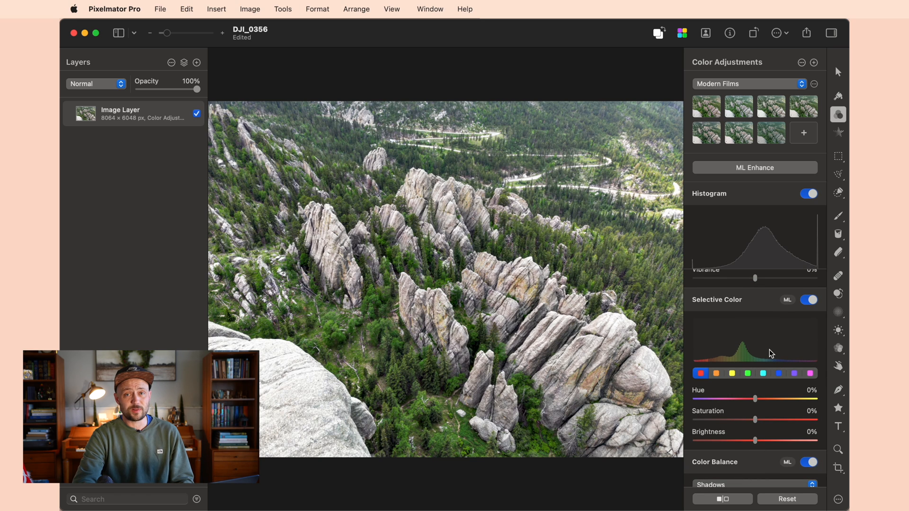
{"action": "mouse_move", "coordinate": [754, 381]}
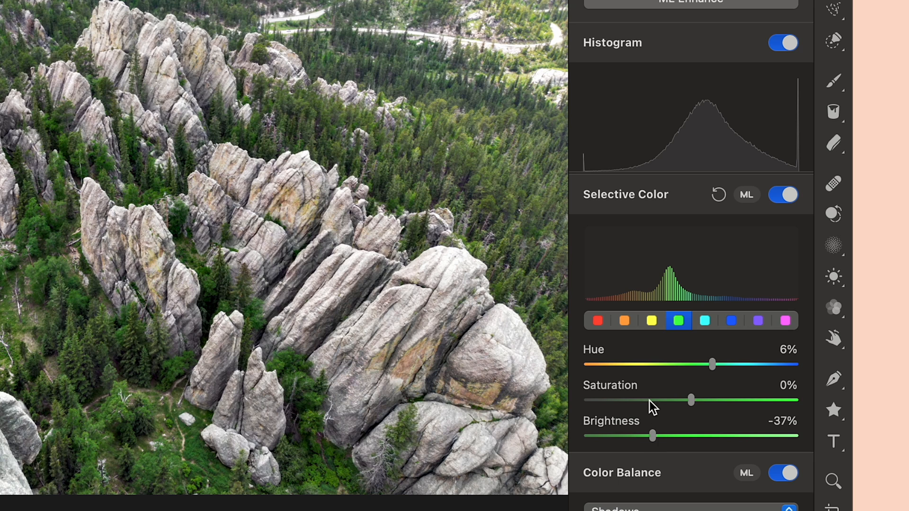
{"action": "left_click", "coordinate": [651, 320]}
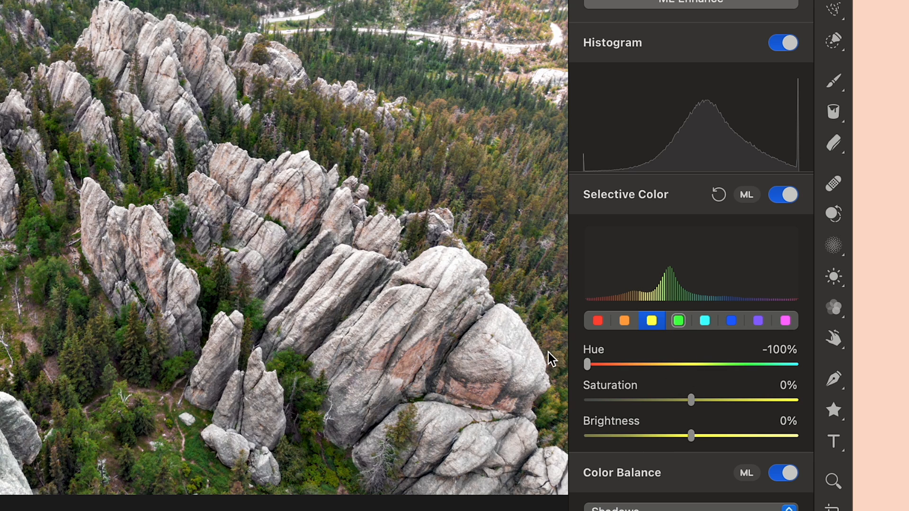
{"action": "mouse_move", "coordinate": [545, 357]}
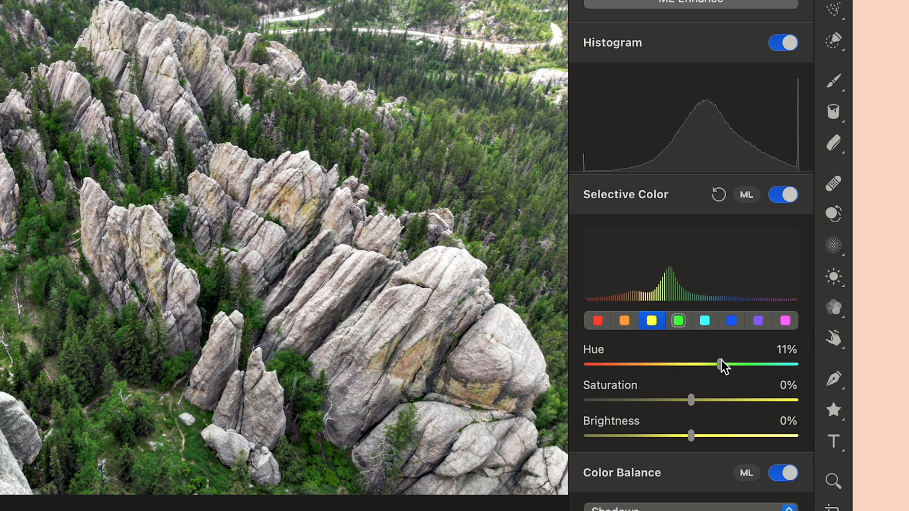
{"action": "mouse_move", "coordinate": [690, 435]}
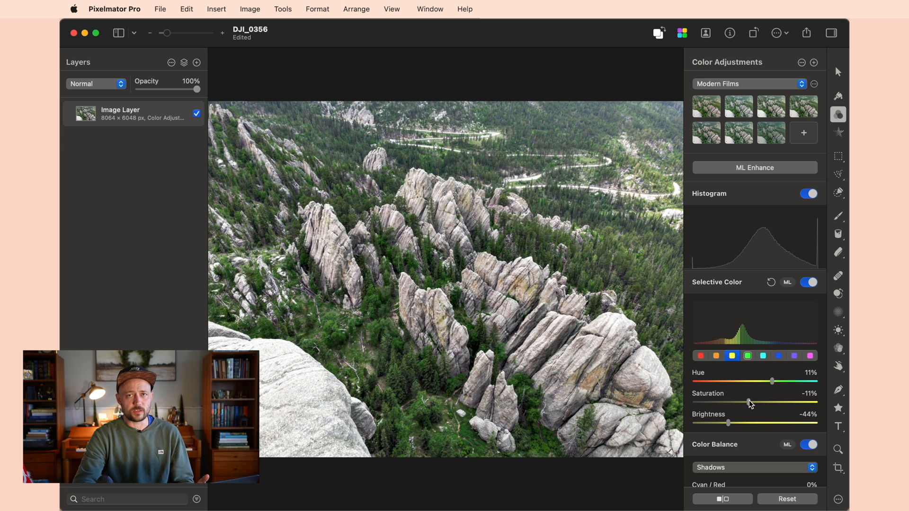
{"action": "mouse_move", "coordinate": [371, 194]}
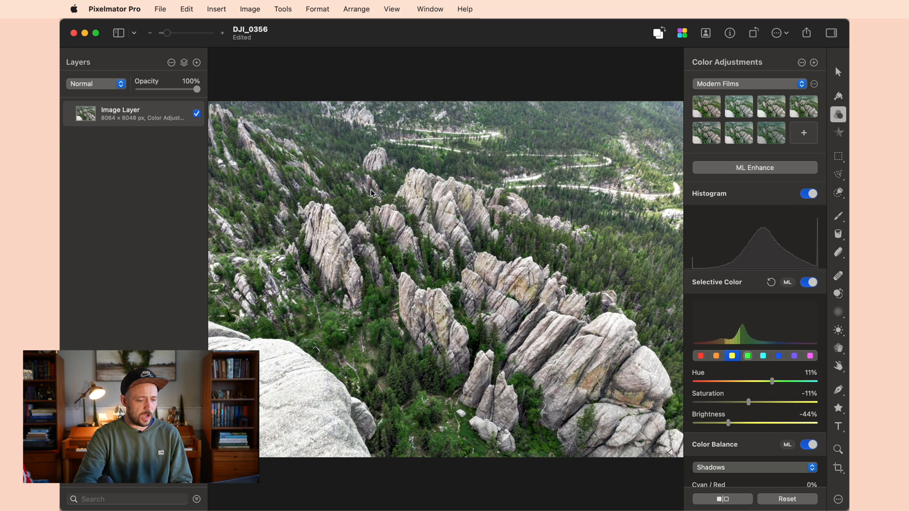
{"action": "mouse_move", "coordinate": [474, 283]}
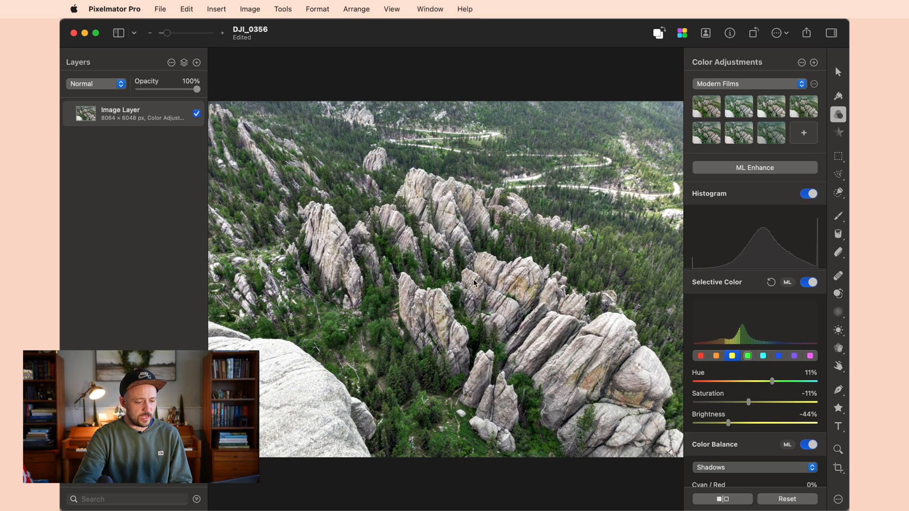
{"action": "mouse_move", "coordinate": [470, 247]}
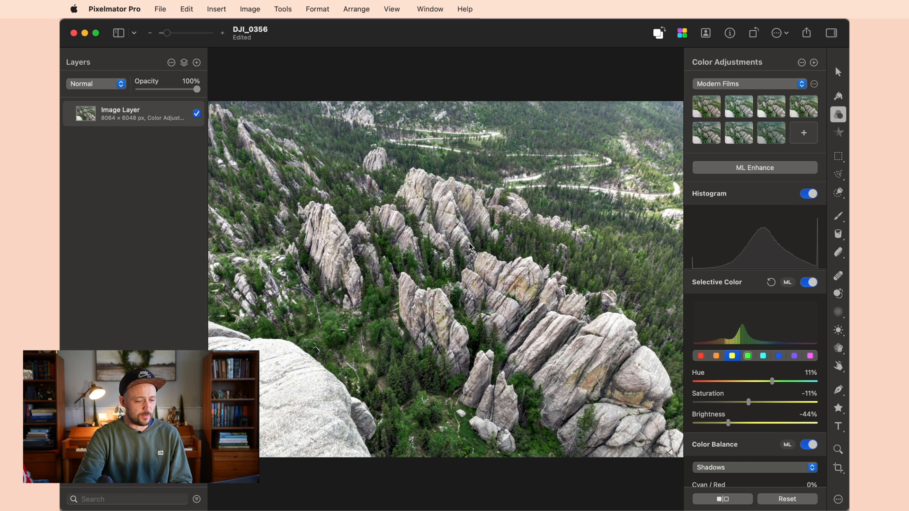
{"action": "mouse_move", "coordinate": [396, 200]}
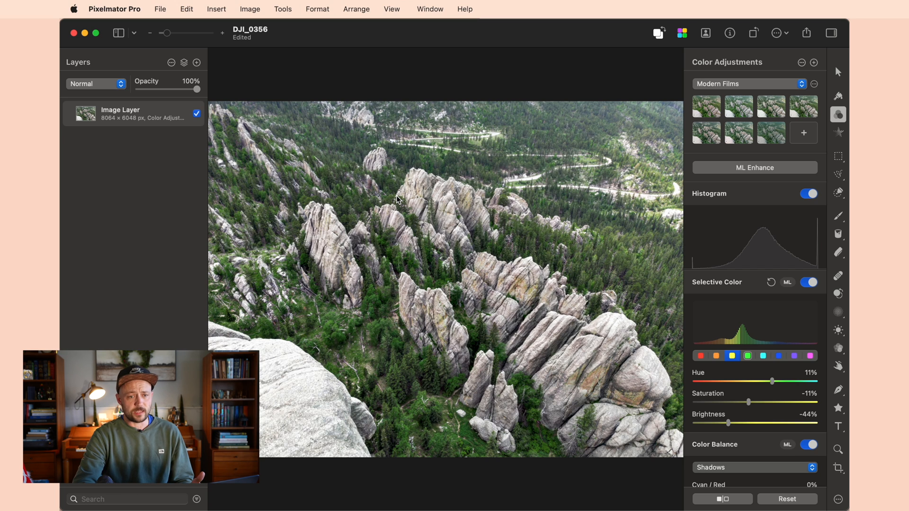
{"action": "mouse_move", "coordinate": [226, 305]}
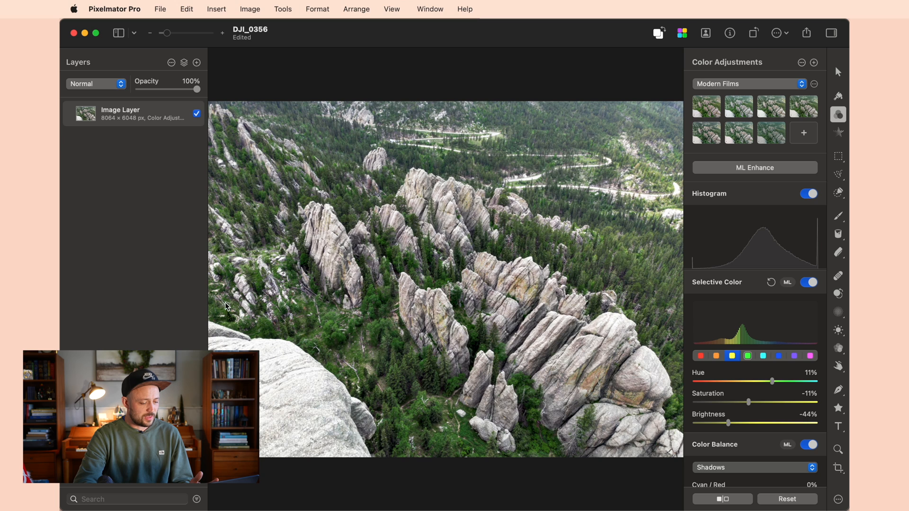
{"action": "mouse_move", "coordinate": [278, 338]}
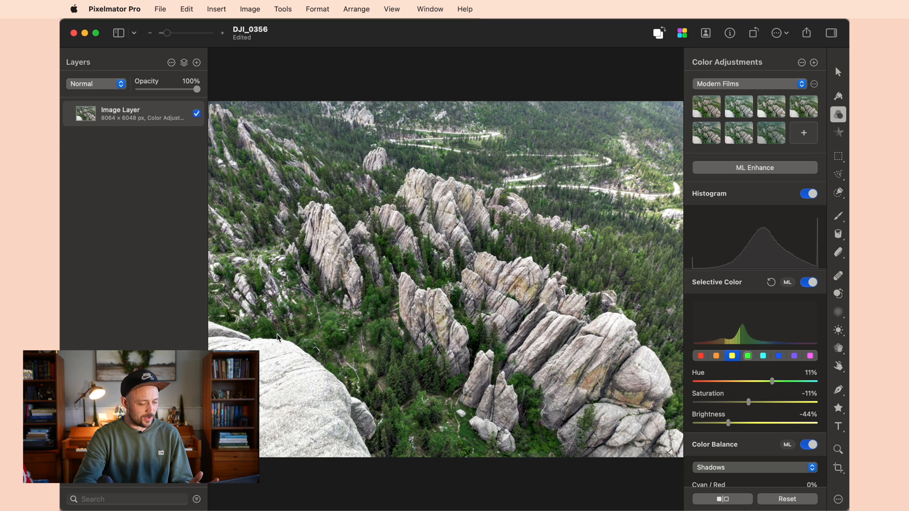
{"action": "mouse_move", "coordinate": [265, 334]}
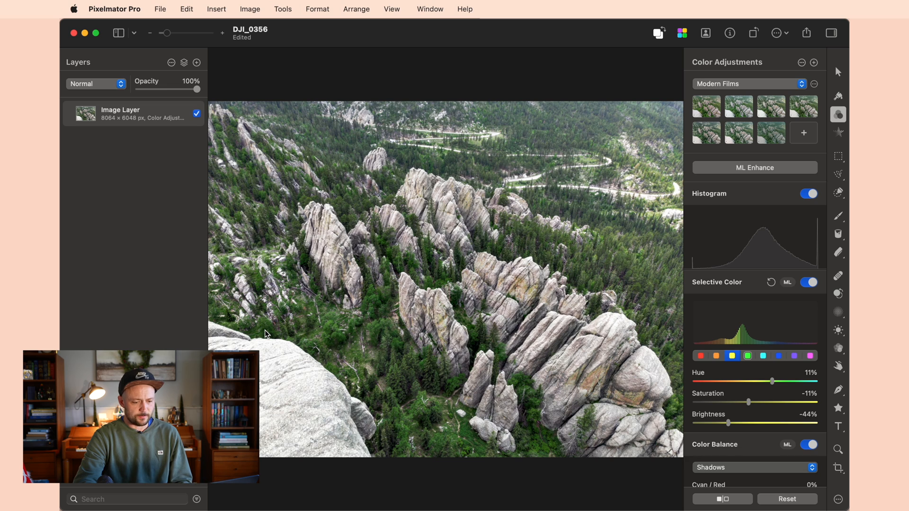
{"action": "mouse_move", "coordinate": [341, 377]}
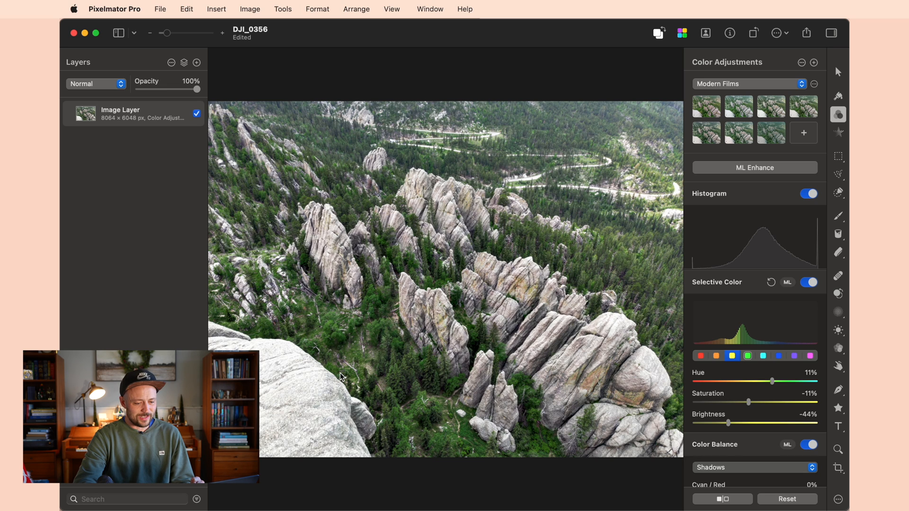
{"action": "mouse_move", "coordinate": [665, 189]}
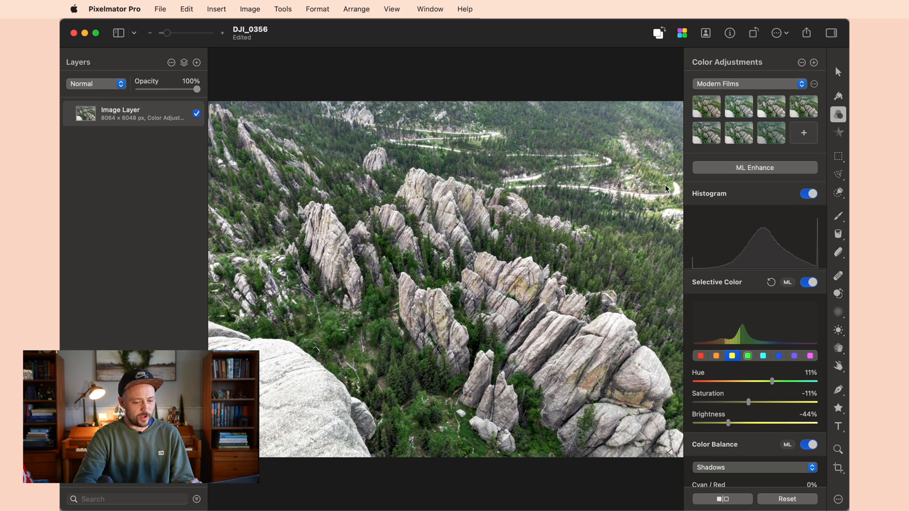
{"action": "mouse_move", "coordinate": [456, 153]}
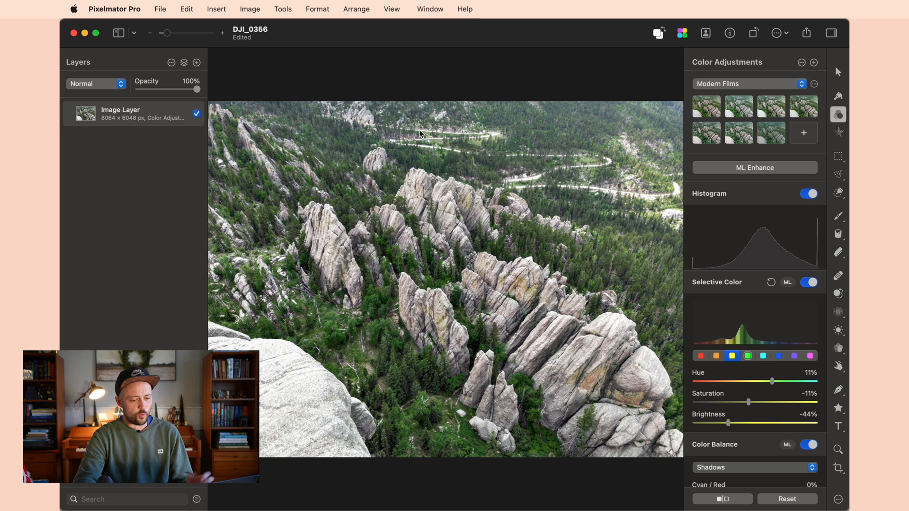
{"action": "mouse_move", "coordinate": [454, 271]}
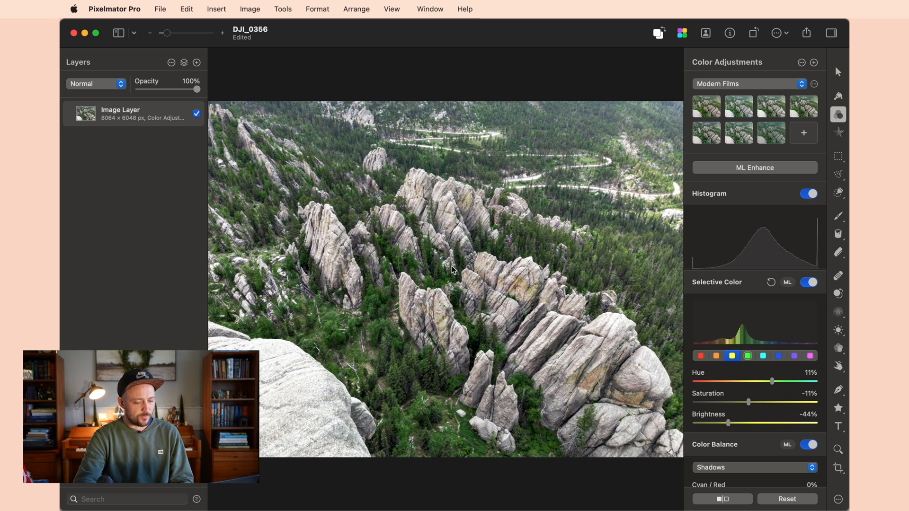
{"action": "mouse_move", "coordinate": [343, 378]}
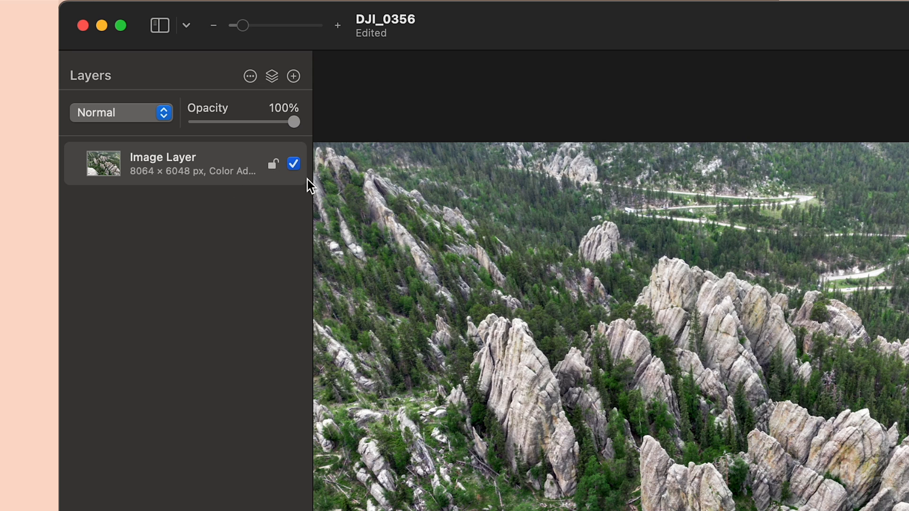
{"action": "mouse_move", "coordinate": [226, 189]}
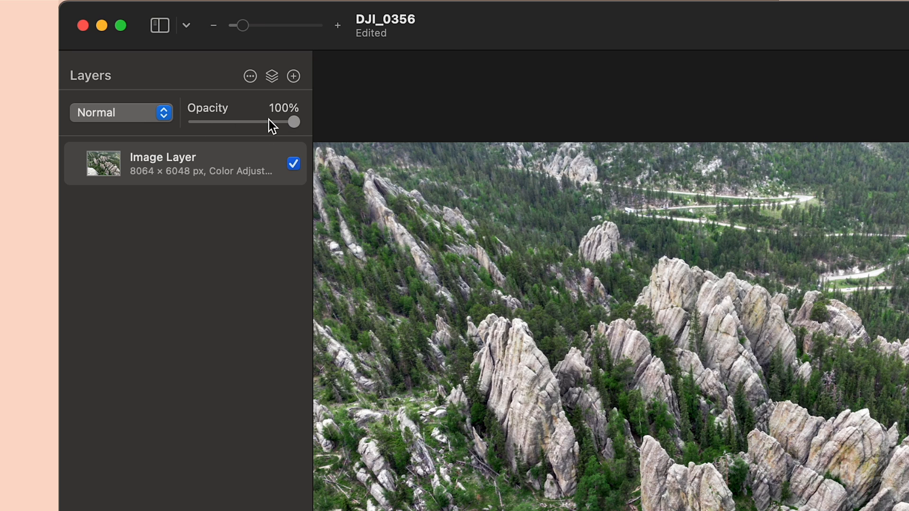
{"action": "mouse_move", "coordinate": [273, 123]}
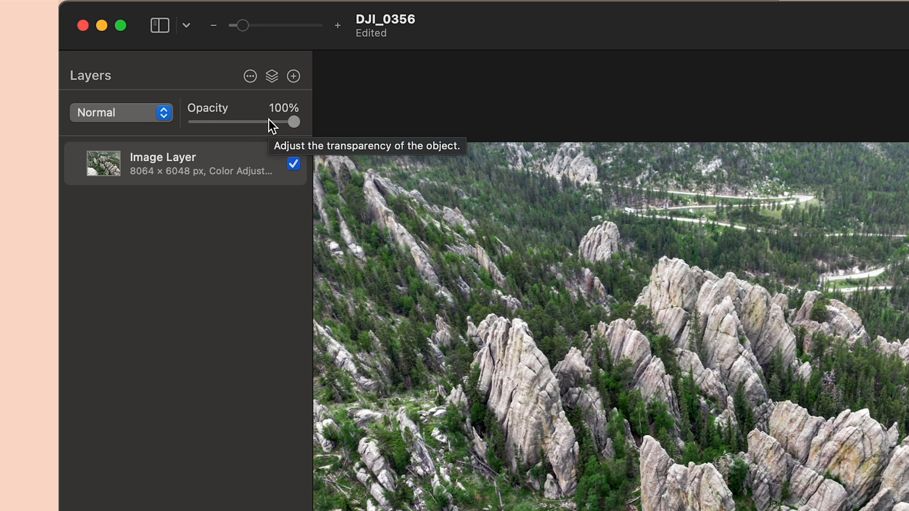
{"action": "left_click", "coordinate": [249, 75]}
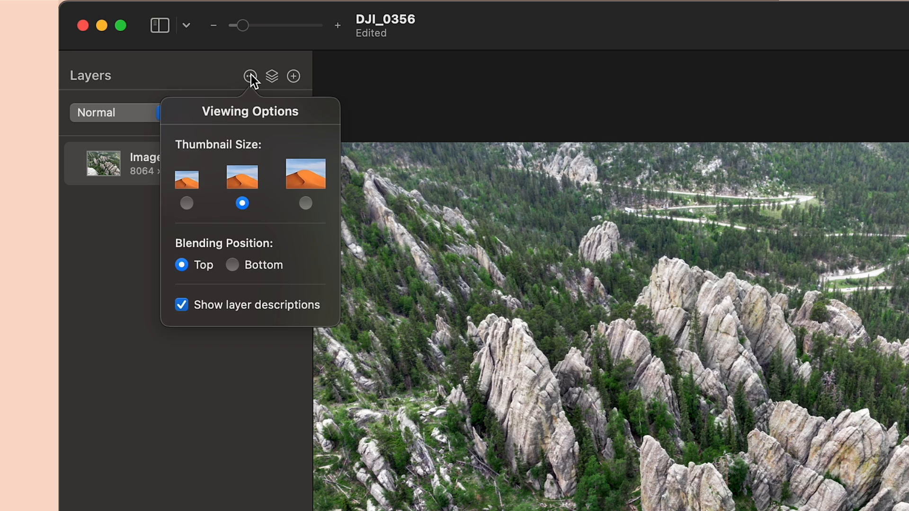
{"action": "mouse_move", "coordinate": [219, 164]}
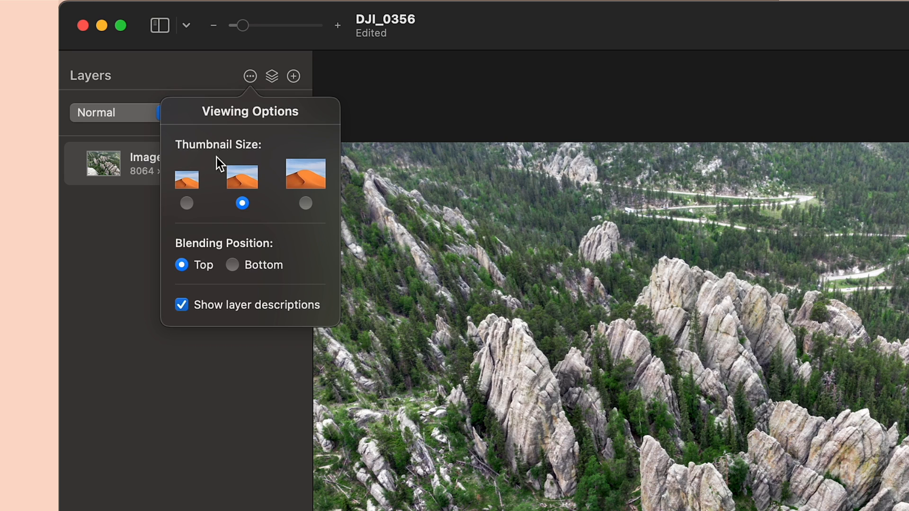
{"action": "left_click", "coordinate": [186, 203]}
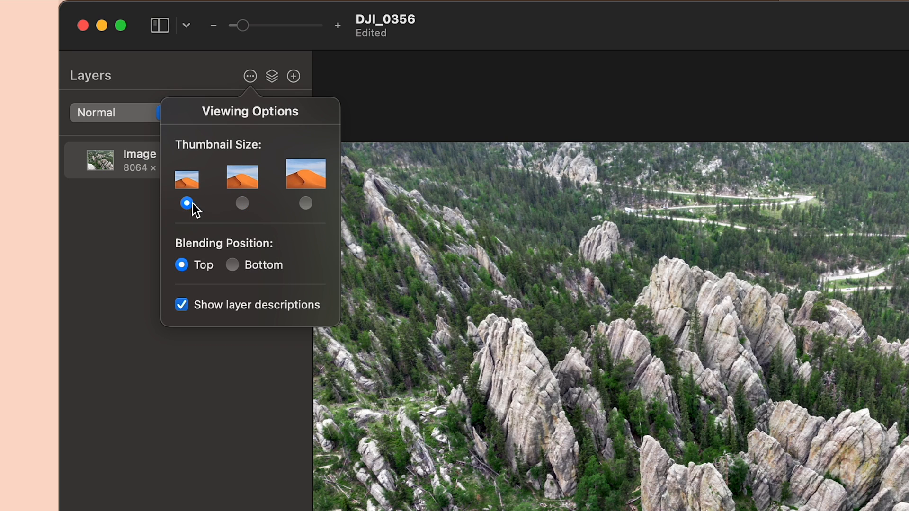
{"action": "left_click", "coordinate": [306, 203]}
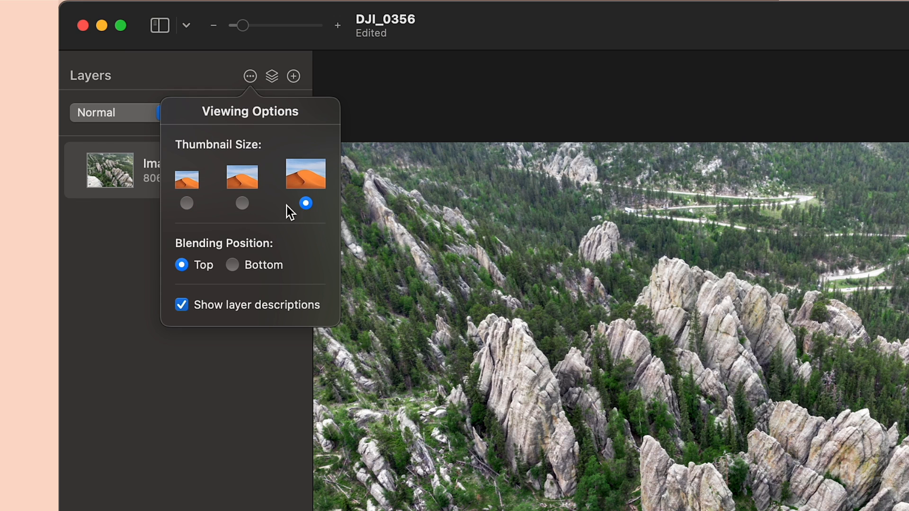
{"action": "left_click", "coordinate": [242, 204]}
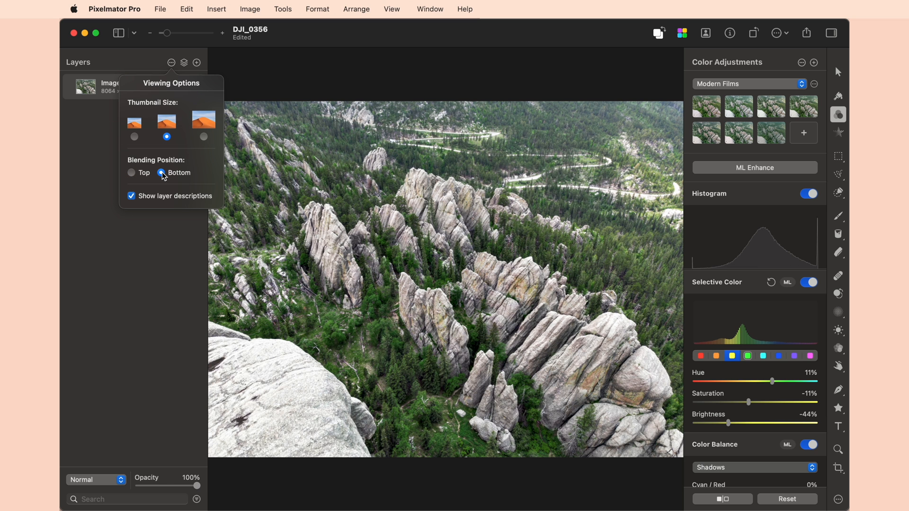
{"action": "mouse_move", "coordinate": [70, 472]}
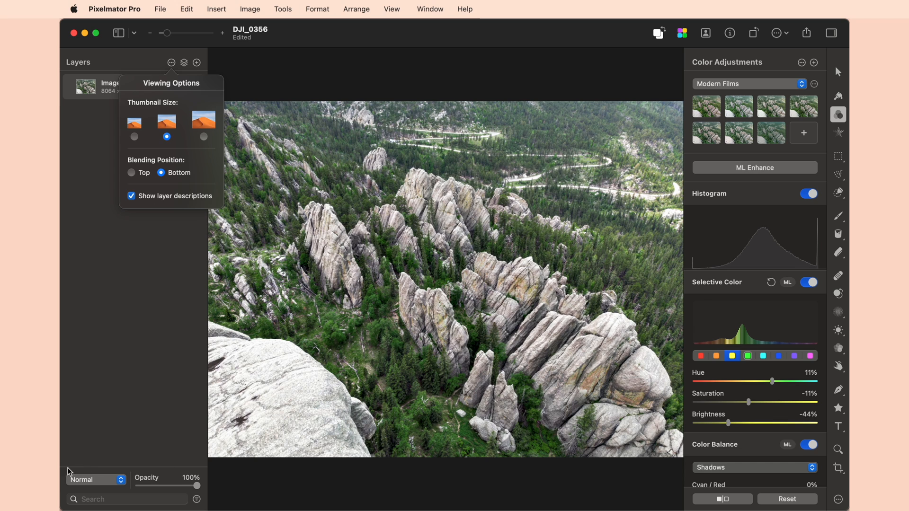
{"action": "mouse_move", "coordinate": [144, 224]}
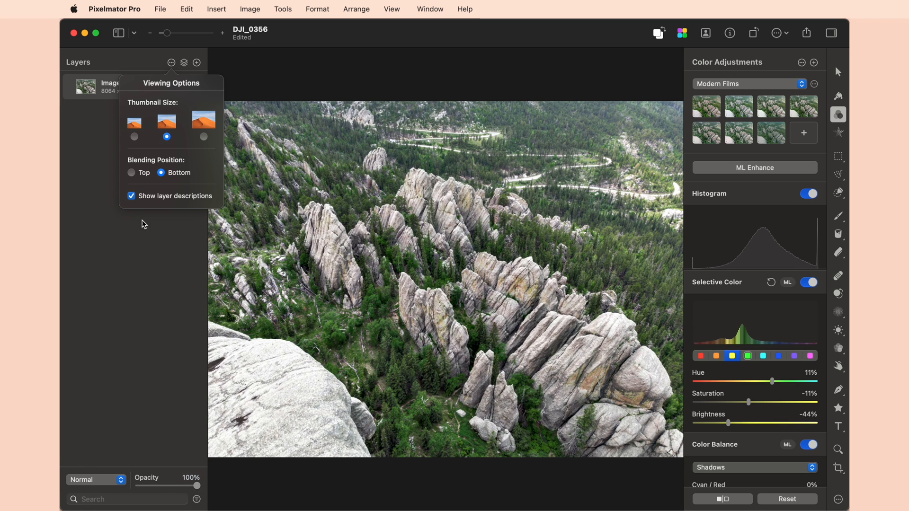
{"action": "left_click", "coordinate": [131, 173]}
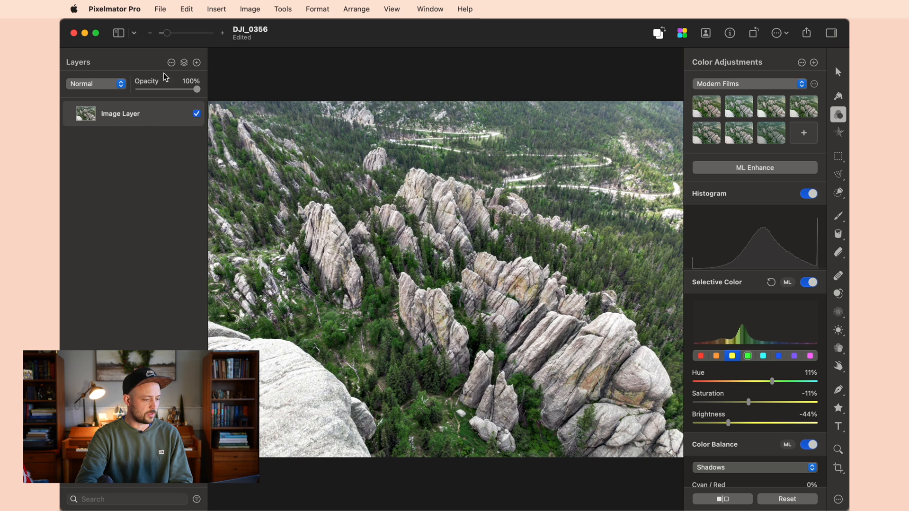
{"action": "left_click", "coordinate": [171, 64]}
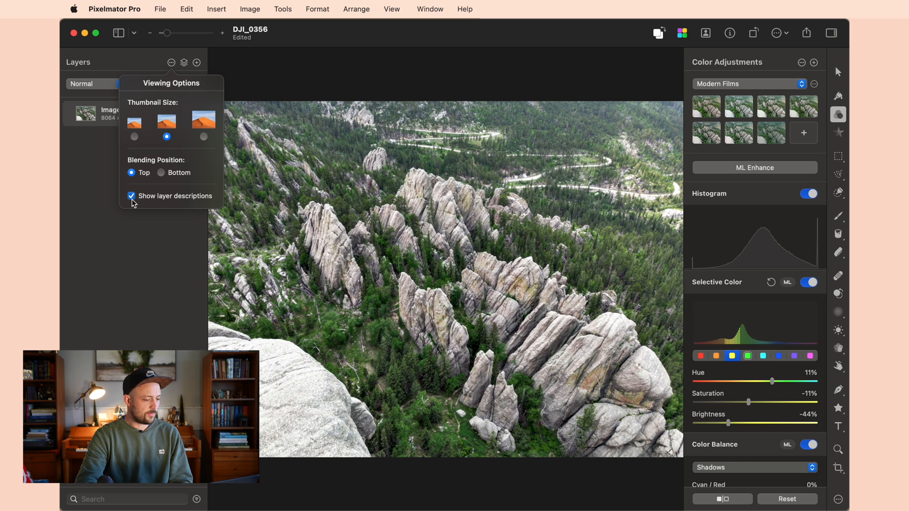
{"action": "left_click", "coordinate": [170, 63]}
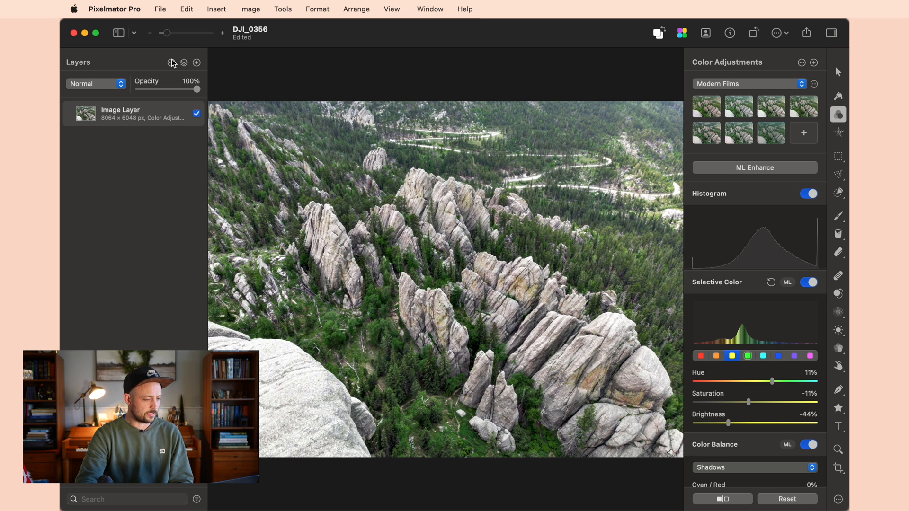
{"action": "mouse_move", "coordinate": [182, 63]}
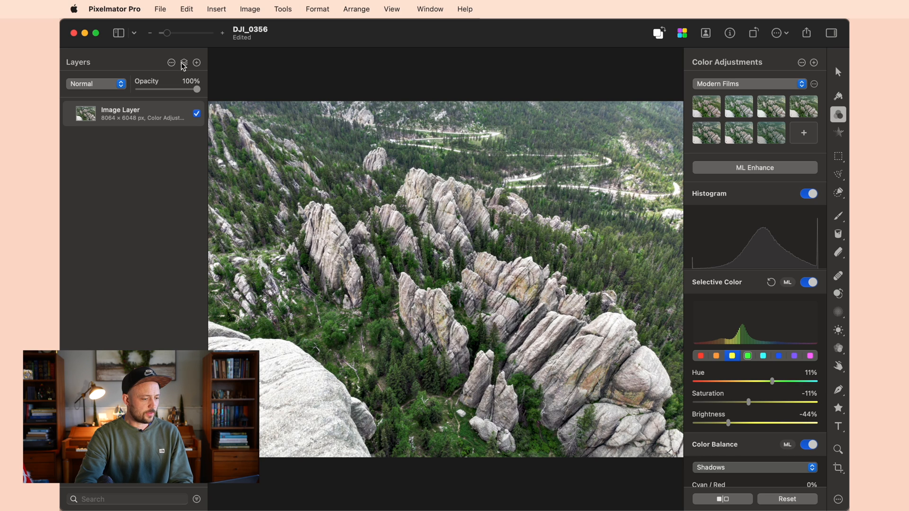
Bring up the Add Layer menu to insert a new empty image layer above the photo.
{"action": "left_click", "coordinate": [182, 62]}
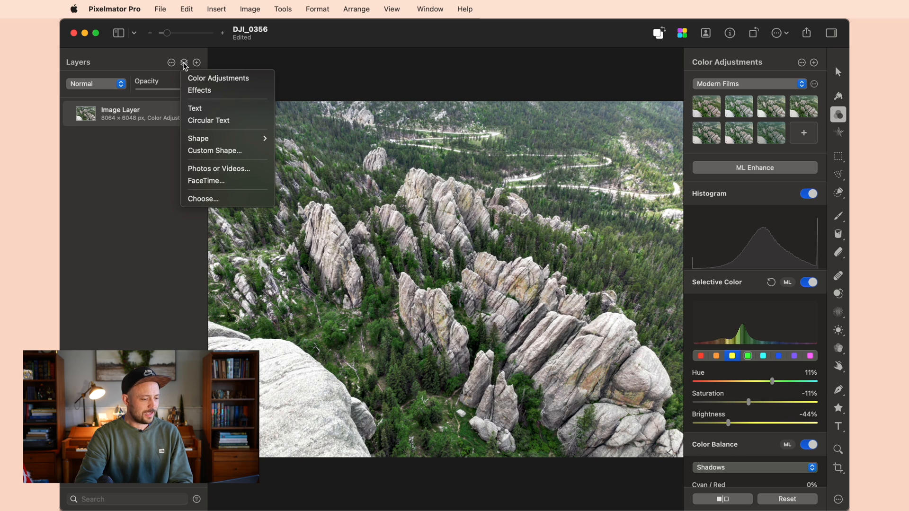
{"action": "mouse_move", "coordinate": [202, 198]}
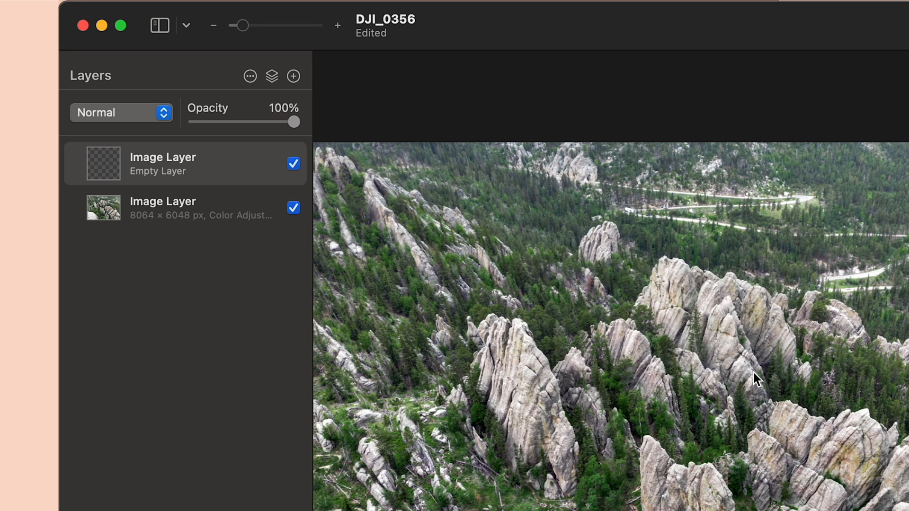
{"action": "mouse_move", "coordinate": [745, 296]}
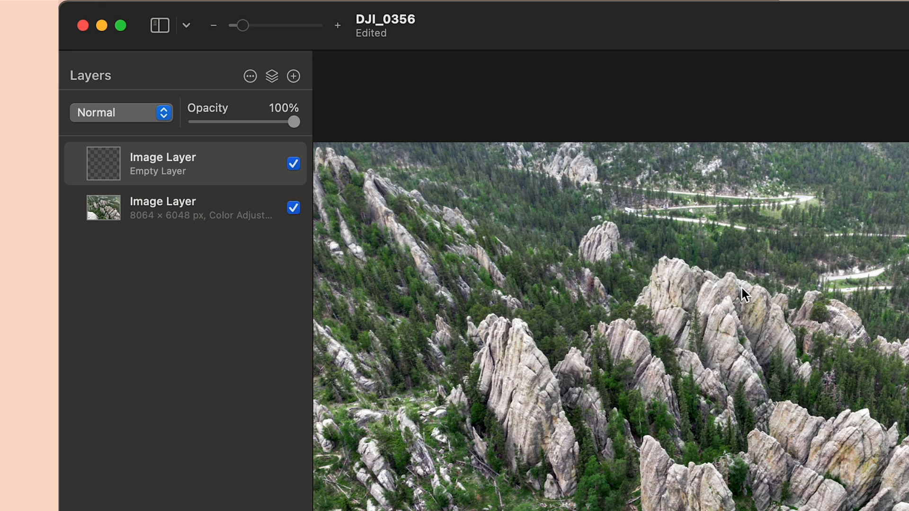
{"action": "mouse_move", "coordinate": [671, 292]}
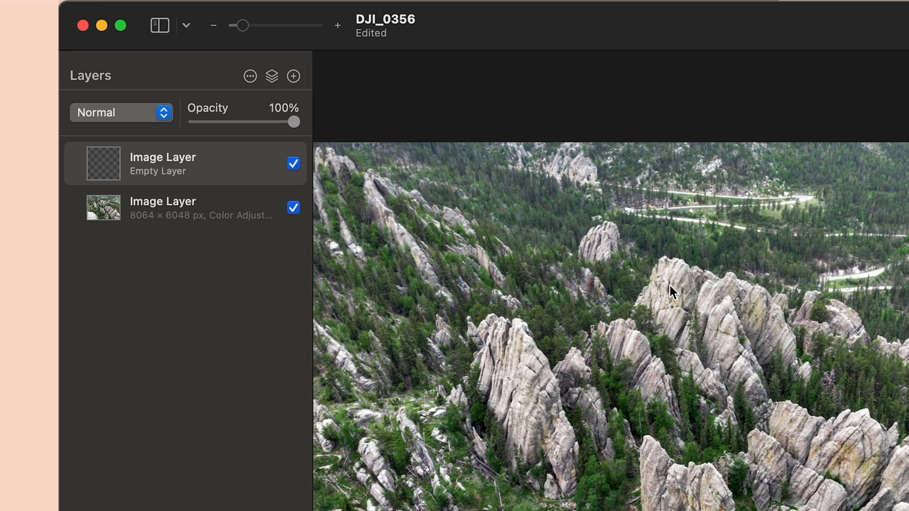
{"action": "mouse_move", "coordinate": [107, 191]}
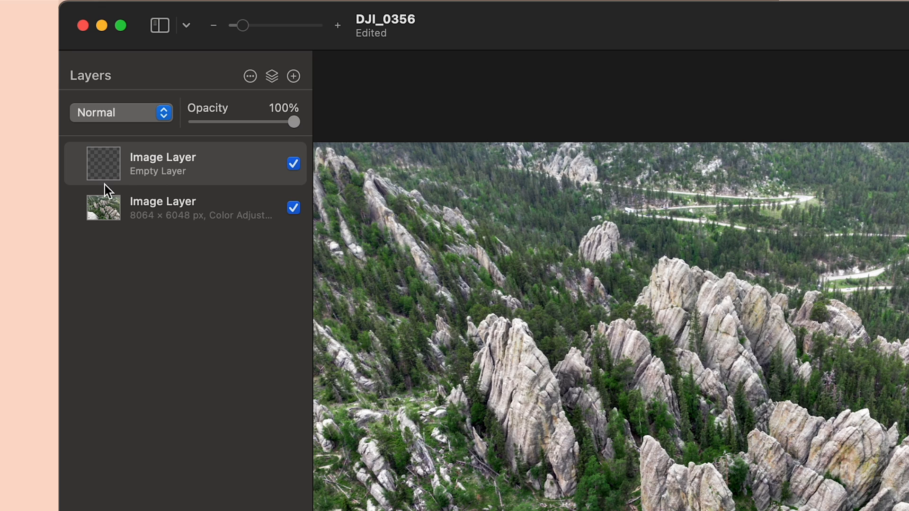
{"action": "mouse_move", "coordinate": [110, 169]}
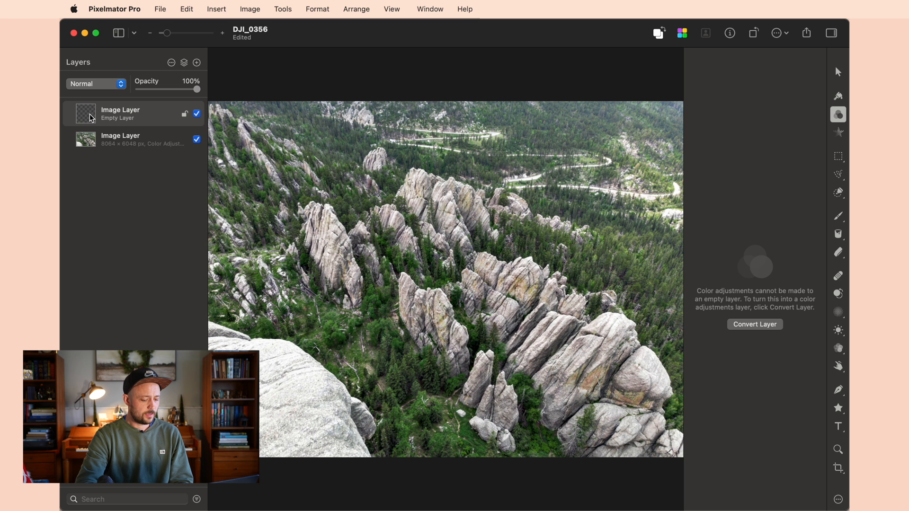
Paint a white blob over the midground rocks on a new layer and try its opacity around 62%.
{"action": "left_click", "coordinate": [838, 216]}
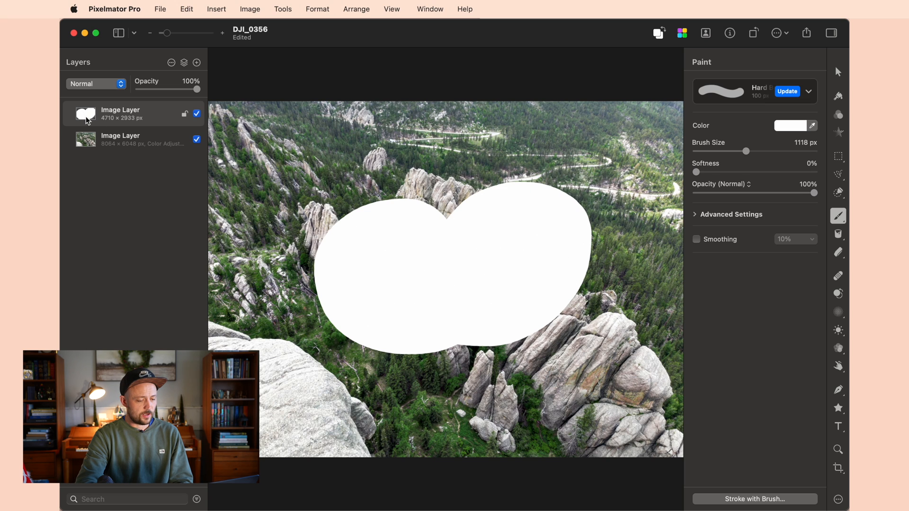
{"action": "left_click", "coordinate": [133, 139]}
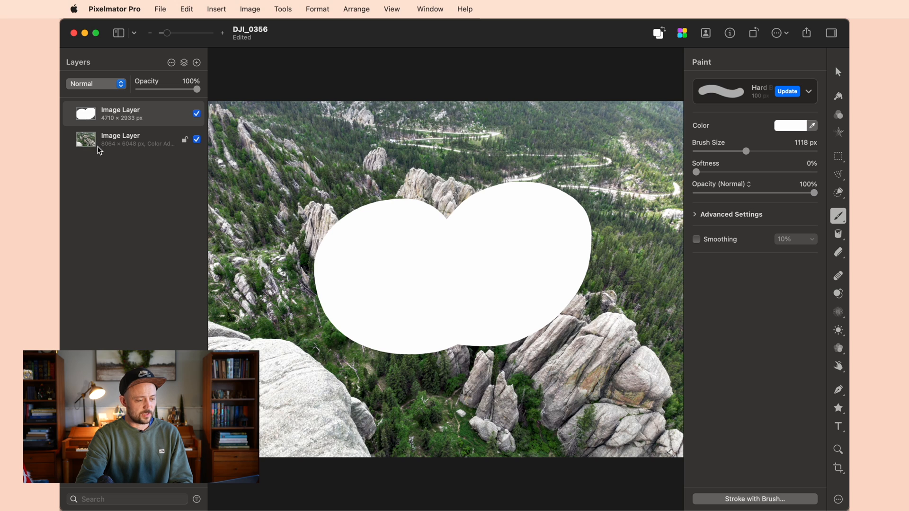
{"action": "left_click", "coordinate": [197, 113]}
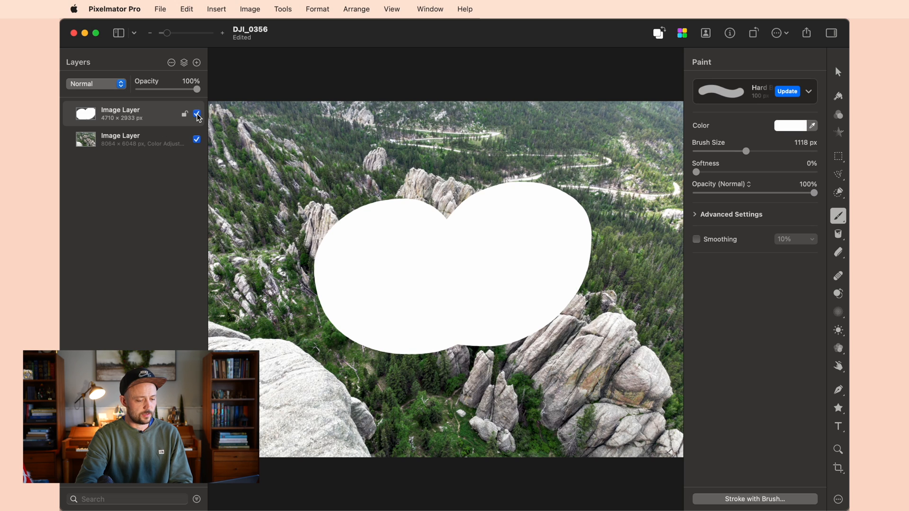
{"action": "left_click_drag", "start_coordinate": [201, 90], "coordinate": [193, 90]}
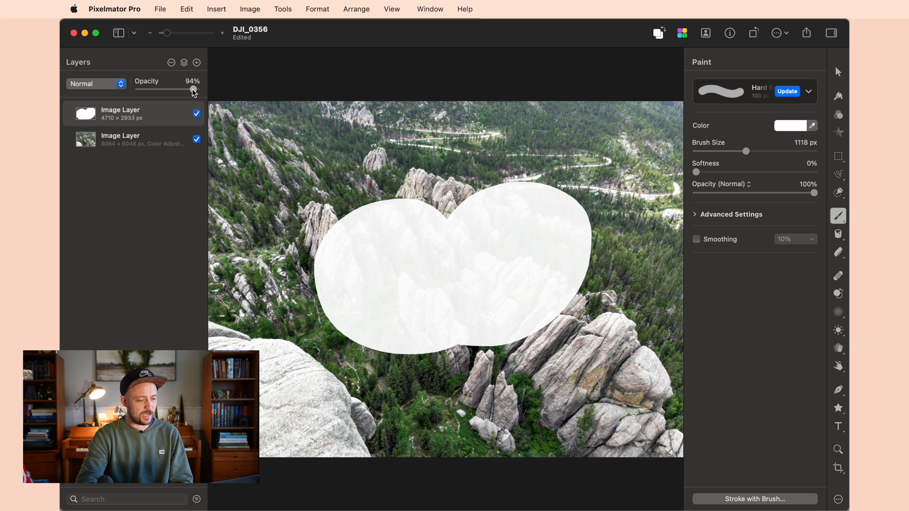
{"action": "left_click_drag", "start_coordinate": [193, 90], "coordinate": [177, 90]}
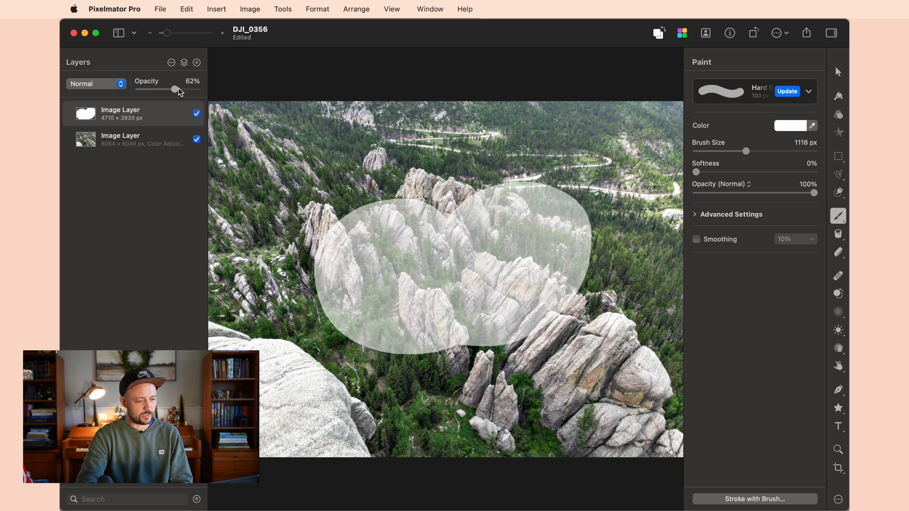
{"action": "left_click_drag", "start_coordinate": [176, 90], "coordinate": [201, 90]}
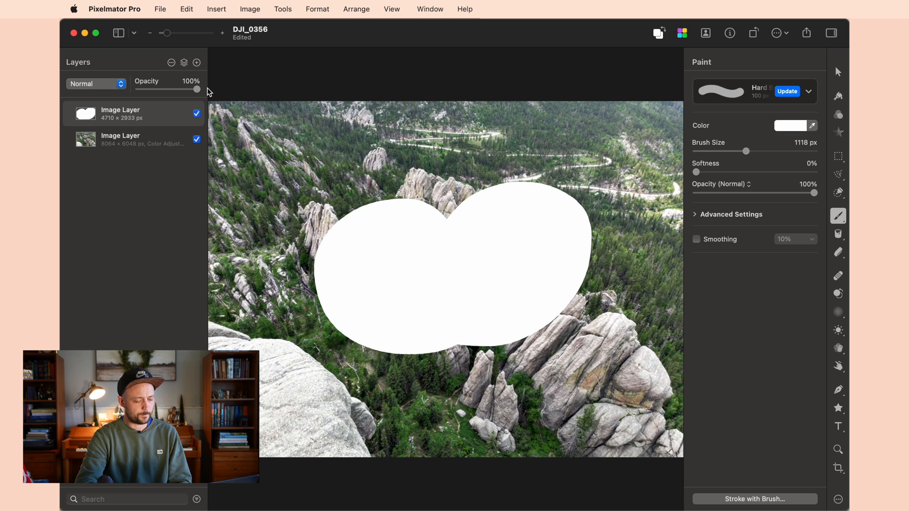
{"action": "left_click", "coordinate": [96, 84]}
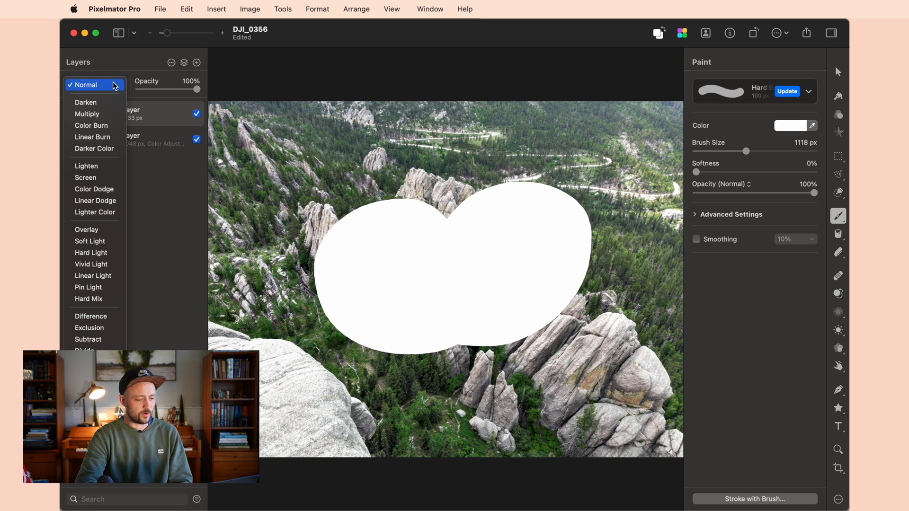
{"action": "left_click", "coordinate": [87, 114]}
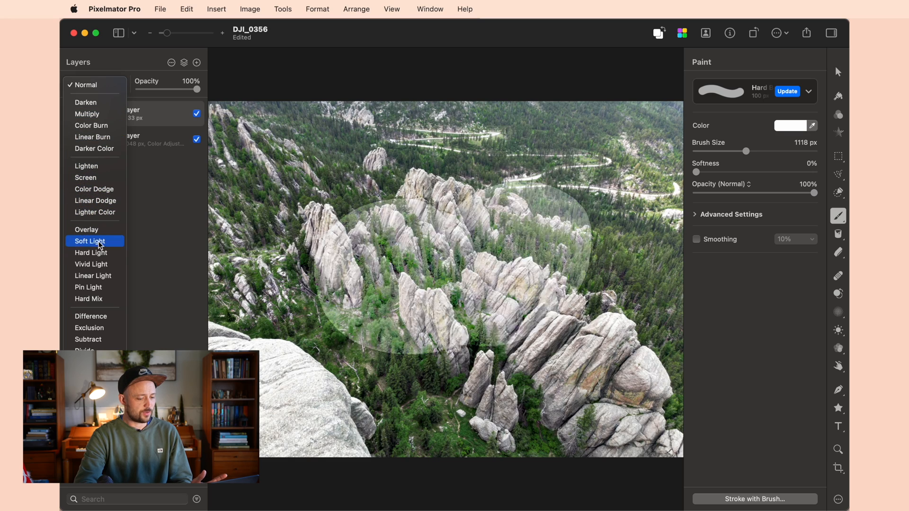
{"action": "left_click", "coordinate": [92, 265]}
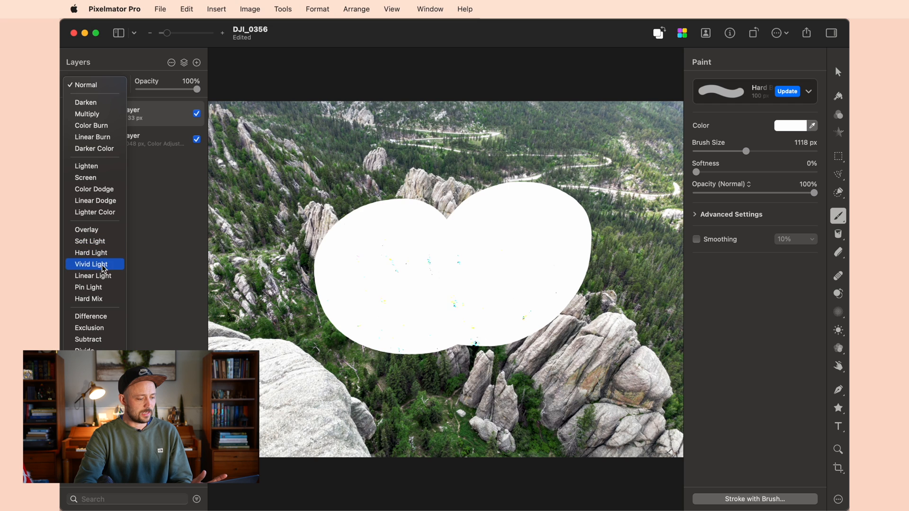
{"action": "left_click", "coordinate": [91, 316]}
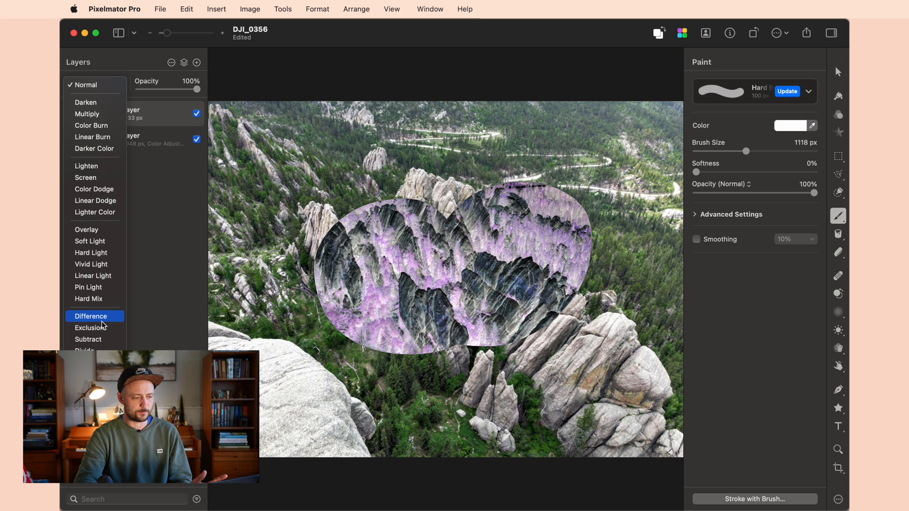
{"action": "left_click", "coordinate": [85, 84]}
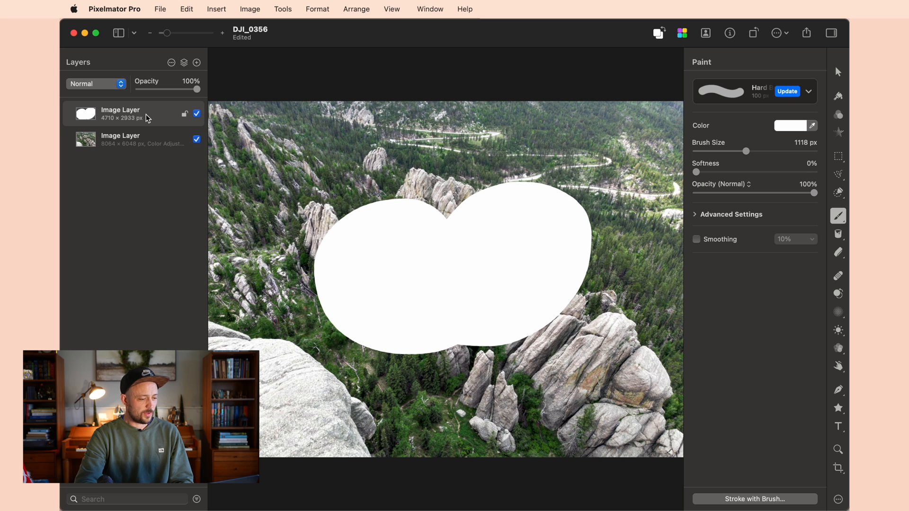
Toggle the photo layer's visibility, then delete the white blob layer leaving only the photo.
{"action": "double_click", "coordinate": [120, 135]}
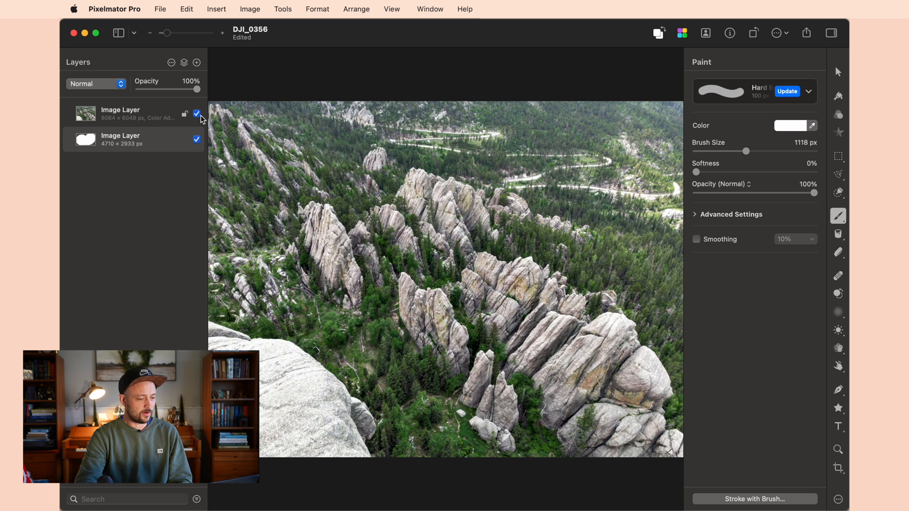
{"action": "left_click", "coordinate": [197, 113]}
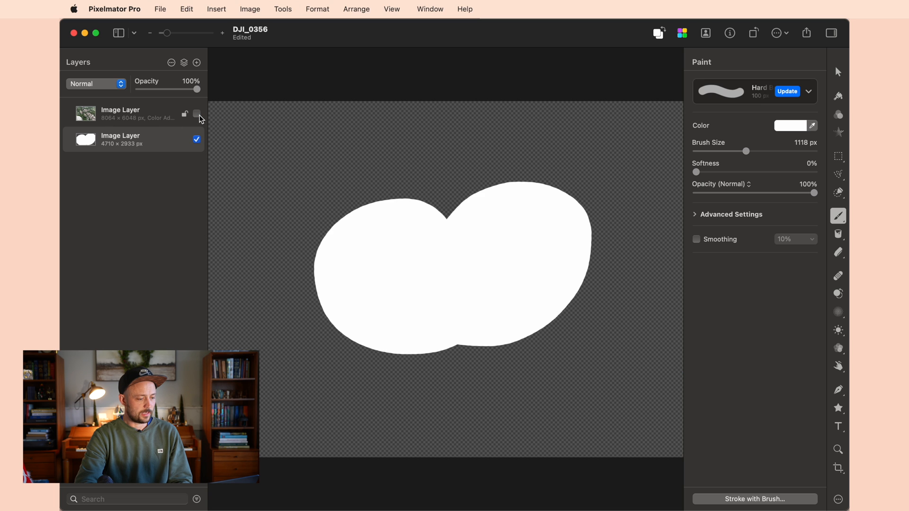
{"action": "left_click", "coordinate": [197, 113]}
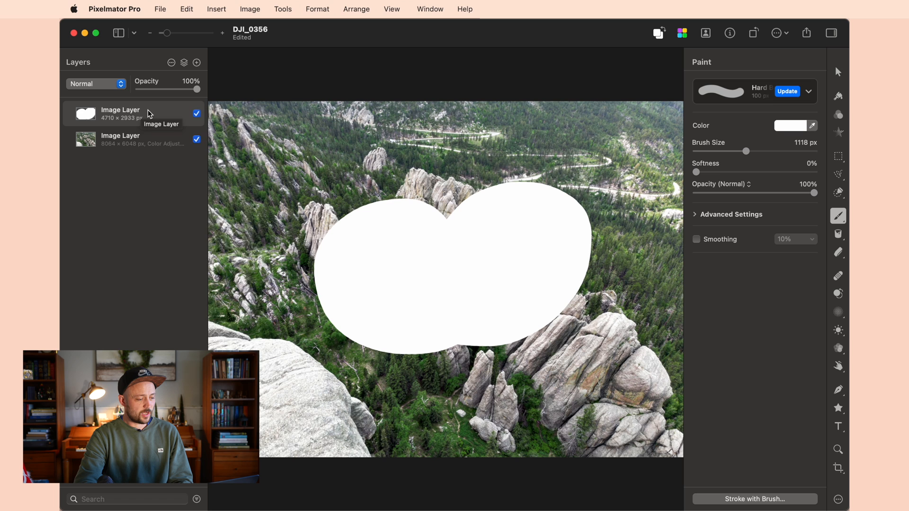
{"action": "right_click", "coordinate": [121, 114]}
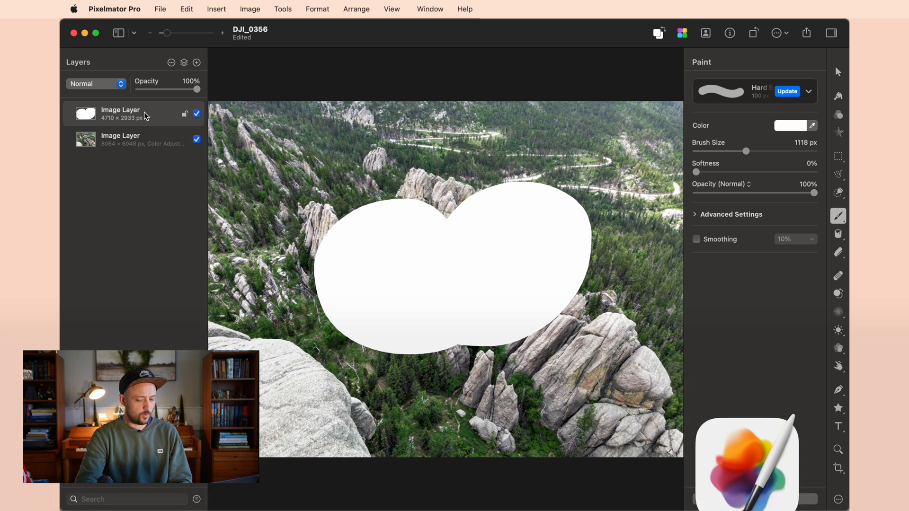
{"action": "key", "text": "Delete"}
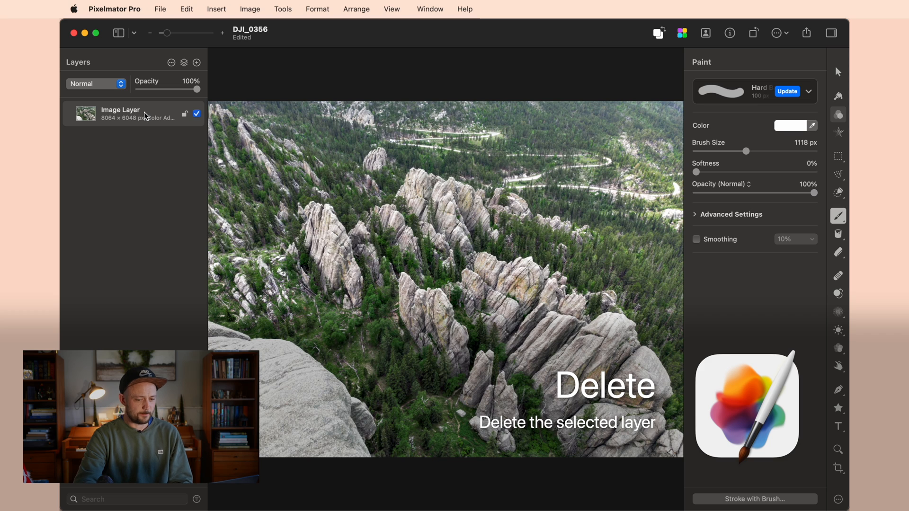
{"action": "left_click", "coordinate": [183, 62]}
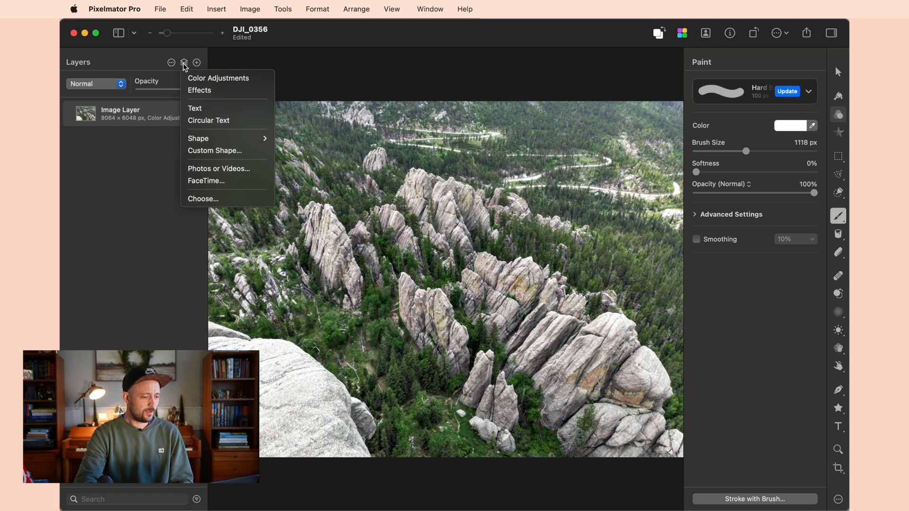
{"action": "left_click", "coordinate": [195, 108]}
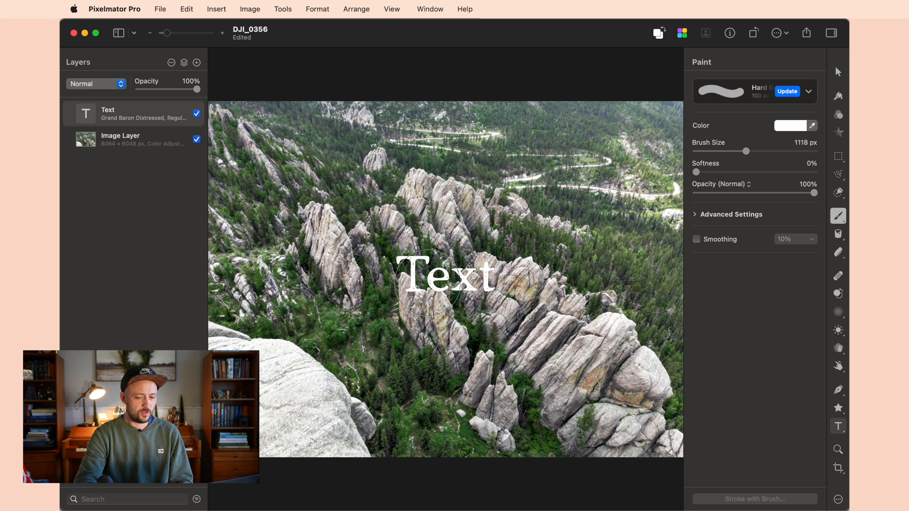
{"action": "key", "text": "cmd+z"}
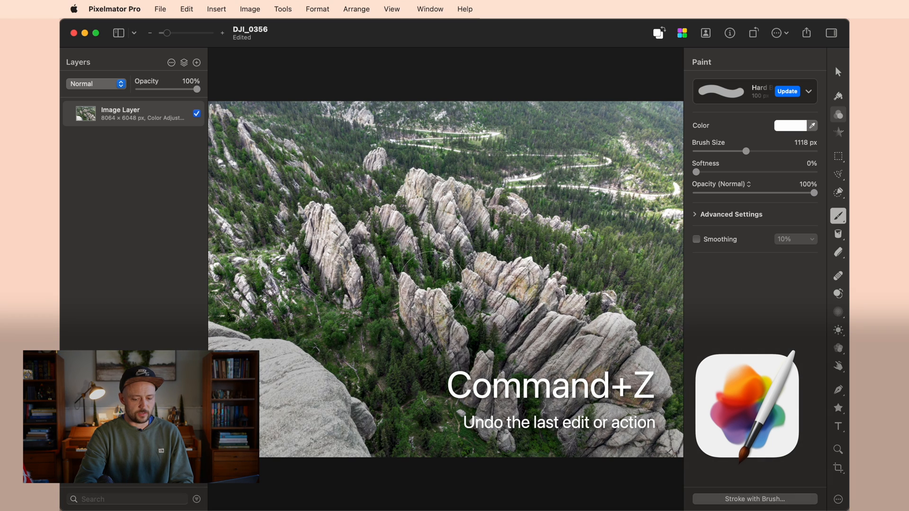
{"action": "key", "text": "cmd+z"}
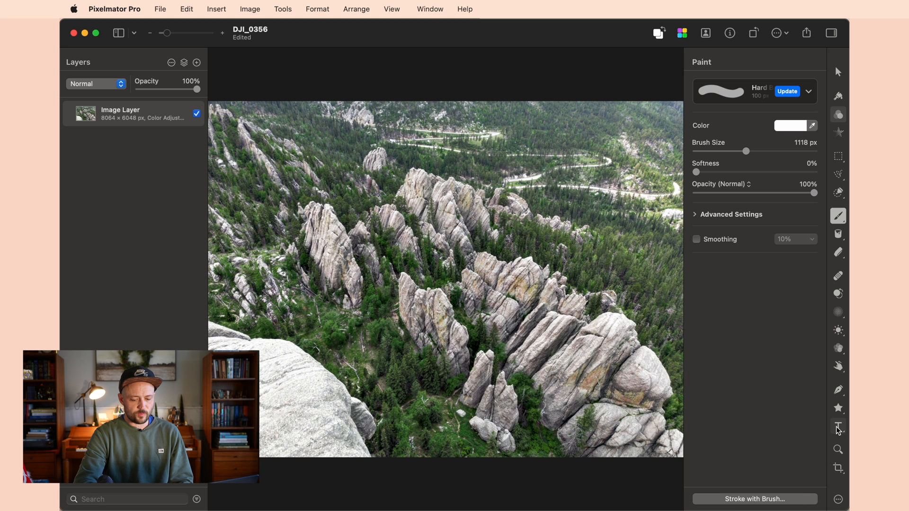
{"action": "left_click", "coordinate": [837, 427]}
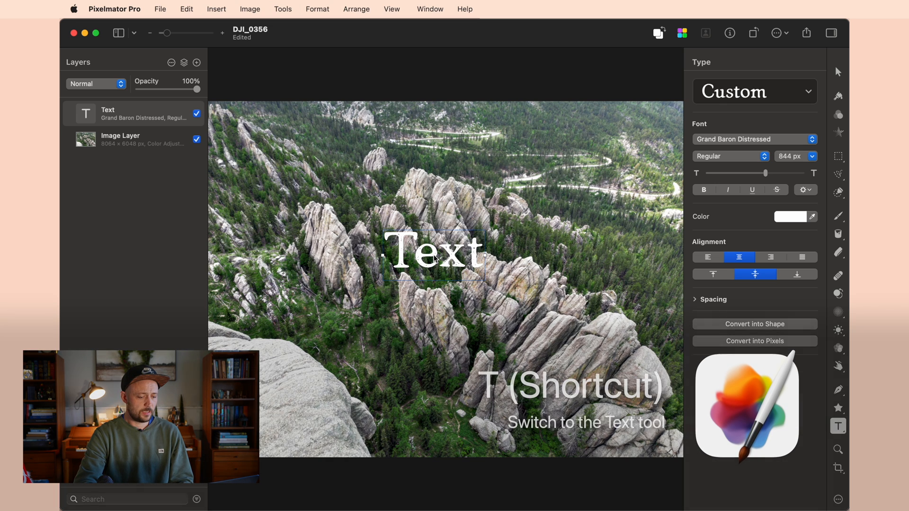
{"action": "double_click", "coordinate": [432, 255]}
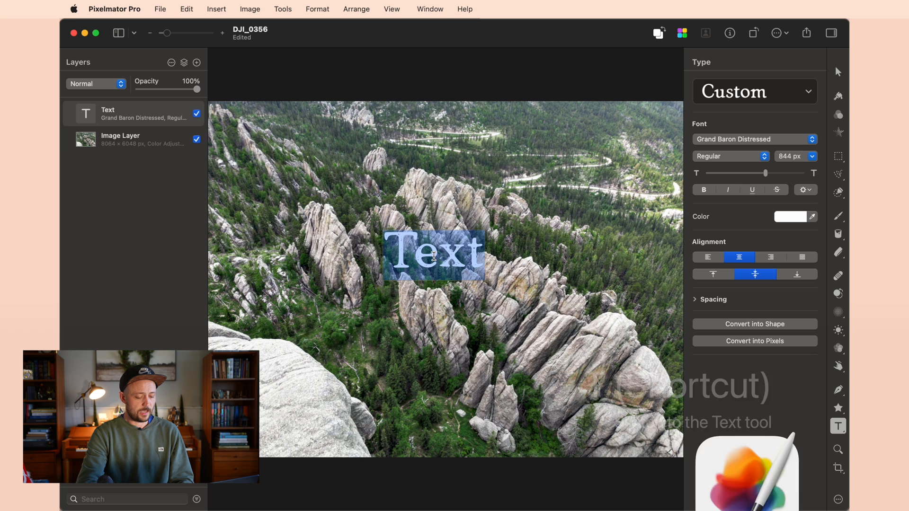
{"action": "type", "text": "Pixelmator"}
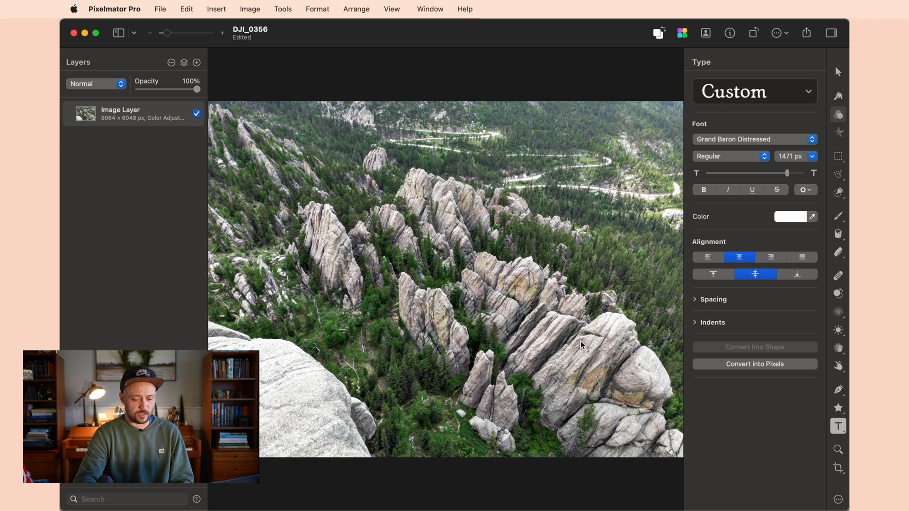
{"action": "mouse_move", "coordinate": [837, 407]}
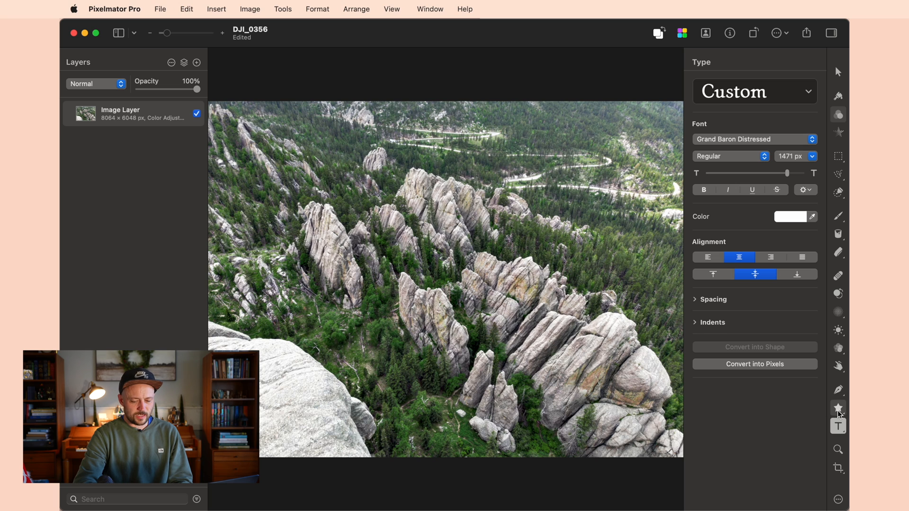
{"action": "left_click", "coordinate": [838, 407]}
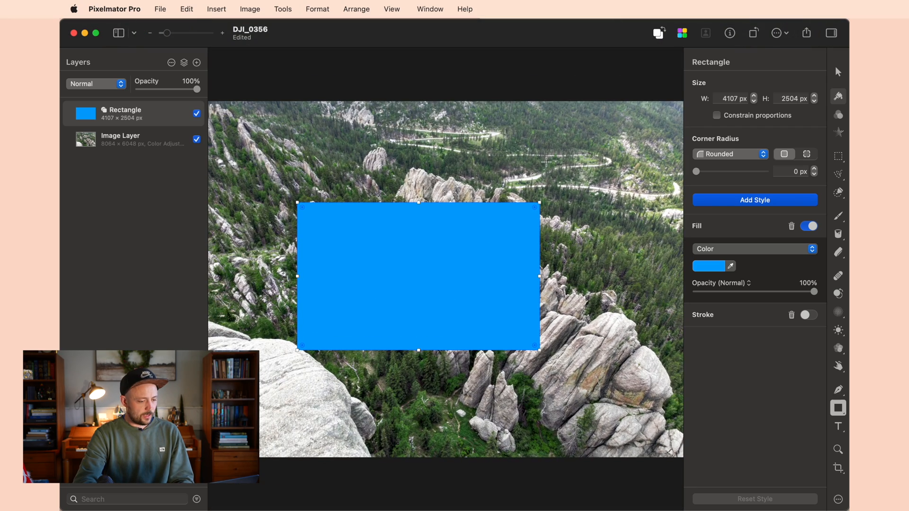
{"action": "left_click_drag", "start_coordinate": [200, 88], "coordinate": [146, 88]}
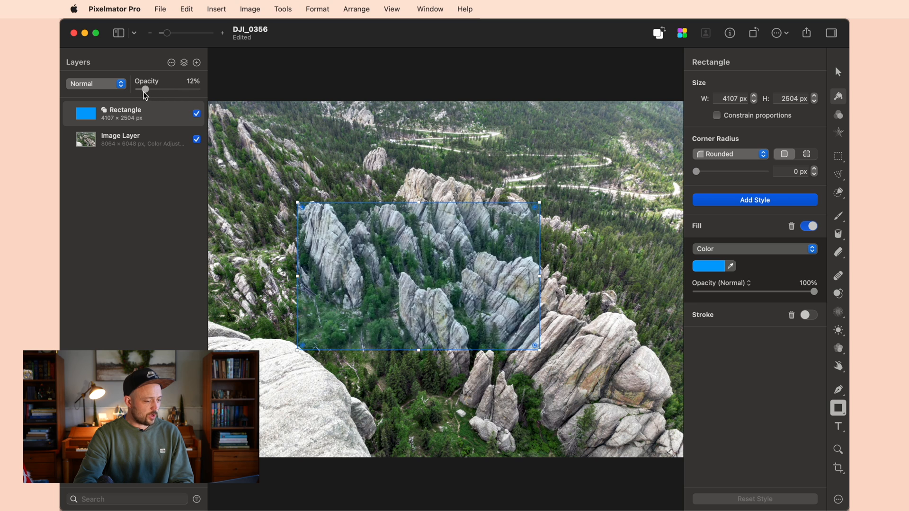
{"action": "left_click", "coordinate": [96, 83]}
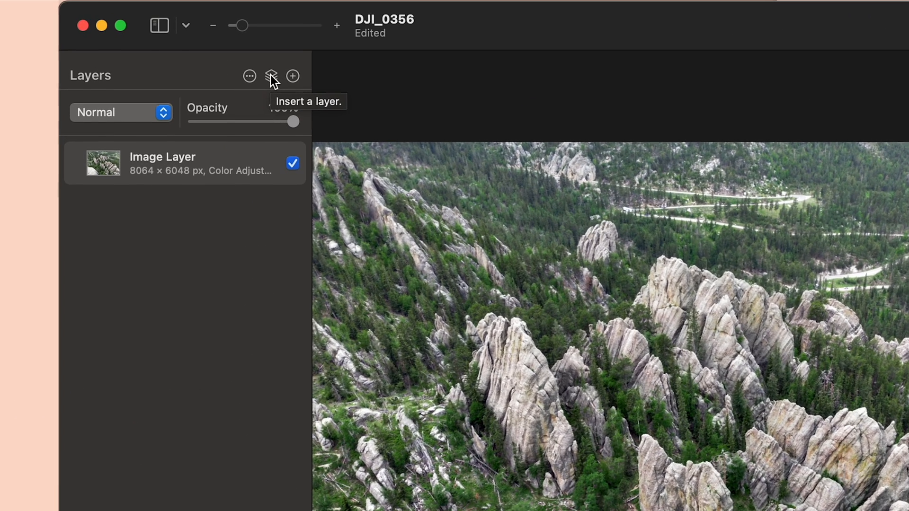
Add an empty Color Adjustments layer above the photo and select it instead of the photo.
{"action": "left_click", "coordinate": [271, 76]}
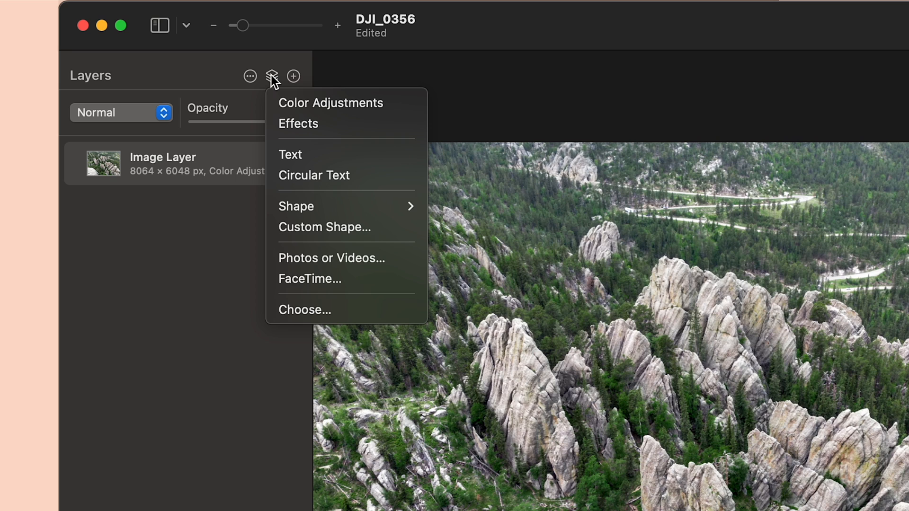
{"action": "mouse_move", "coordinate": [330, 103]}
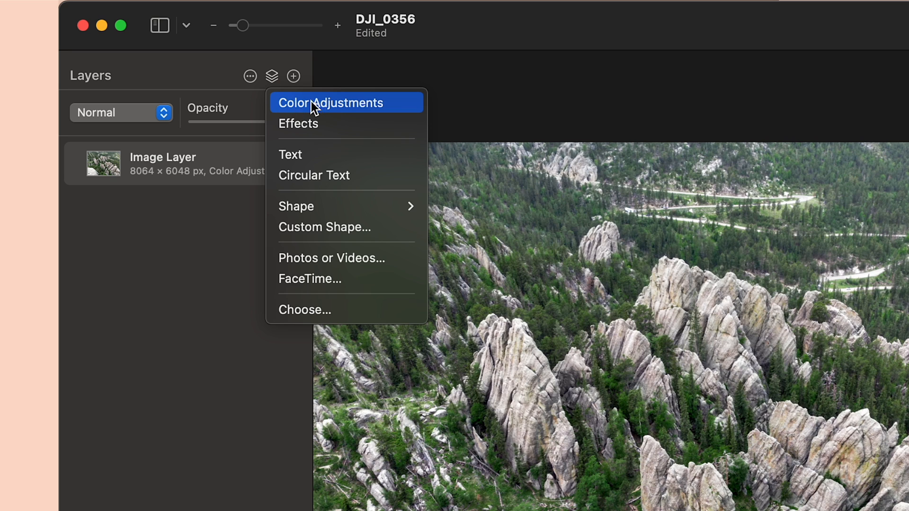
{"action": "mouse_move", "coordinate": [329, 110]}
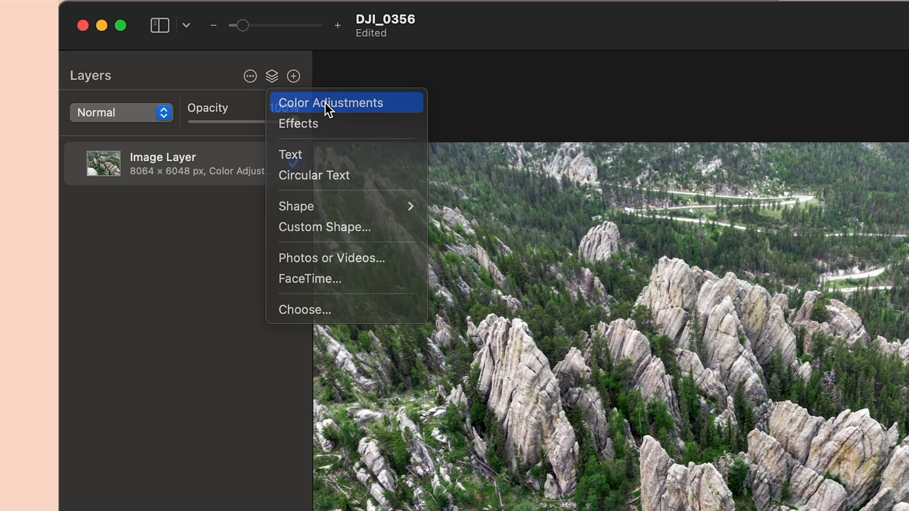
{"action": "left_click", "coordinate": [332, 102]}
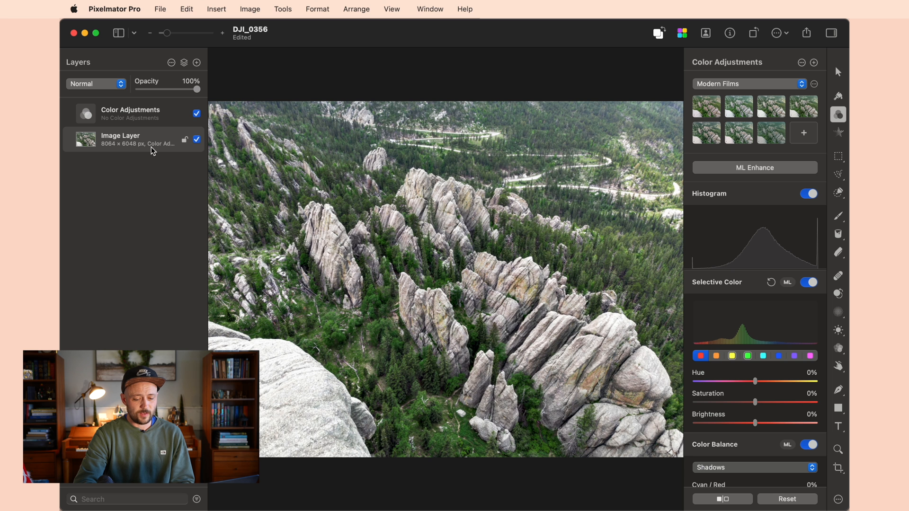
{"action": "mouse_move", "coordinate": [730, 236]}
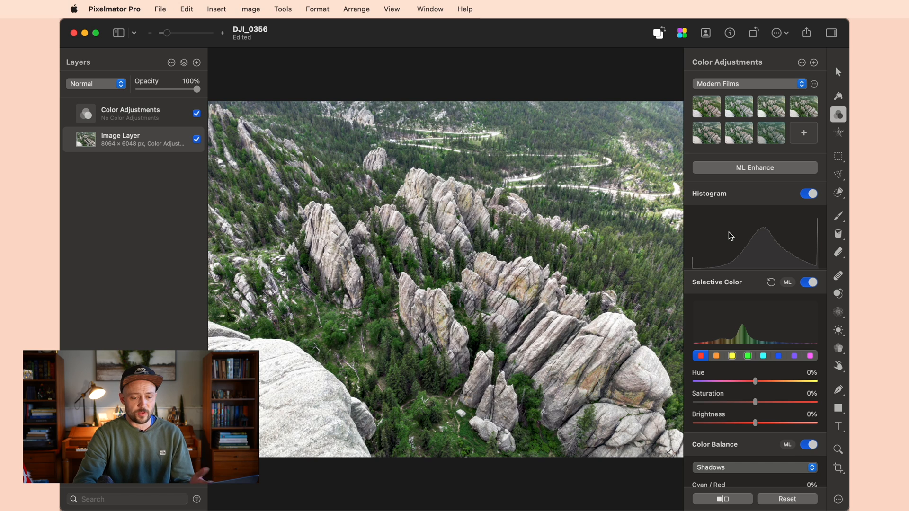
{"action": "mouse_move", "coordinate": [798, 80]}
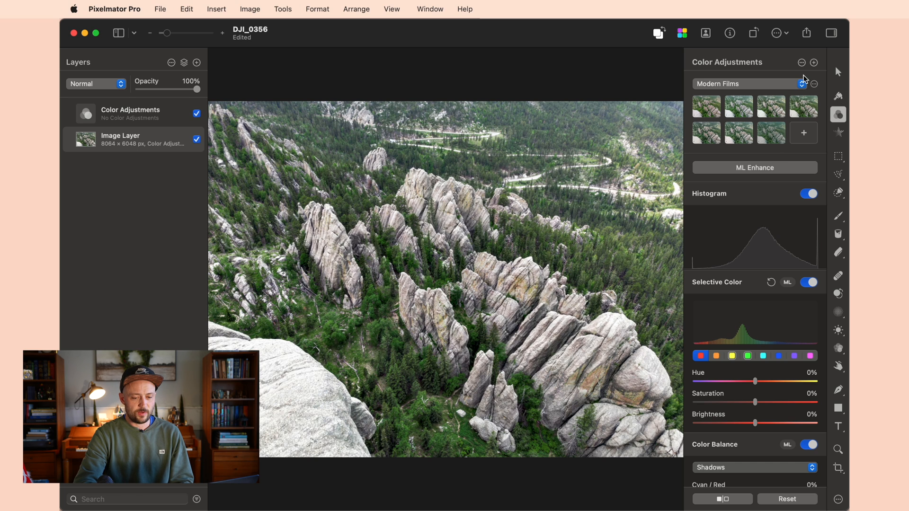
{"action": "left_click", "coordinate": [801, 63]}
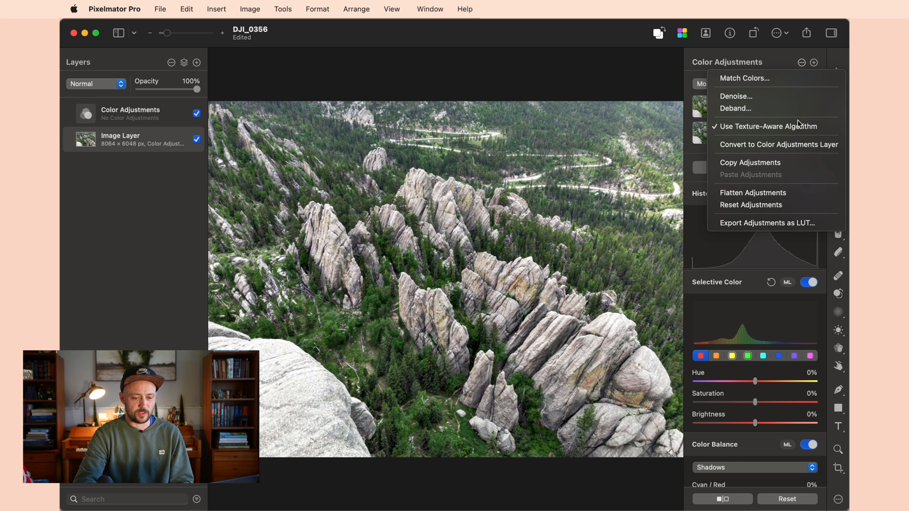
{"action": "mouse_move", "coordinate": [776, 144]}
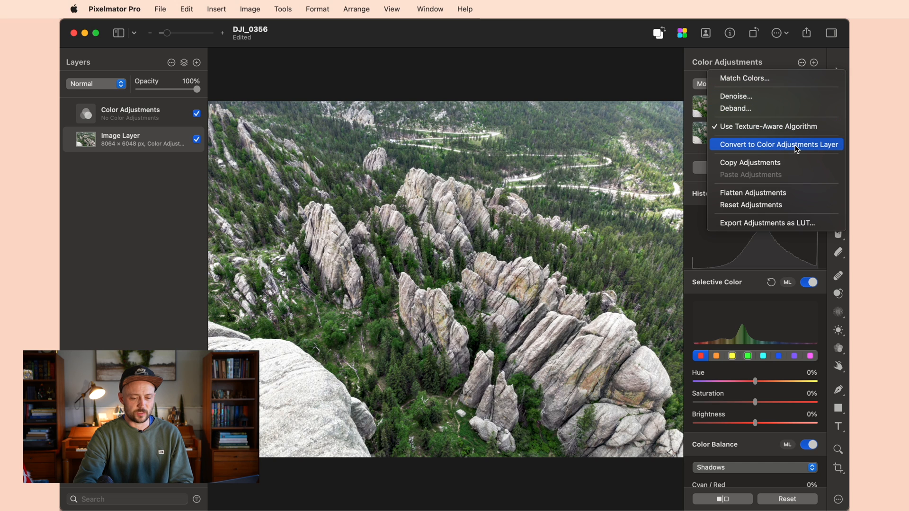
{"action": "left_click", "coordinate": [776, 144]}
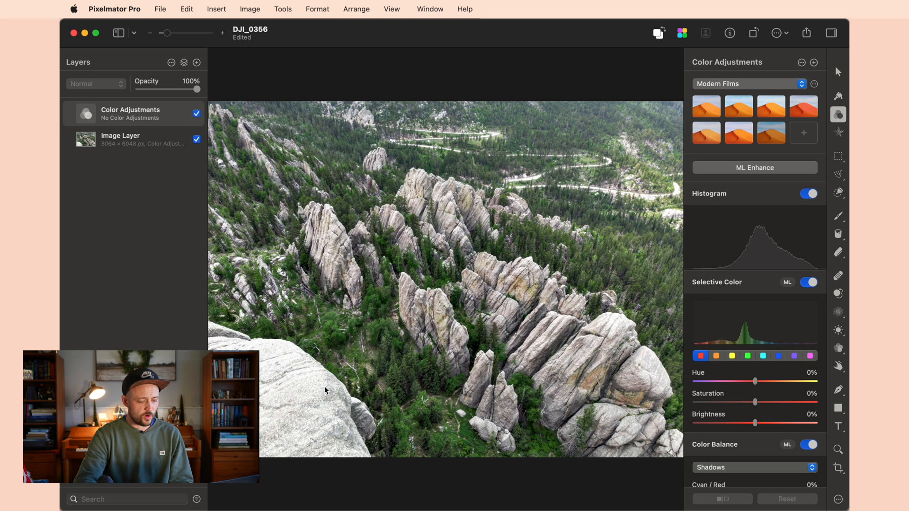
{"action": "mouse_move", "coordinate": [316, 382]}
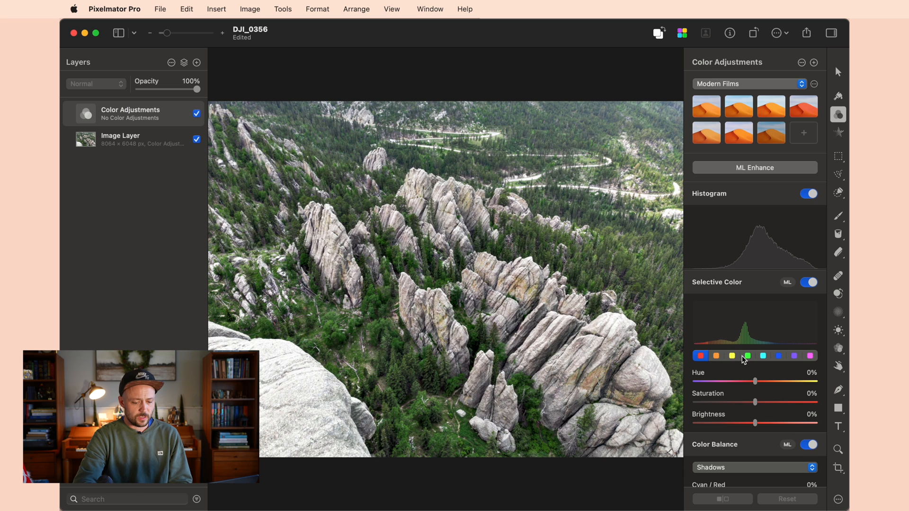
Set Exposure -200% and Highlights, Shadows, Brightness -100%, then hide the layer to compare.
{"action": "scroll", "scroll_direction": "down", "scroll_amount": 3}
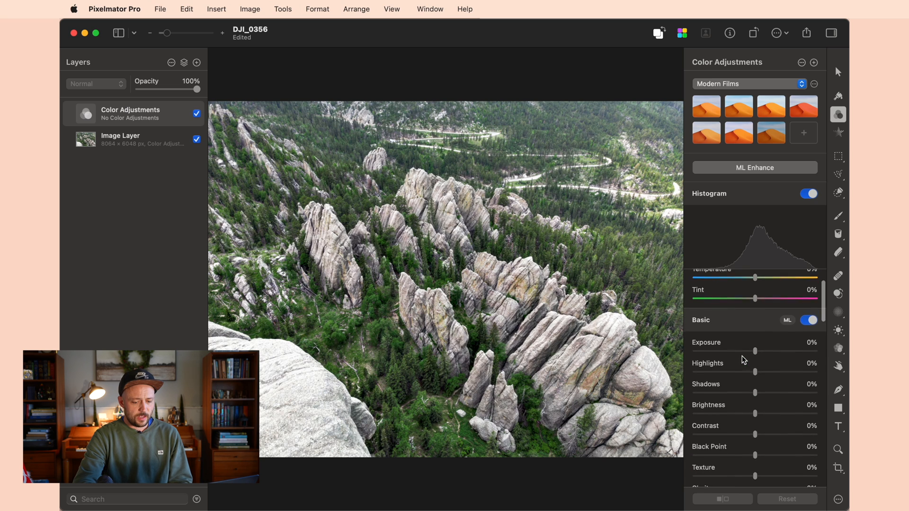
{"action": "scroll", "scroll_direction": "up", "scroll_amount": 3}
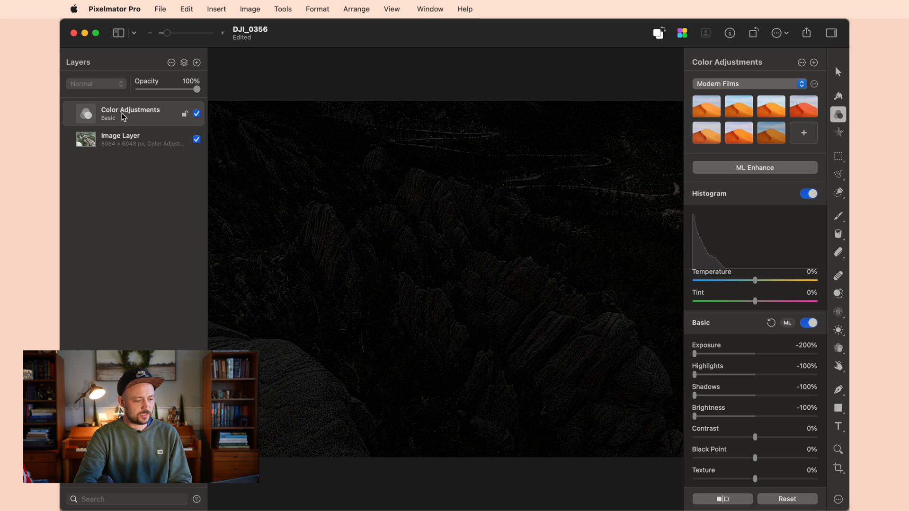
{"action": "mouse_move", "coordinate": [409, 202]}
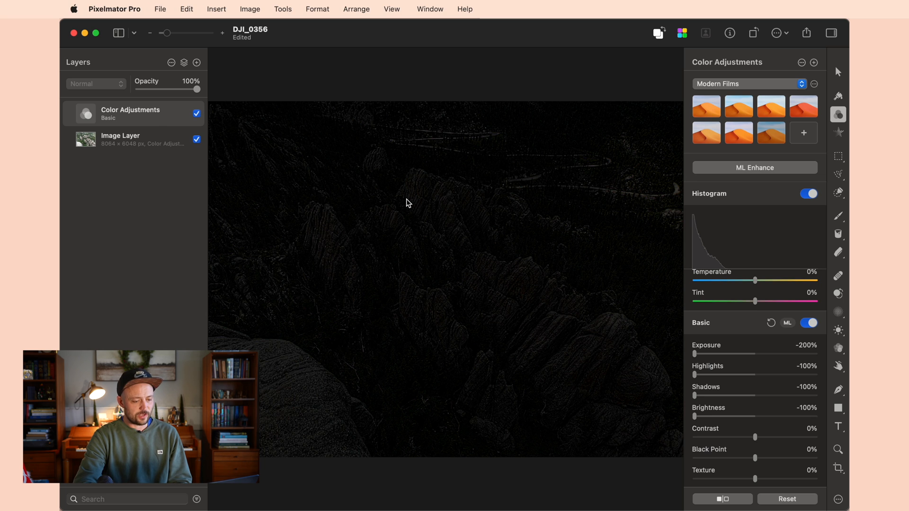
{"action": "mouse_move", "coordinate": [198, 117]}
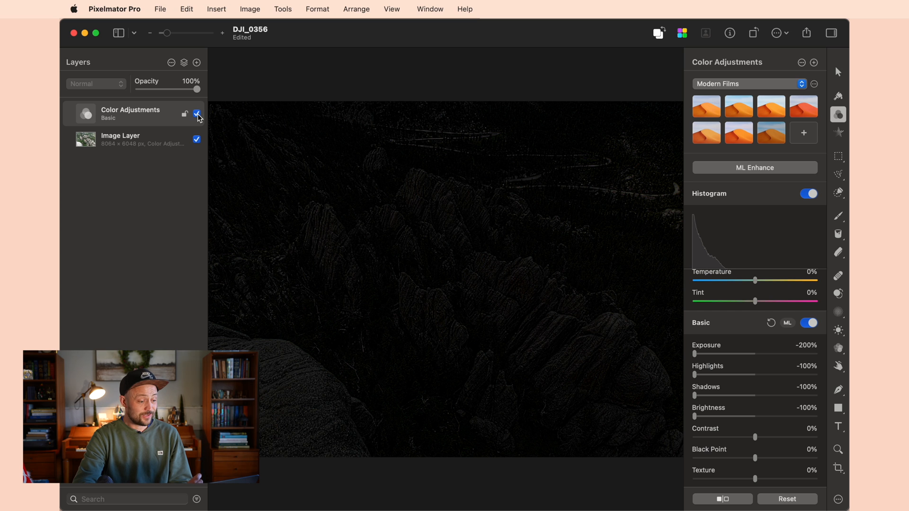
{"action": "left_click", "coordinate": [197, 114]}
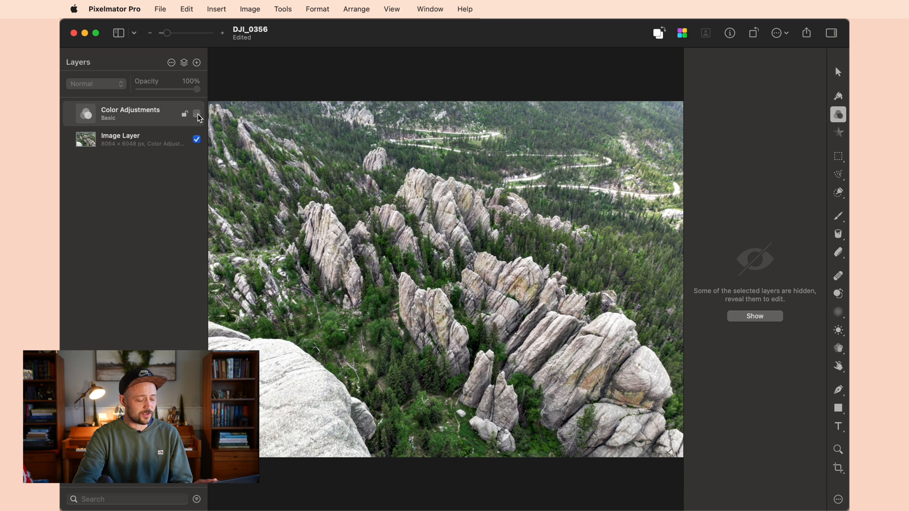
{"action": "left_click", "coordinate": [198, 113]}
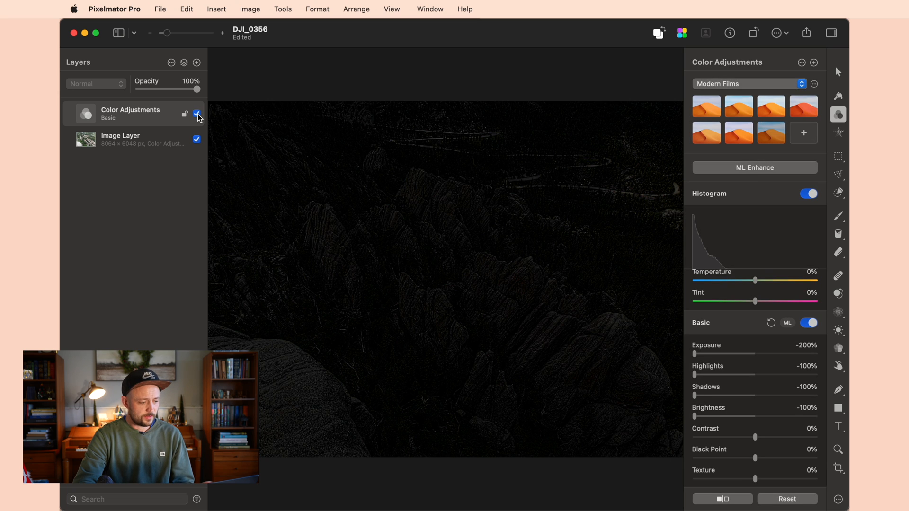
{"action": "left_click_drag", "start_coordinate": [200, 88], "coordinate": [190, 88]}
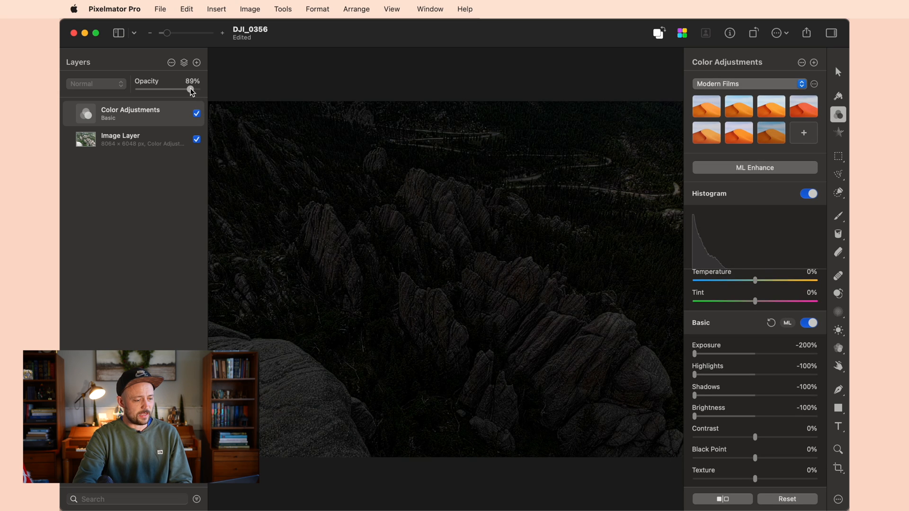
{"action": "left_click_drag", "start_coordinate": [190, 90], "coordinate": [177, 89]}
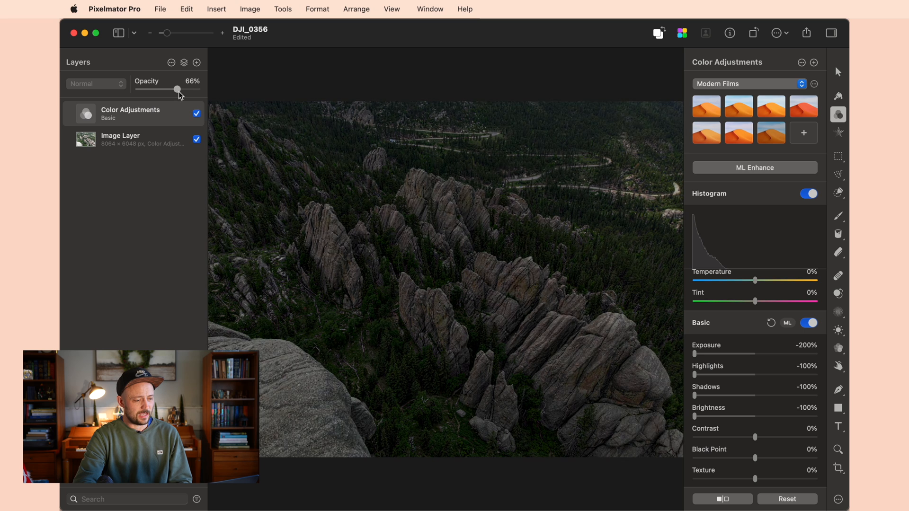
{"action": "left_click_drag", "start_coordinate": [177, 89], "coordinate": [199, 90]}
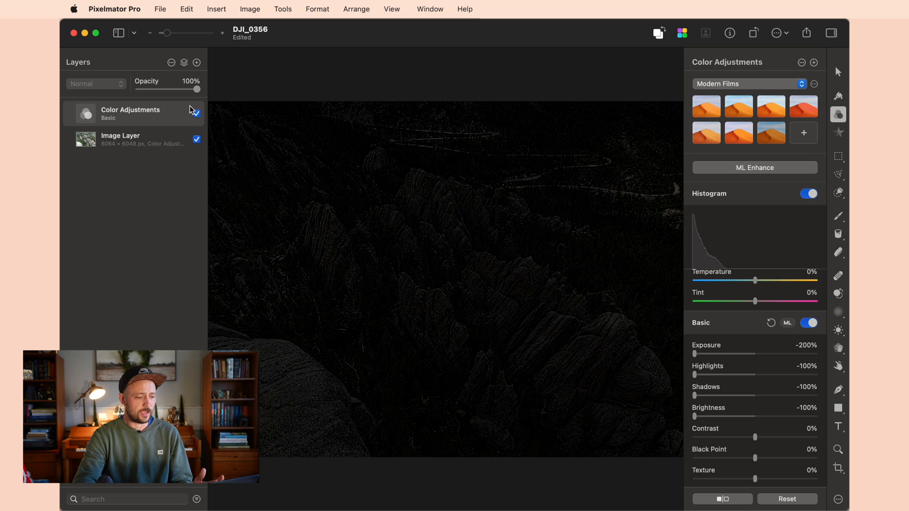
Add a white mask to the darkening Color Adjustments layer from its context menu.
{"action": "right_click", "coordinate": [130, 112]}
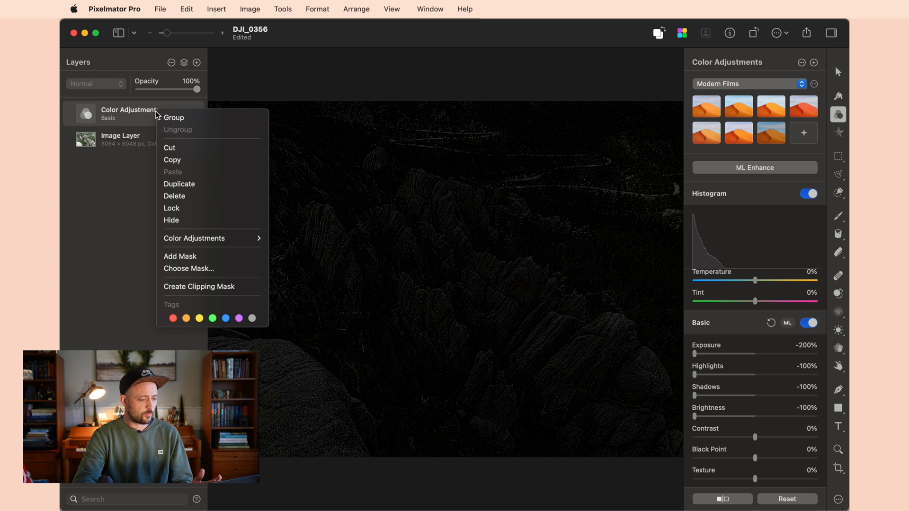
{"action": "mouse_move", "coordinate": [179, 255]}
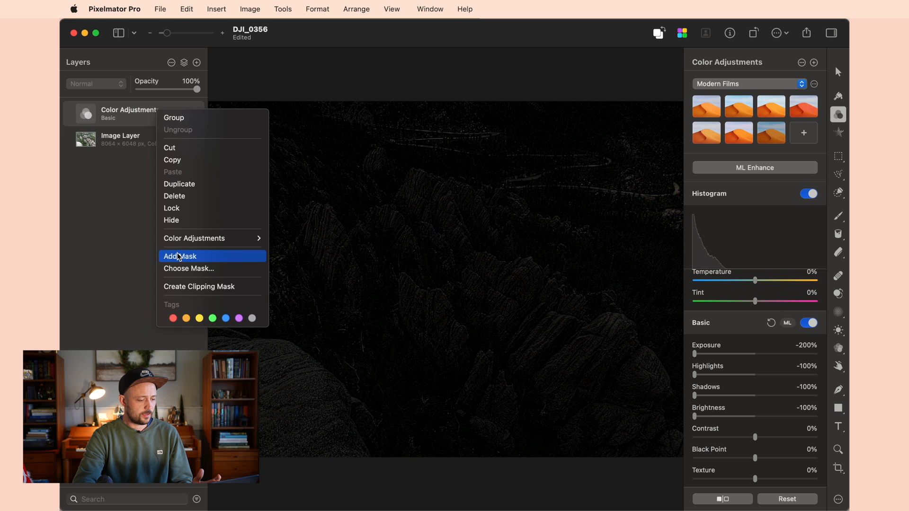
{"action": "left_click", "coordinate": [180, 256]}
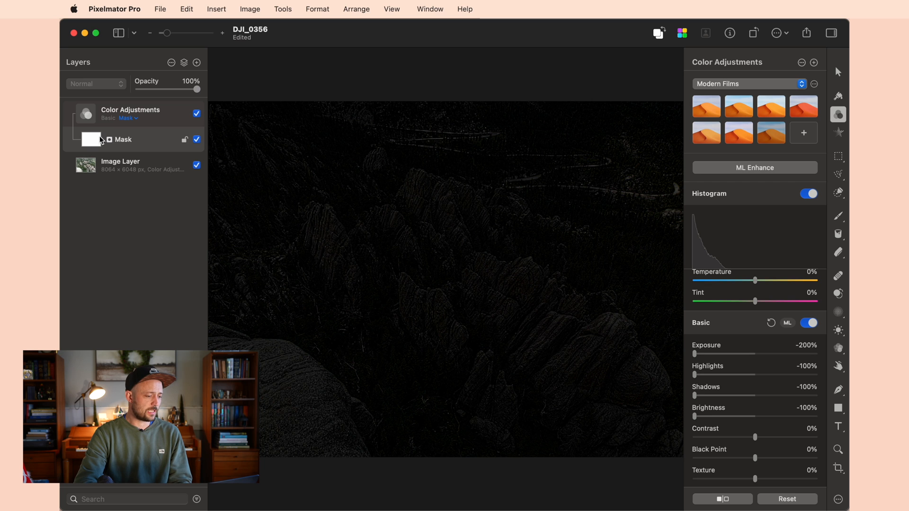
{"action": "mouse_move", "coordinate": [100, 152]}
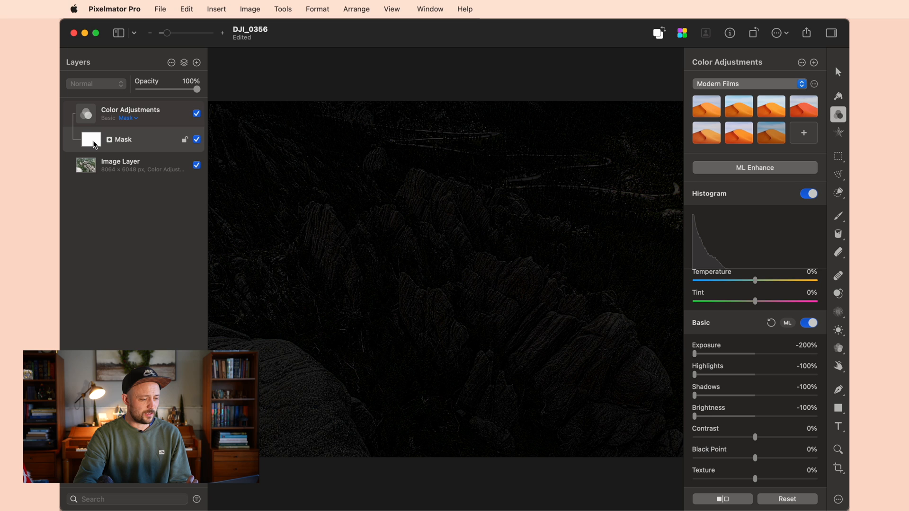
{"action": "mouse_move", "coordinate": [88, 146]}
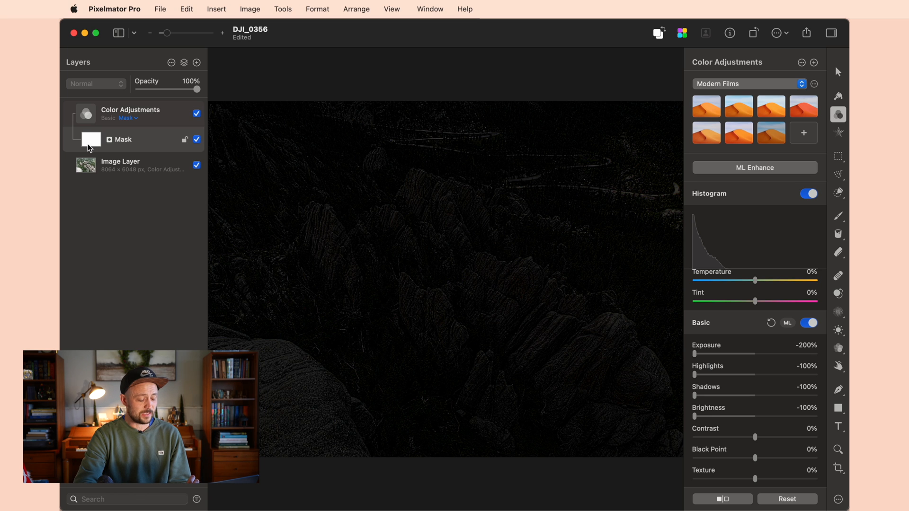
{"action": "mouse_move", "coordinate": [91, 142]}
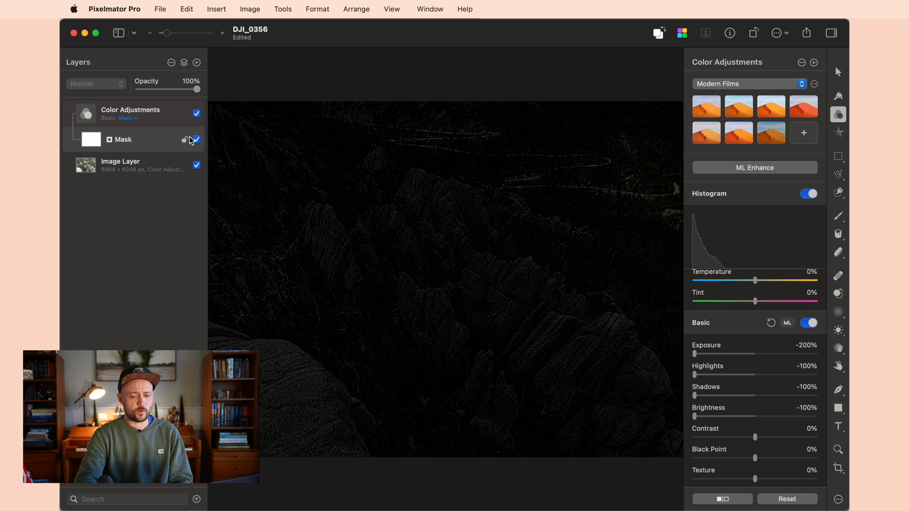
Select the Paint tool and set the brush colour to black for painting the mask.
{"action": "left_click", "coordinate": [838, 216]}
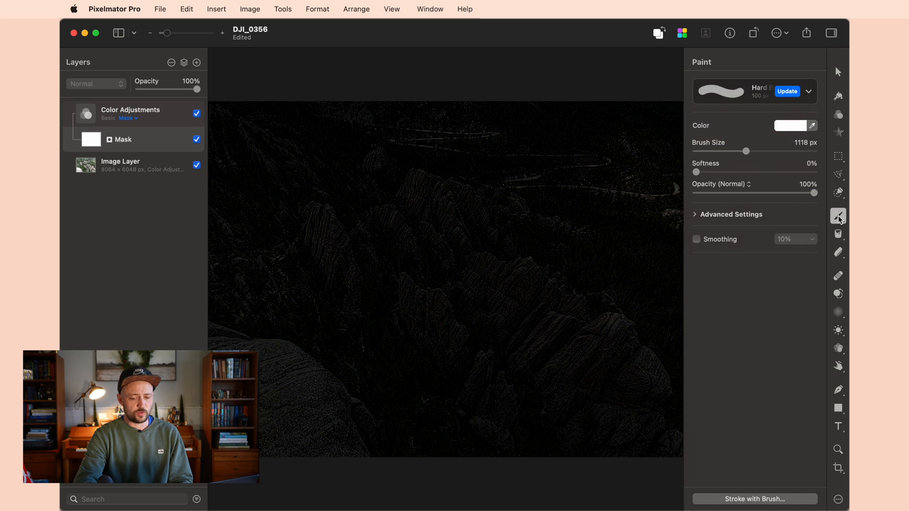
{"action": "left_click", "coordinate": [791, 125]}
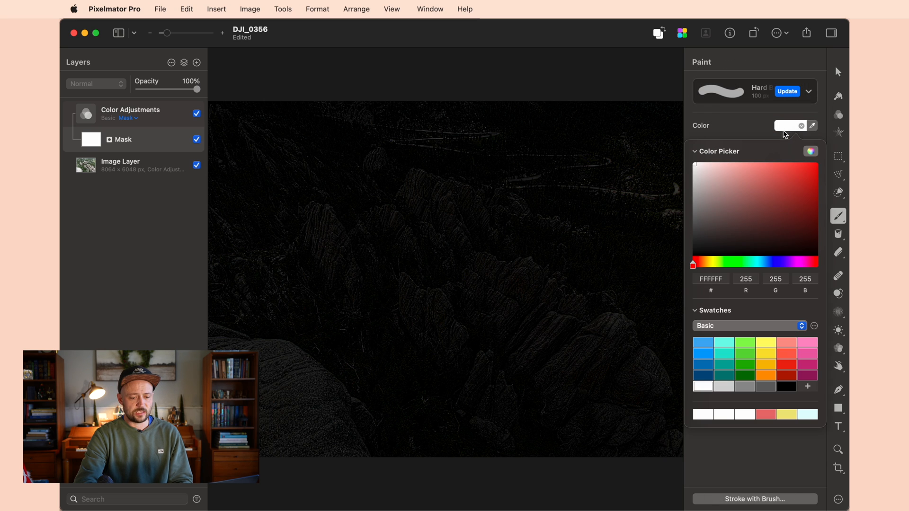
{"action": "left_click", "coordinate": [787, 386]}
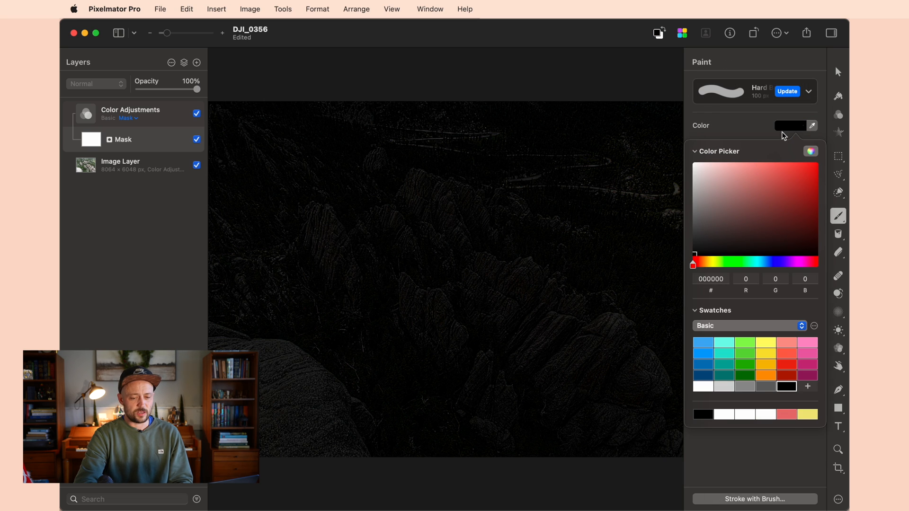
{"action": "left_click", "coordinate": [695, 151]}
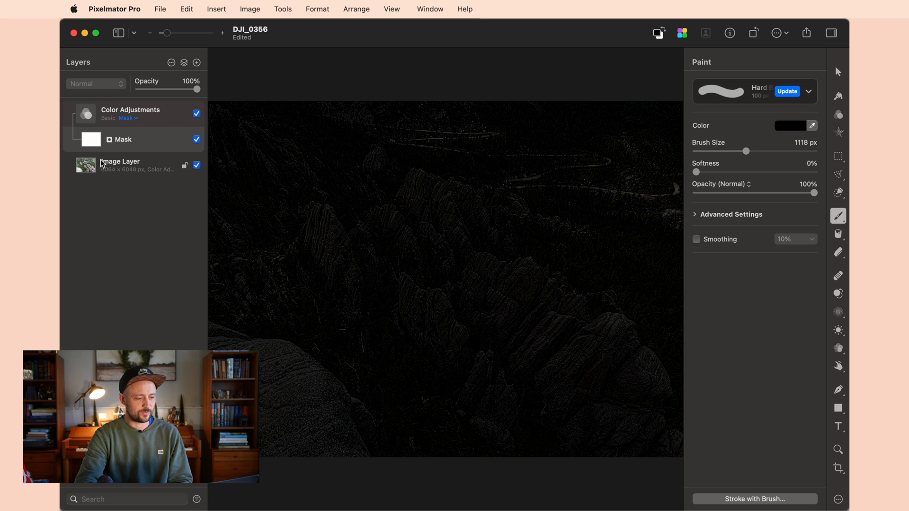
{"action": "mouse_move", "coordinate": [417, 222]}
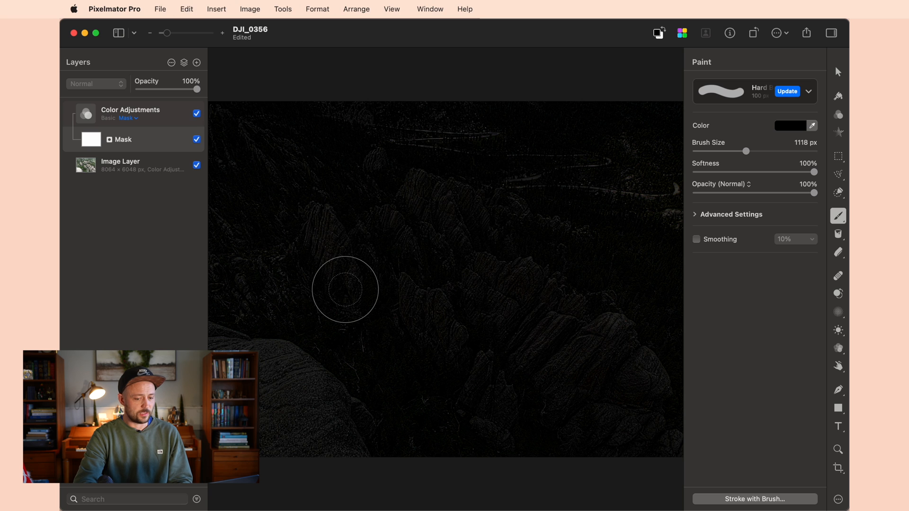
{"action": "mouse_move", "coordinate": [387, 300]}
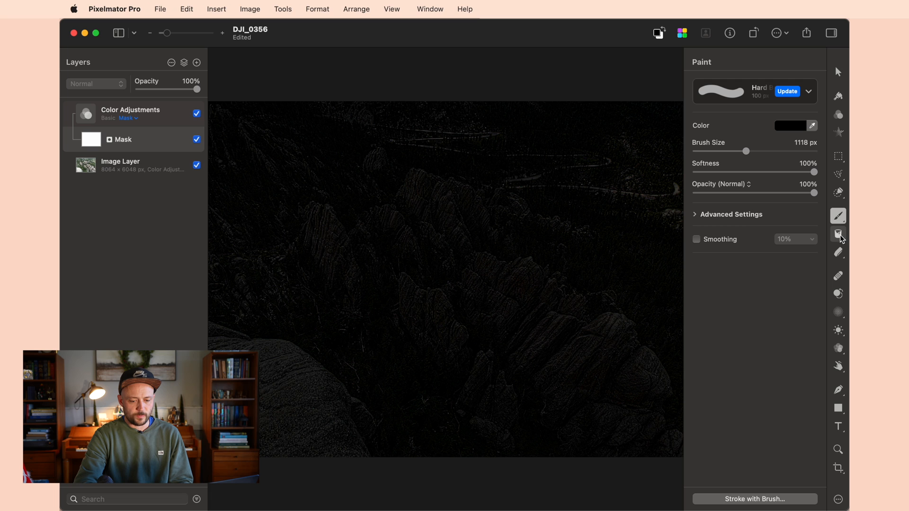
Switch to the Gradient Fill tool with a black-to-white gradient for the darkening layer's mask.
{"action": "left_click", "coordinate": [837, 234]}
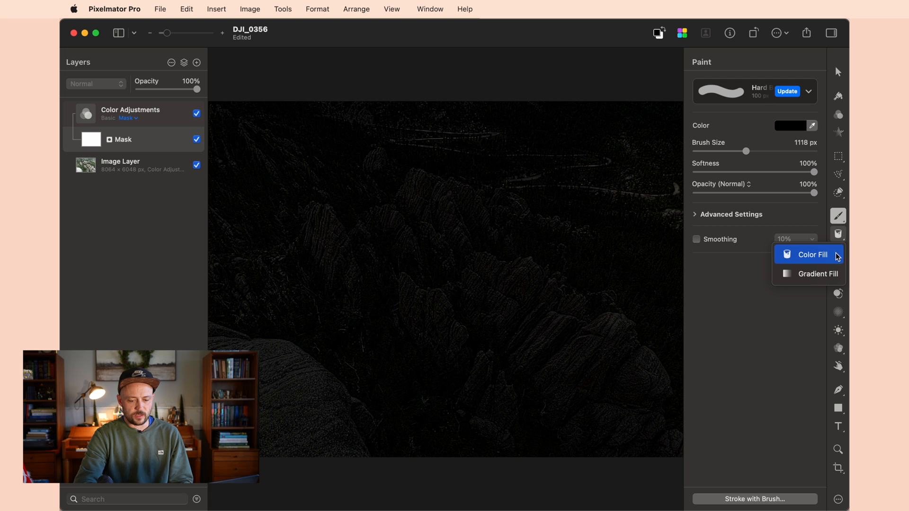
{"action": "key", "text": "g"}
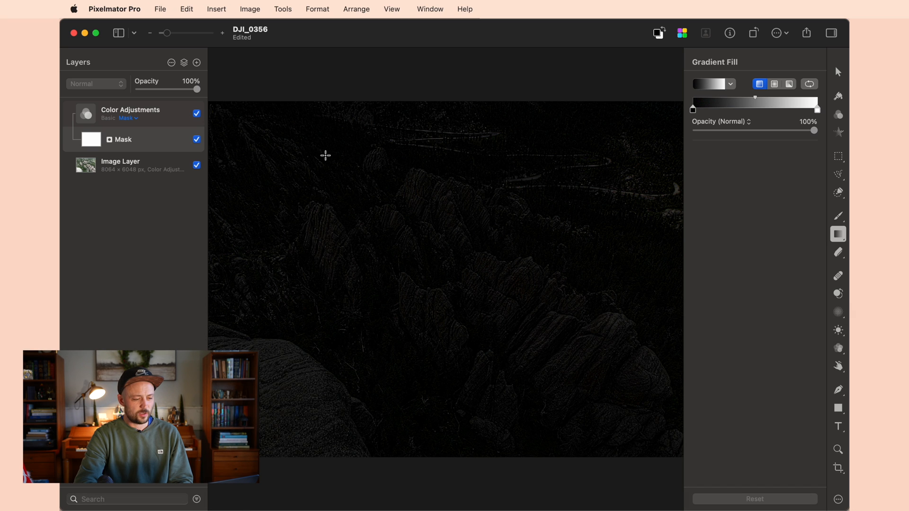
{"action": "mouse_move", "coordinate": [512, 236]}
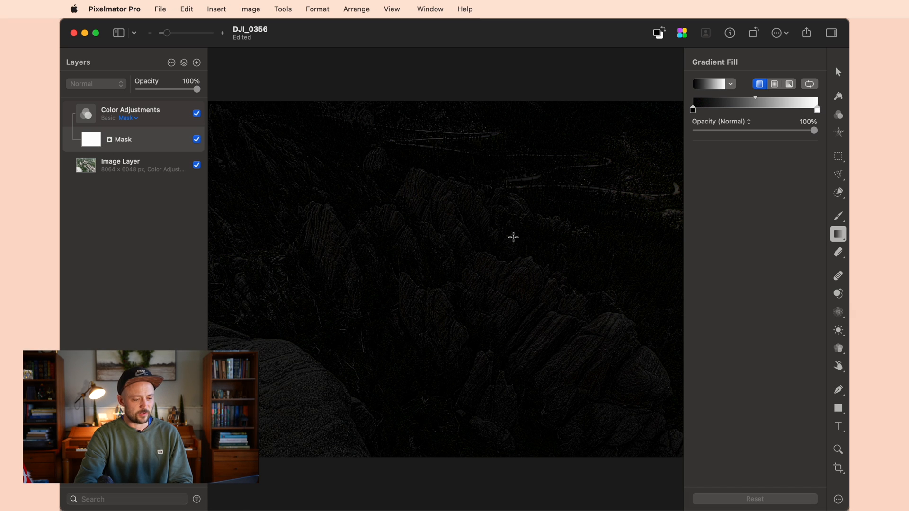
{"action": "mouse_move", "coordinate": [466, 226]}
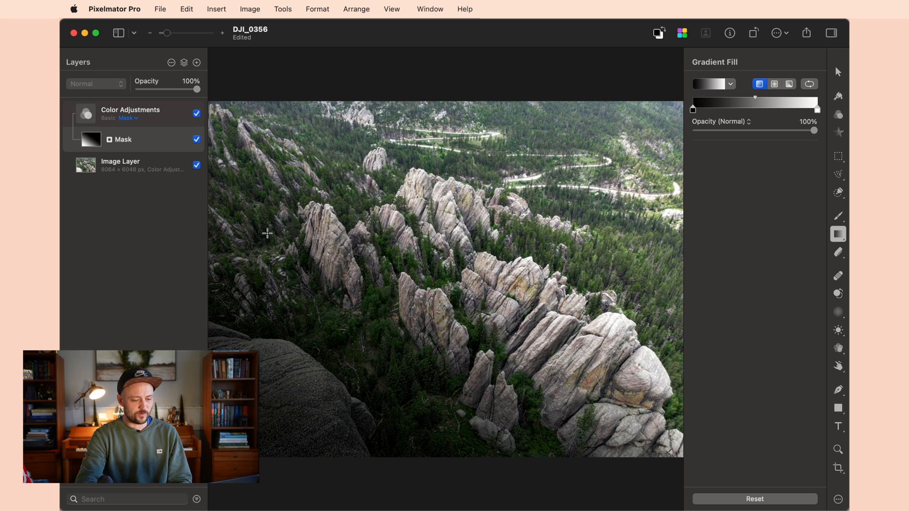
{"action": "mouse_move", "coordinate": [389, 412]}
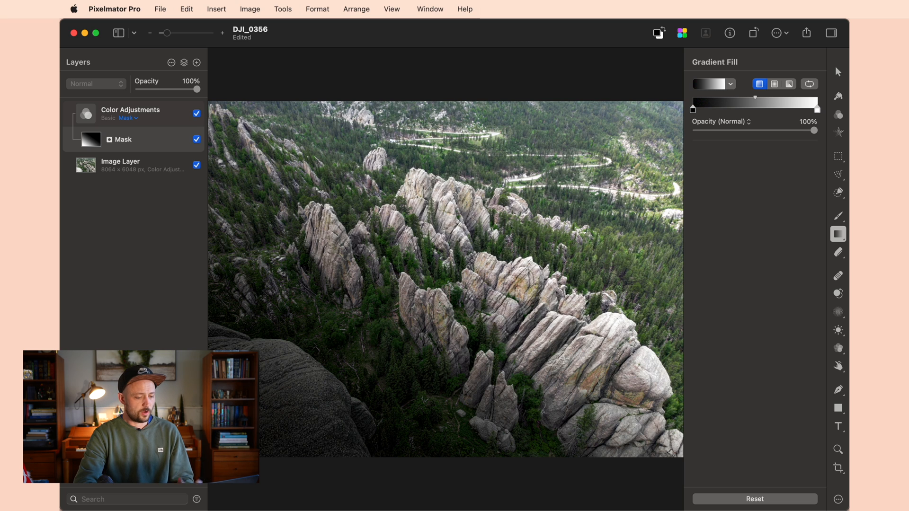
{"action": "mouse_move", "coordinate": [811, 231]}
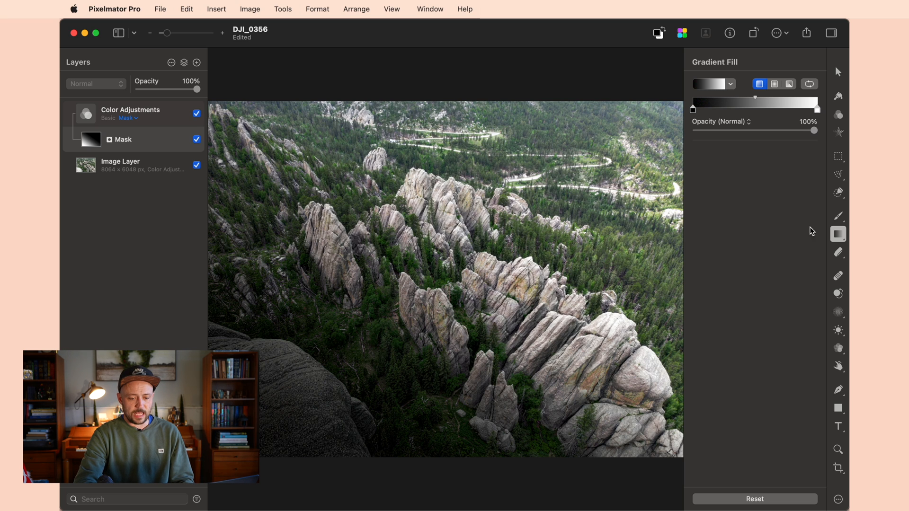
Switch to the Paint tool to brush black softly onto the darkening layer's mask.
{"action": "left_click", "coordinate": [838, 216]}
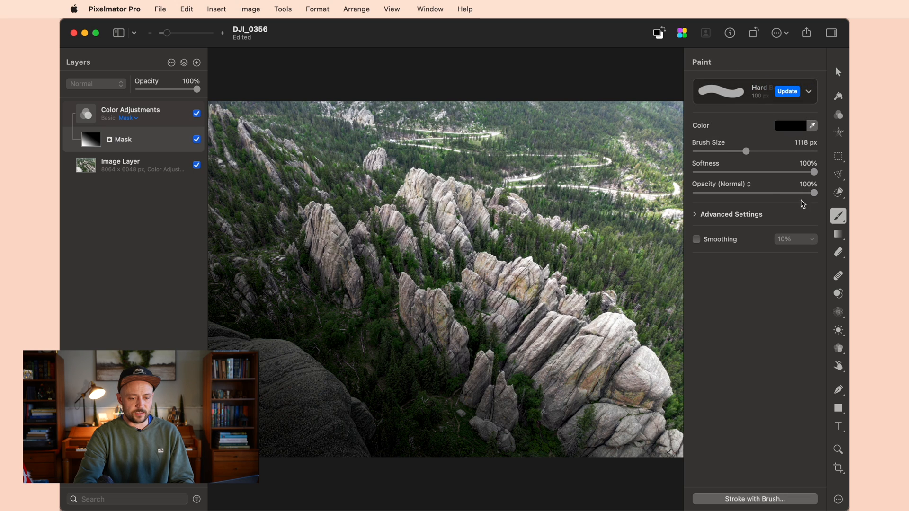
{"action": "mouse_move", "coordinate": [744, 151]}
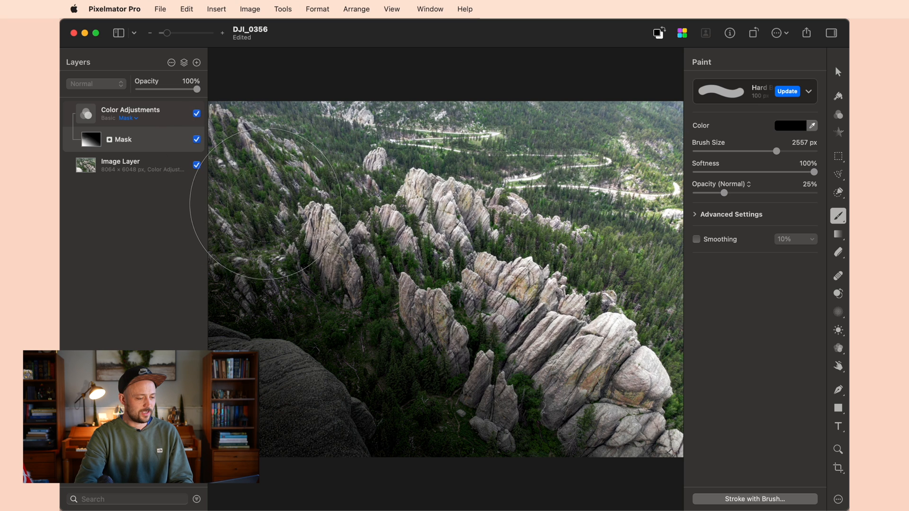
{"action": "mouse_move", "coordinate": [406, 301]}
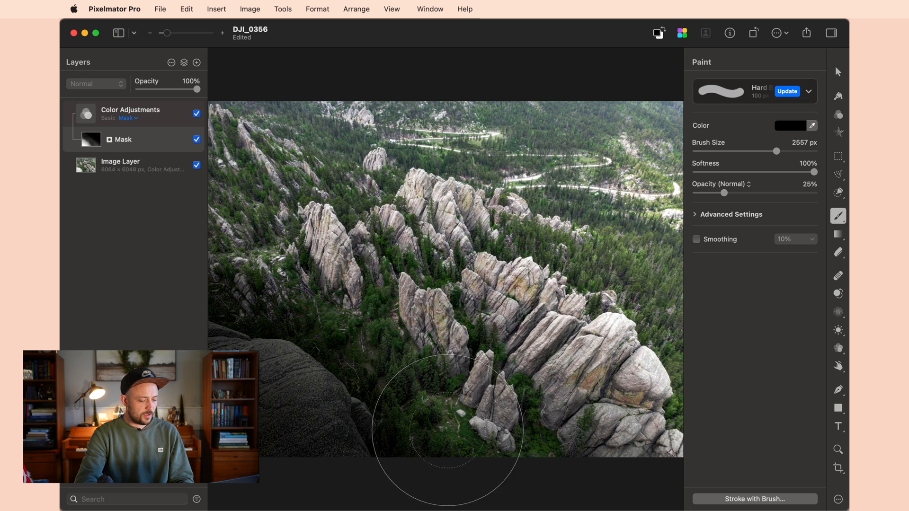
{"action": "mouse_move", "coordinate": [229, 252]}
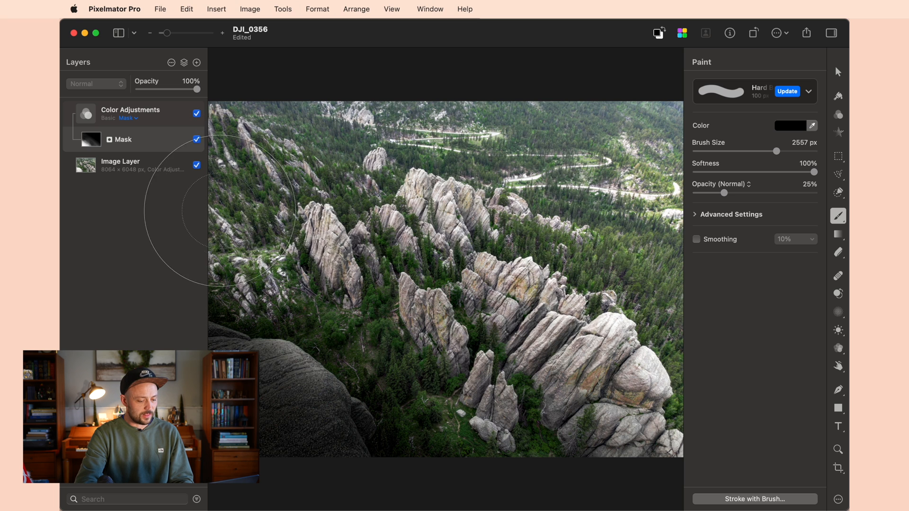
{"action": "mouse_move", "coordinate": [431, 399]}
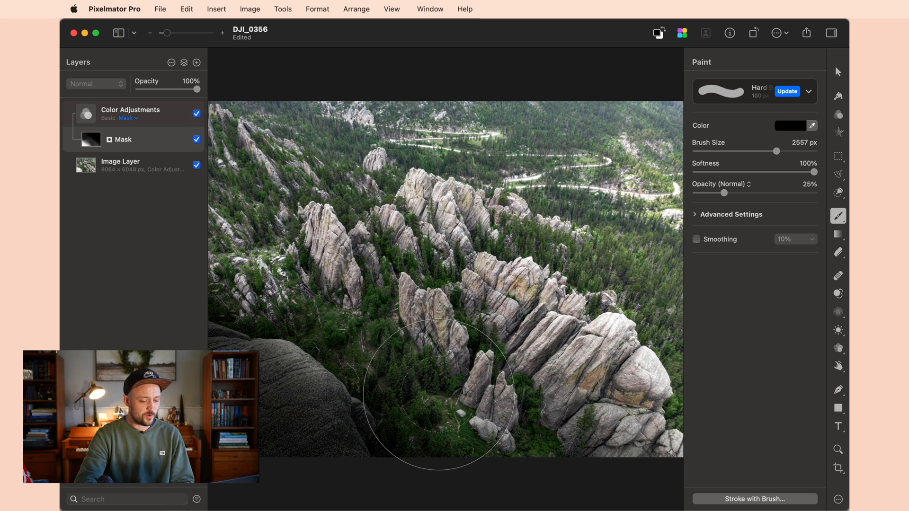
{"action": "mouse_move", "coordinate": [368, 275]}
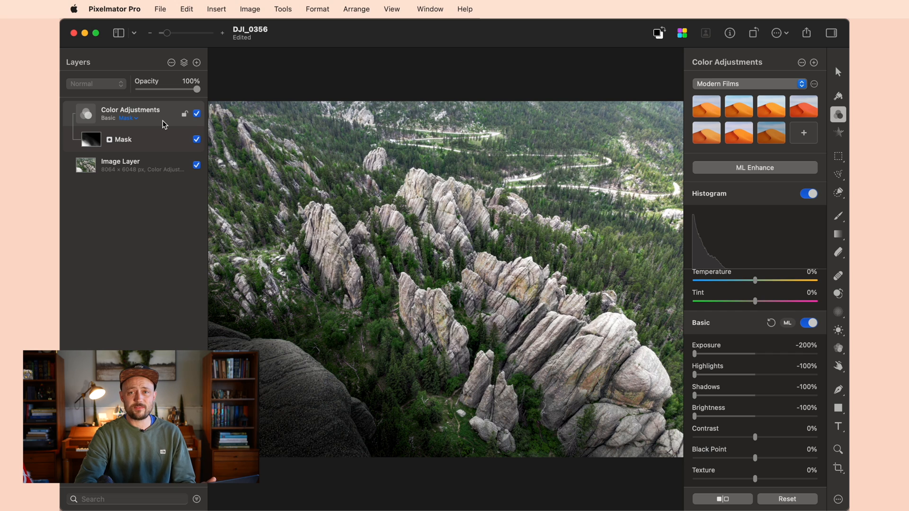
Lower the darkening Color Adjustments layer's opacity to 75%.
{"action": "left_click_drag", "start_coordinate": [201, 90], "coordinate": [194, 90]}
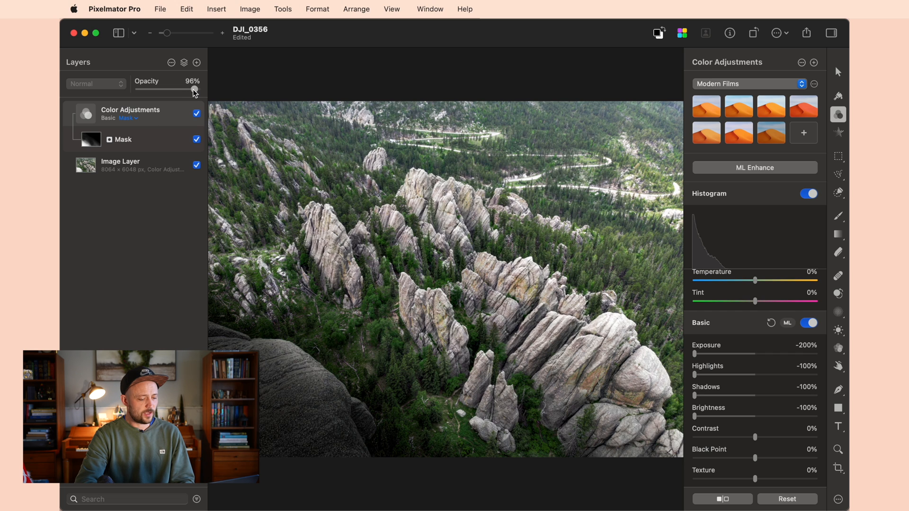
{"action": "left_click_drag", "start_coordinate": [194, 90], "coordinate": [180, 90]}
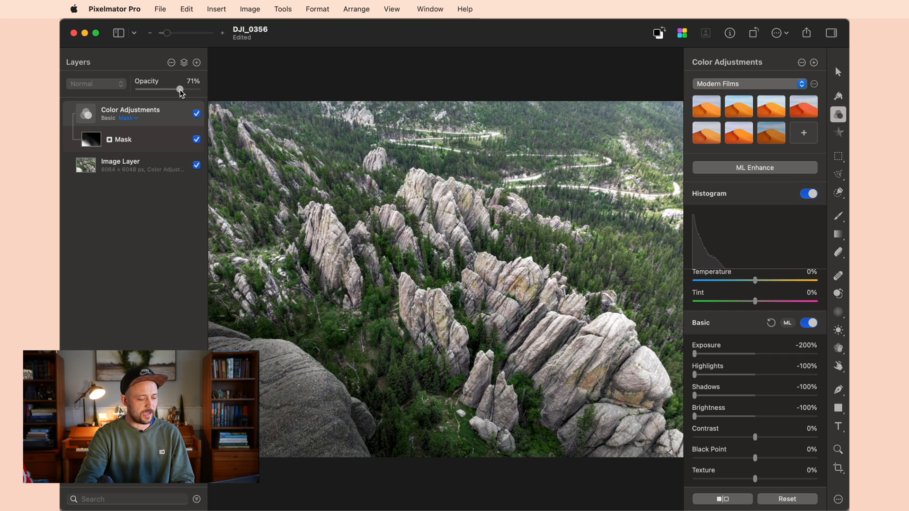
{"action": "left_click_drag", "start_coordinate": [180, 90], "coordinate": [182, 90]}
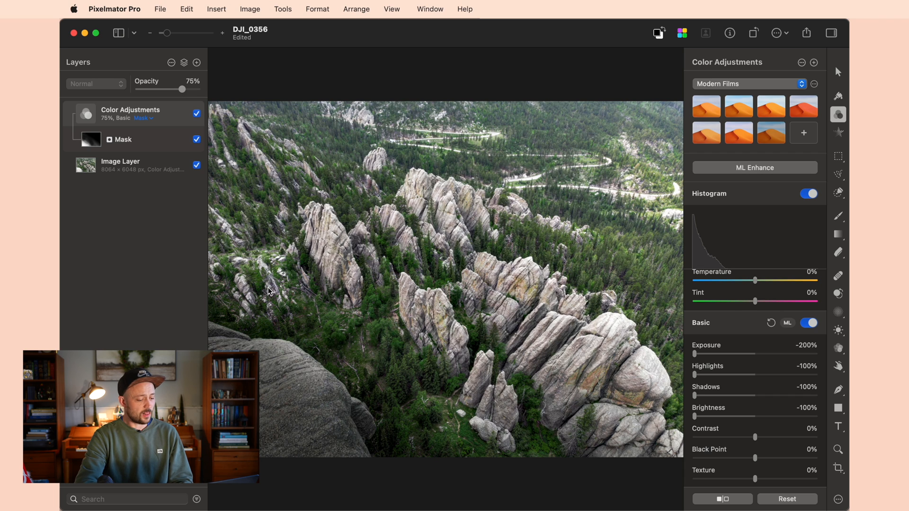
{"action": "mouse_move", "coordinate": [282, 392]}
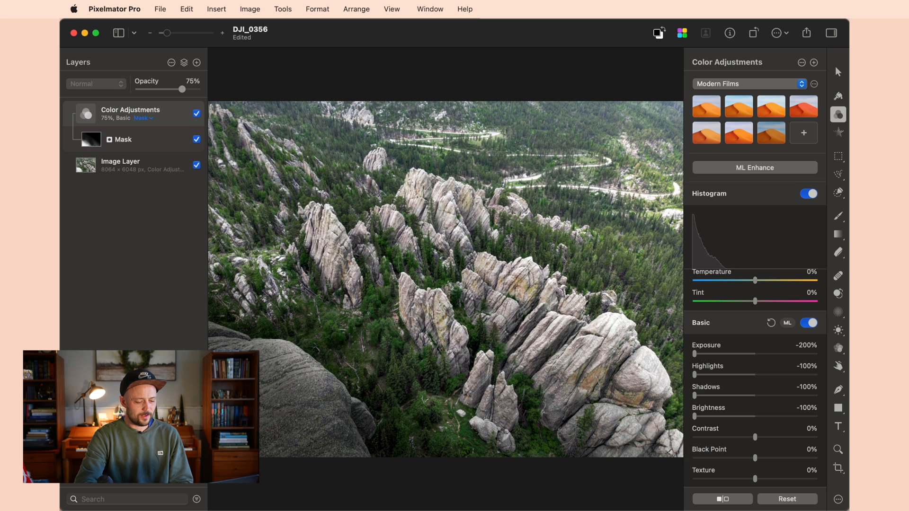
{"action": "mouse_move", "coordinate": [497, 332]}
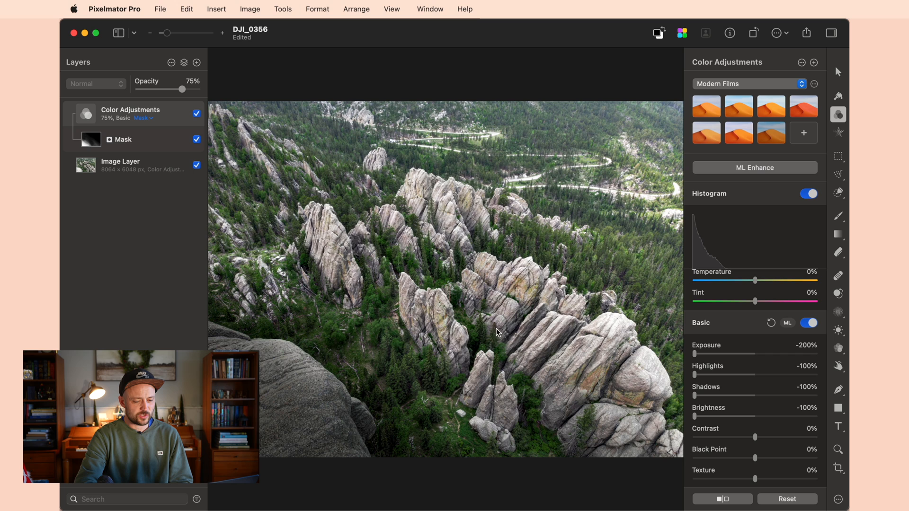
{"action": "mouse_move", "coordinate": [486, 158]}
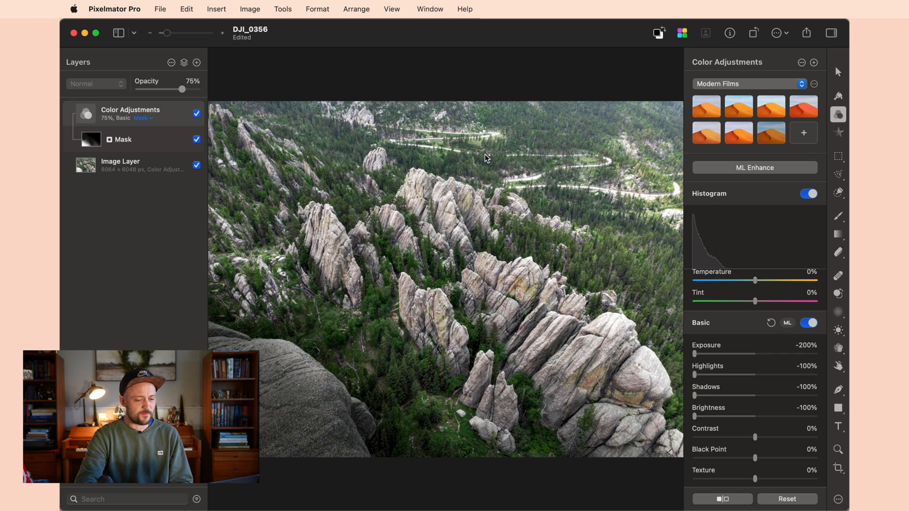
{"action": "mouse_move", "coordinate": [666, 227]}
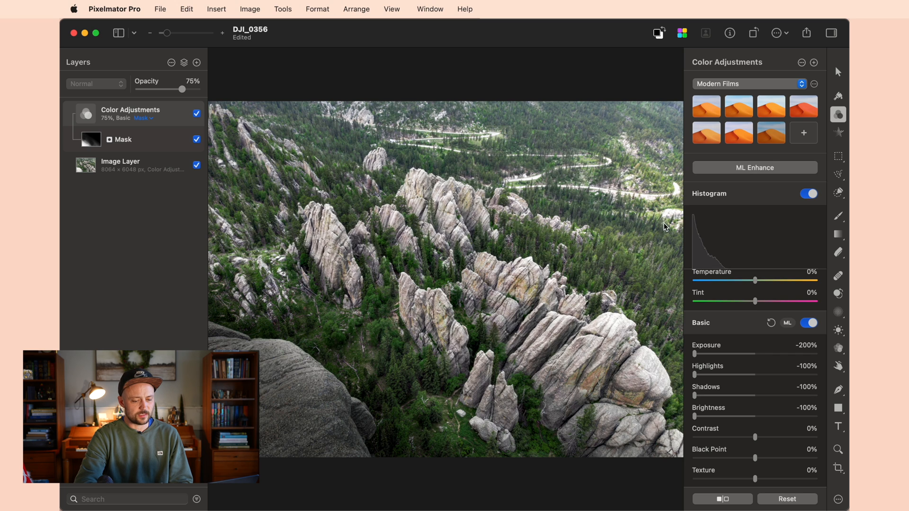
{"action": "mouse_move", "coordinate": [528, 190]}
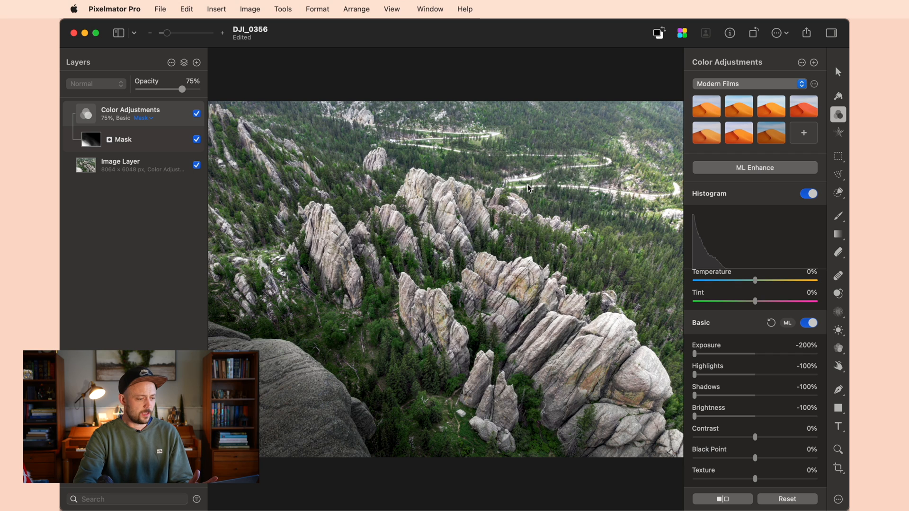
Add a new Color Adjustments layer and set its Clarity to -100%.
{"action": "left_click", "coordinate": [184, 63]}
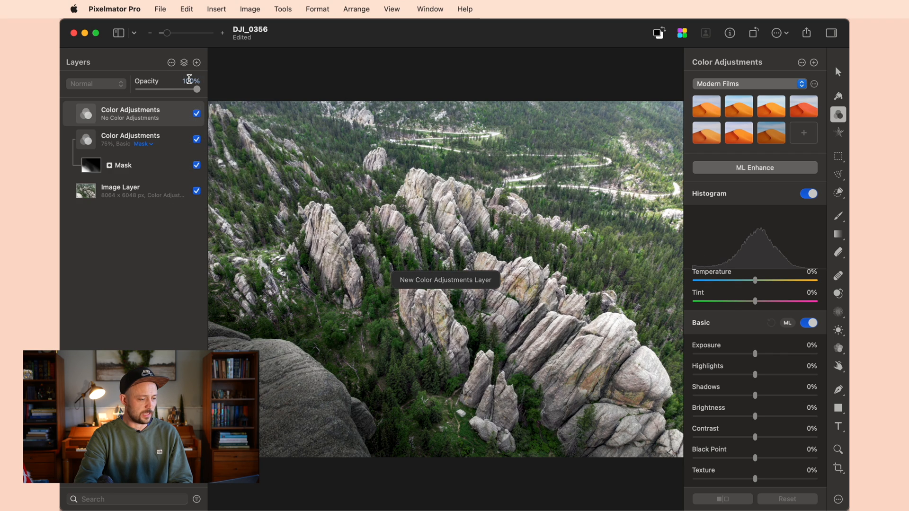
{"action": "mouse_move", "coordinate": [674, 409]}
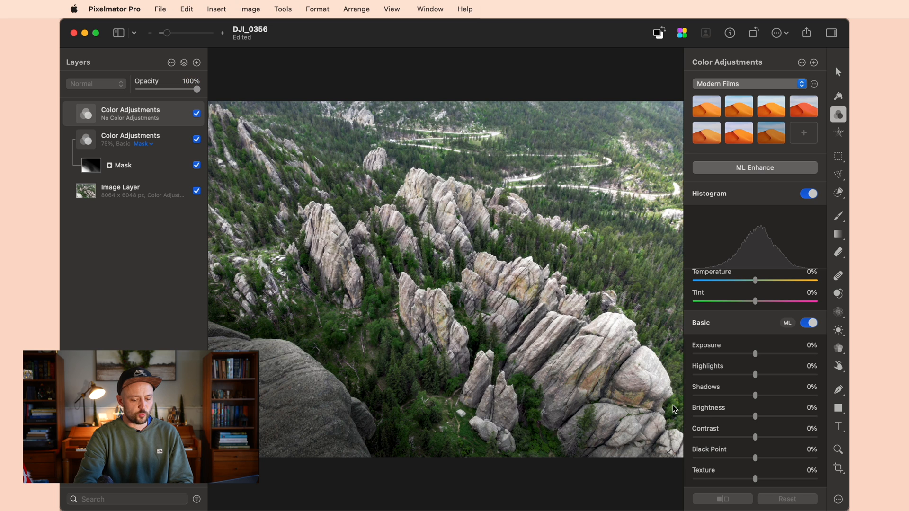
{"action": "scroll", "scroll_direction": "down", "scroll_amount": 3}
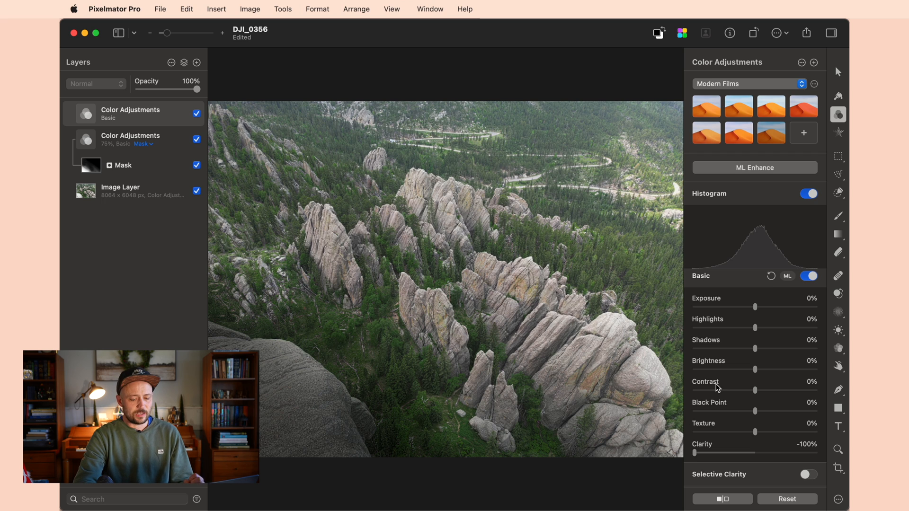
{"action": "scroll", "scroll_direction": "up", "scroll_amount": 3}
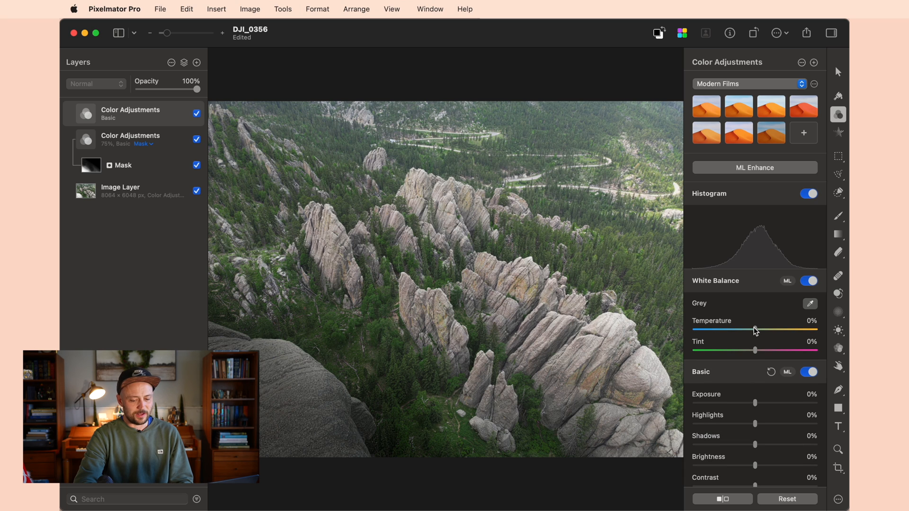
{"action": "mouse_move", "coordinate": [754, 331]}
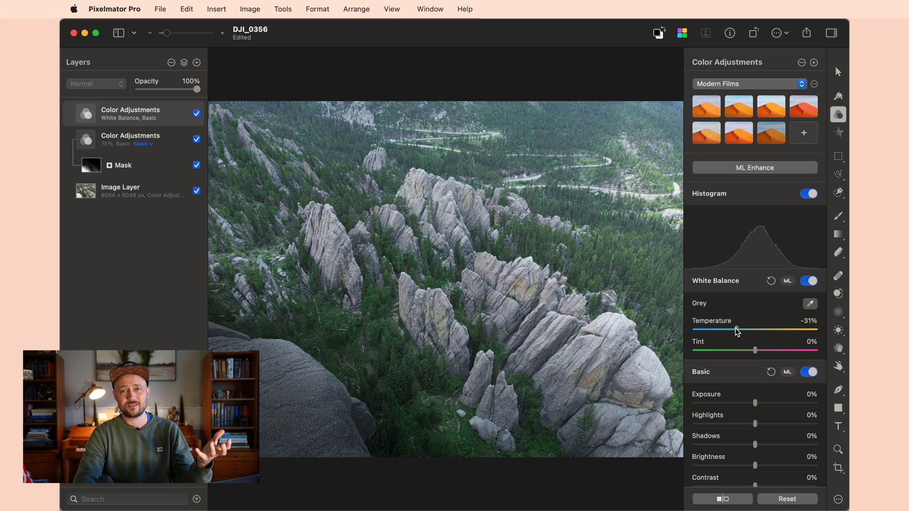
{"action": "mouse_move", "coordinate": [166, 117]}
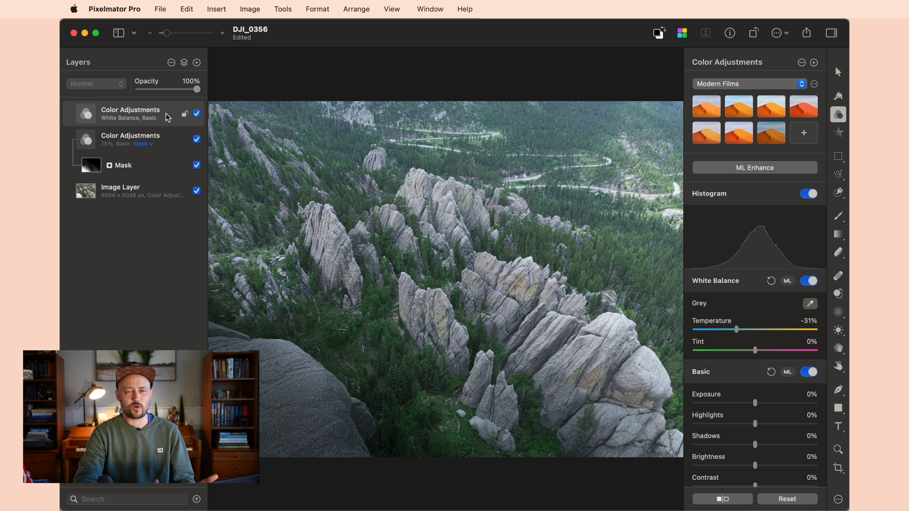
Add a mask to the cooling adjustment layer and fill it with a black-to-white gradient.
{"action": "right_click", "coordinate": [131, 113]}
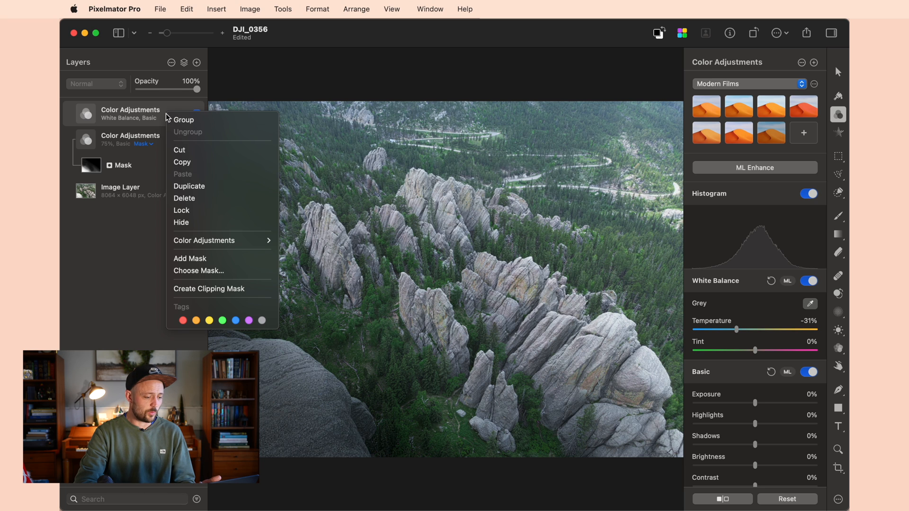
{"action": "mouse_move", "coordinate": [197, 257]}
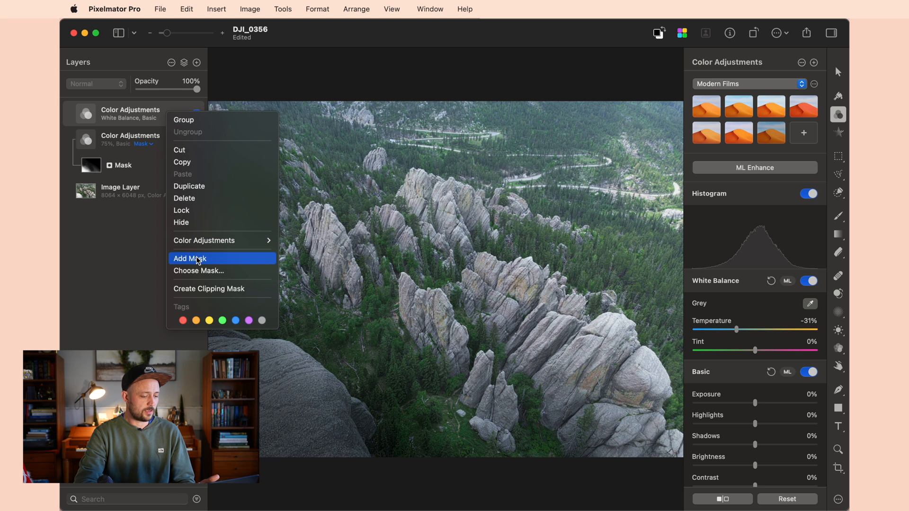
{"action": "left_click", "coordinate": [190, 259]}
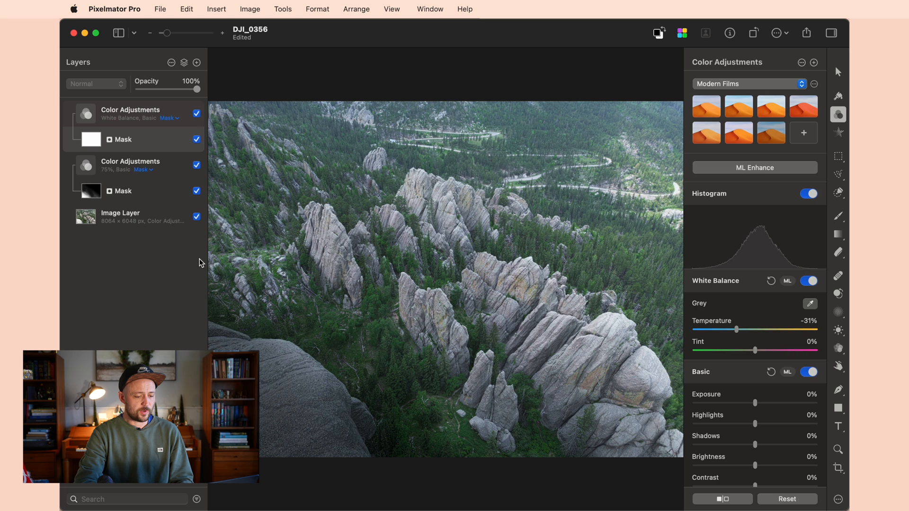
{"action": "left_click", "coordinate": [837, 233]}
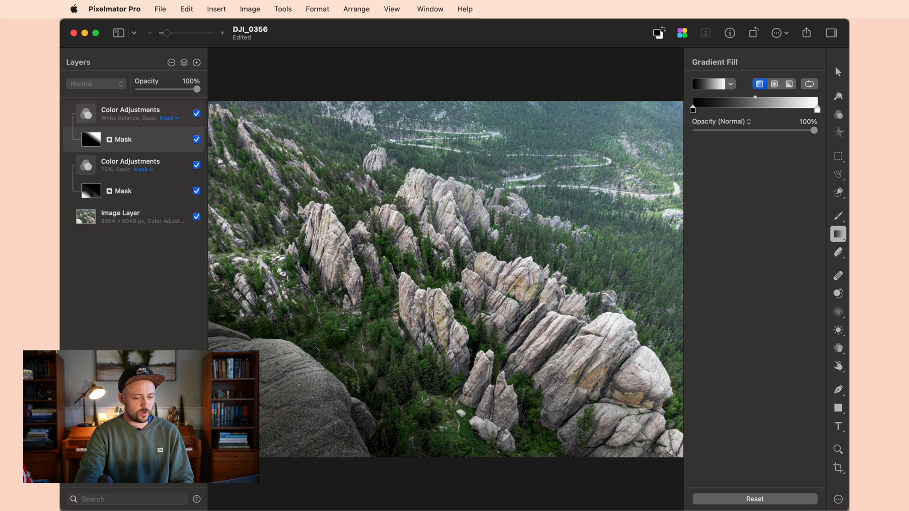
{"action": "mouse_move", "coordinate": [663, 272]}
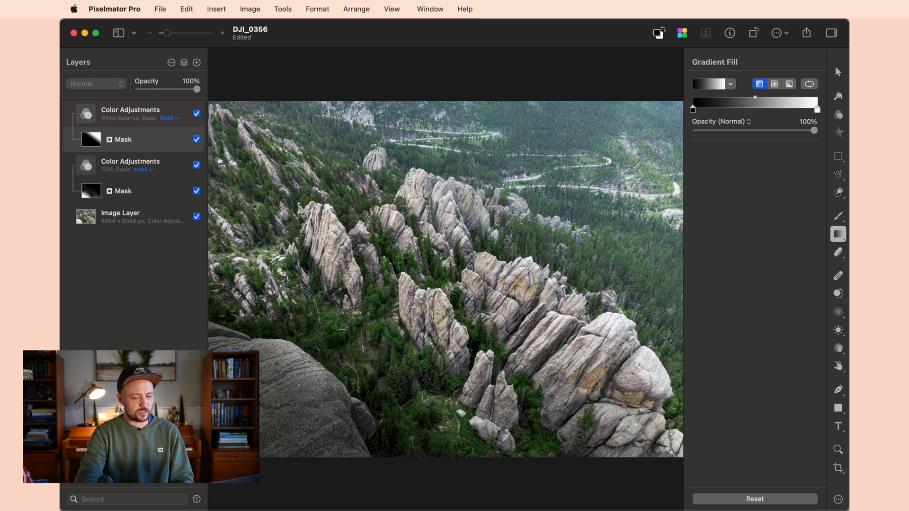
{"action": "mouse_move", "coordinate": [156, 97]}
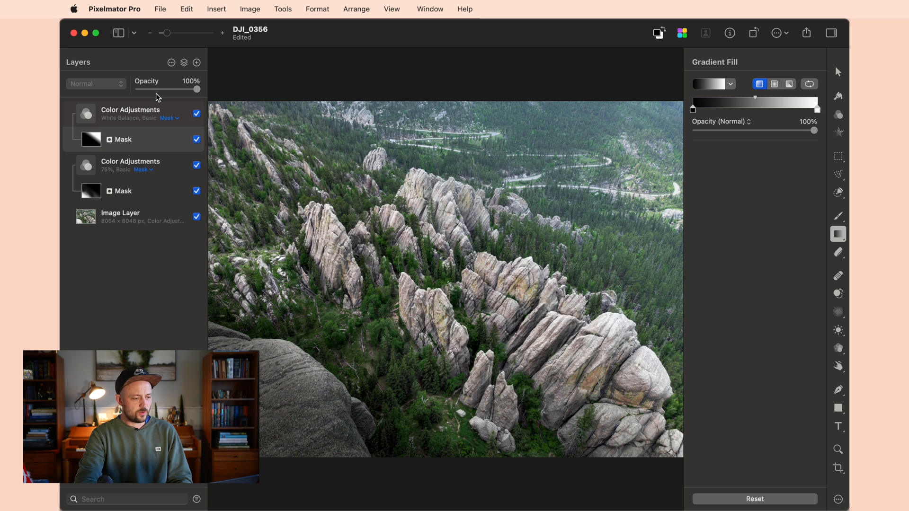
Hide and re-show the cooling adjustment layer to compare its effect.
{"action": "left_click", "coordinate": [197, 114]}
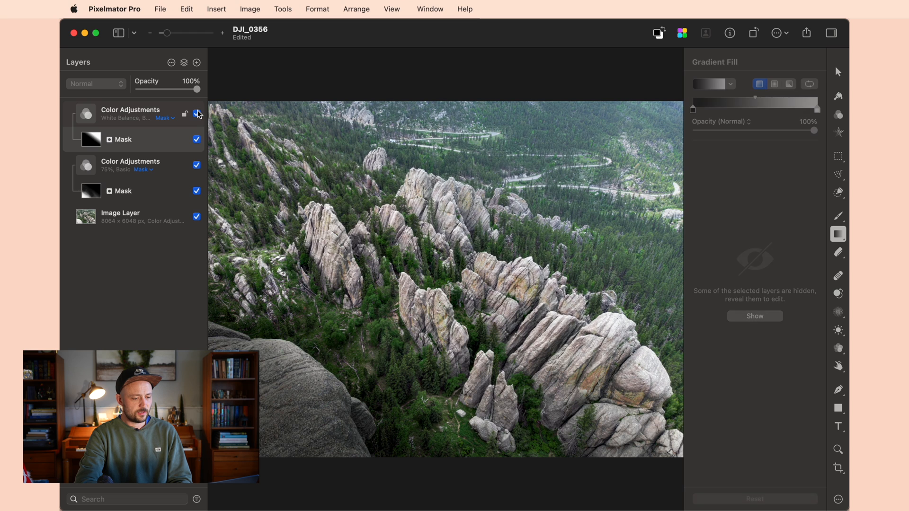
{"action": "left_click", "coordinate": [196, 113]}
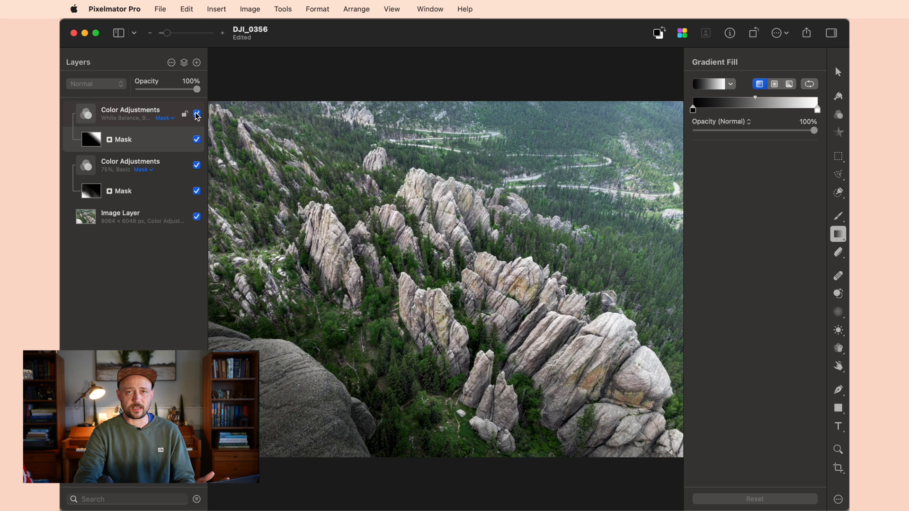
Insert a new Effects layer on top and add a Gaussian blur of about 25 px.
{"action": "left_click", "coordinate": [183, 62]}
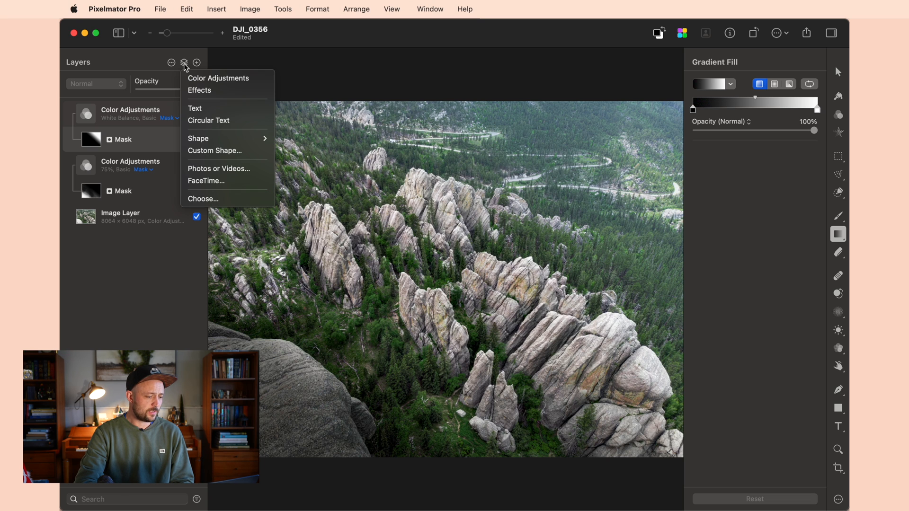
{"action": "mouse_move", "coordinate": [200, 91]}
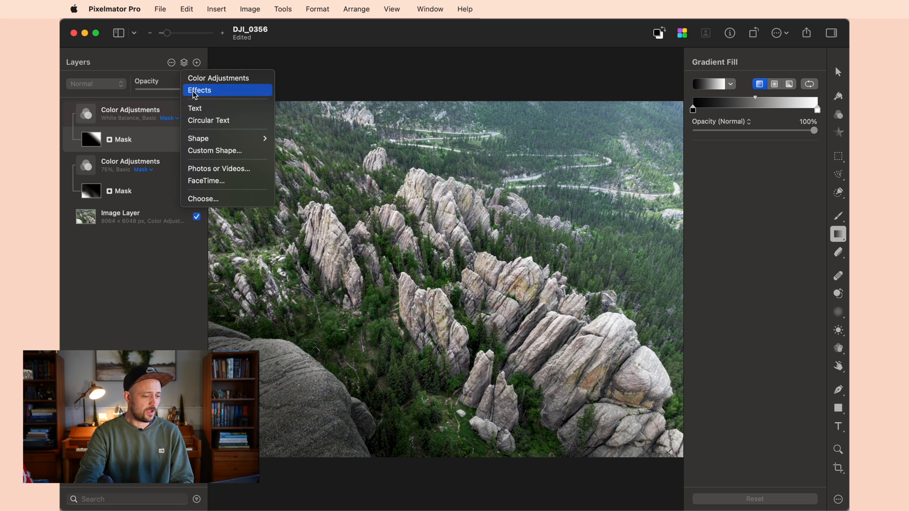
{"action": "left_click", "coordinate": [200, 91]}
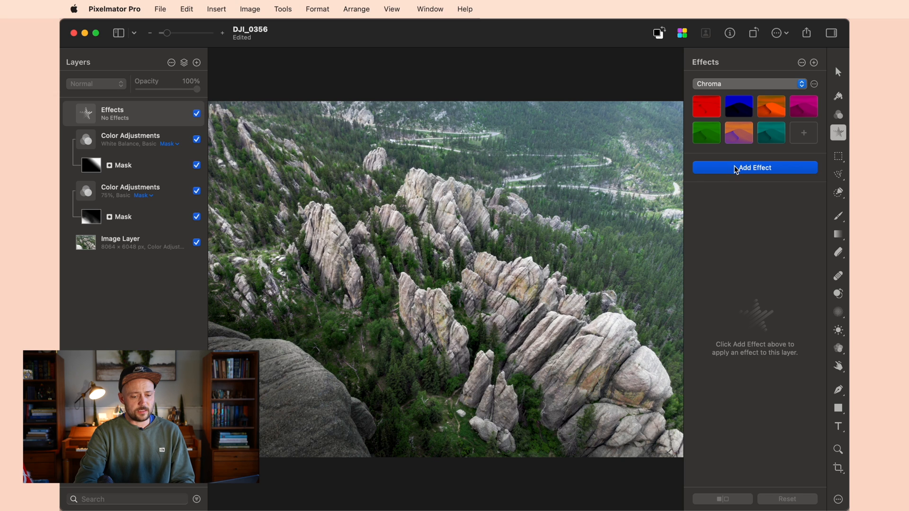
{"action": "left_click", "coordinate": [754, 168]}
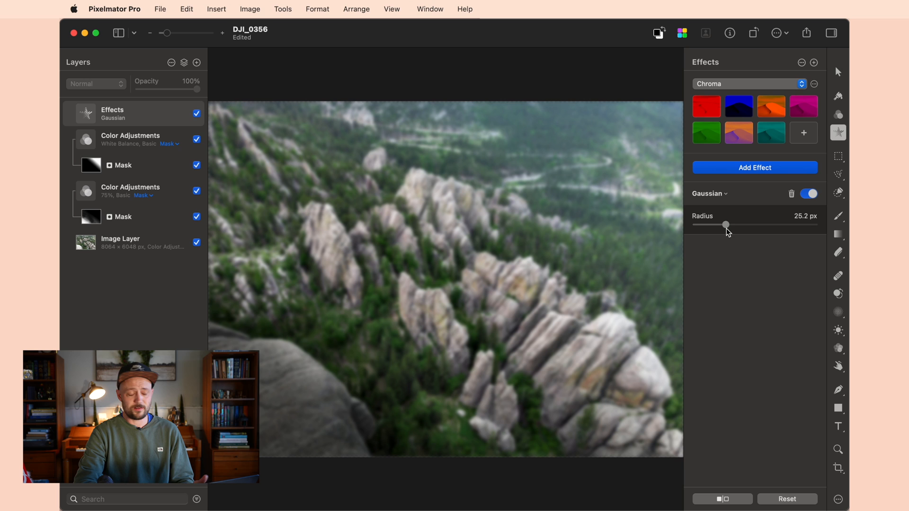
Add a mask to the blur Effects layer, fill it with black, then ready the paint brush.
{"action": "right_click", "coordinate": [112, 110]}
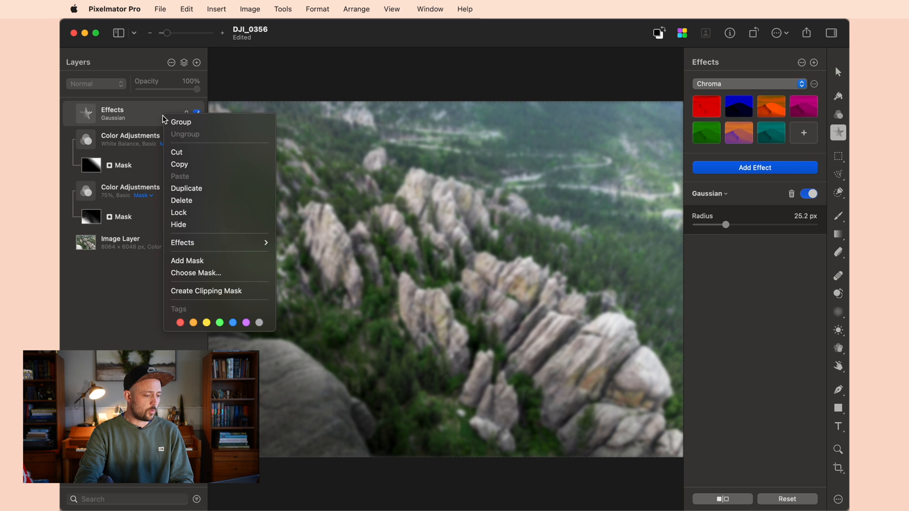
{"action": "mouse_move", "coordinate": [187, 261]}
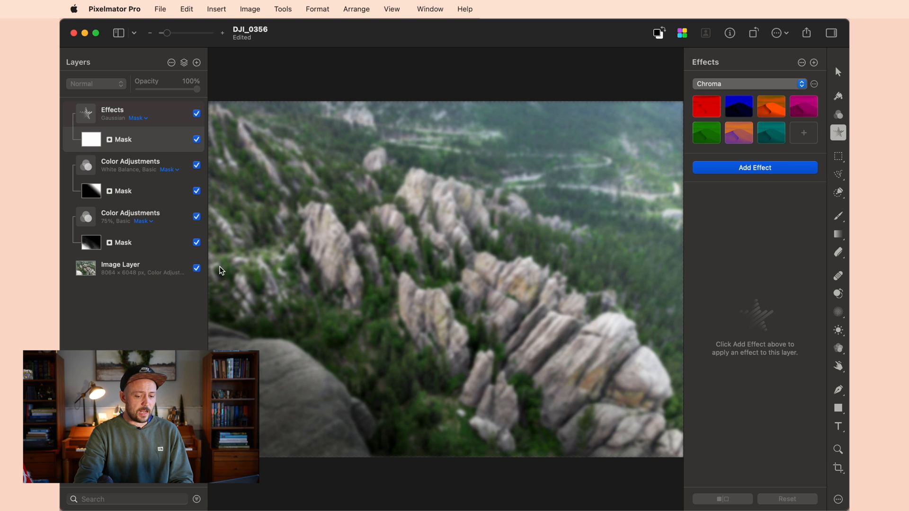
{"action": "mouse_move", "coordinate": [838, 241]}
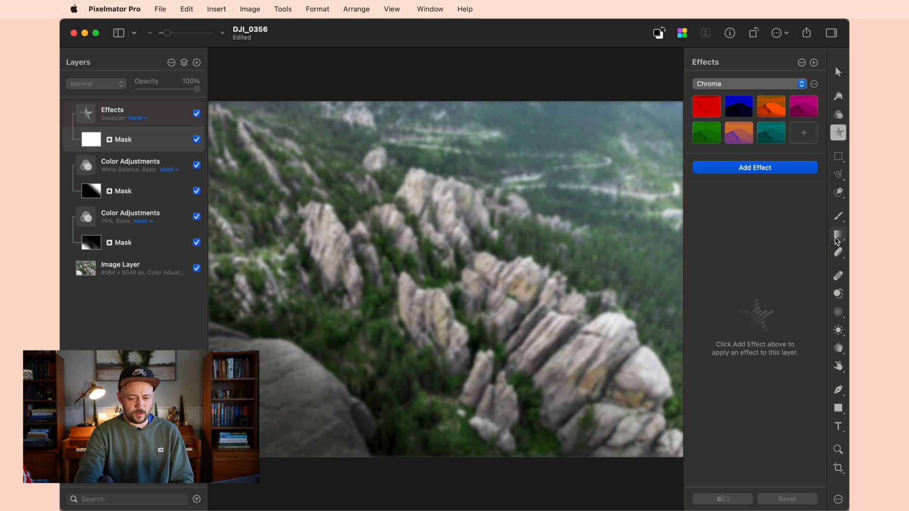
{"action": "left_click", "coordinate": [837, 233]}
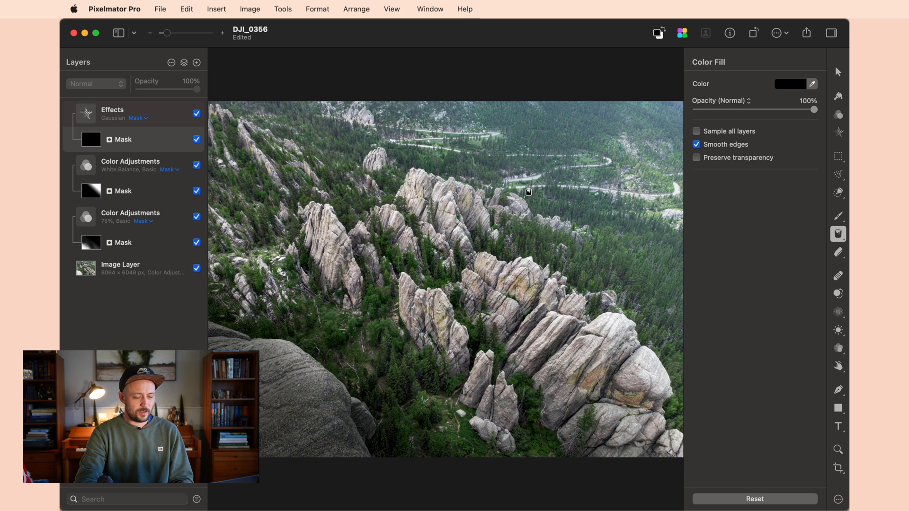
{"action": "left_click", "coordinate": [838, 216]}
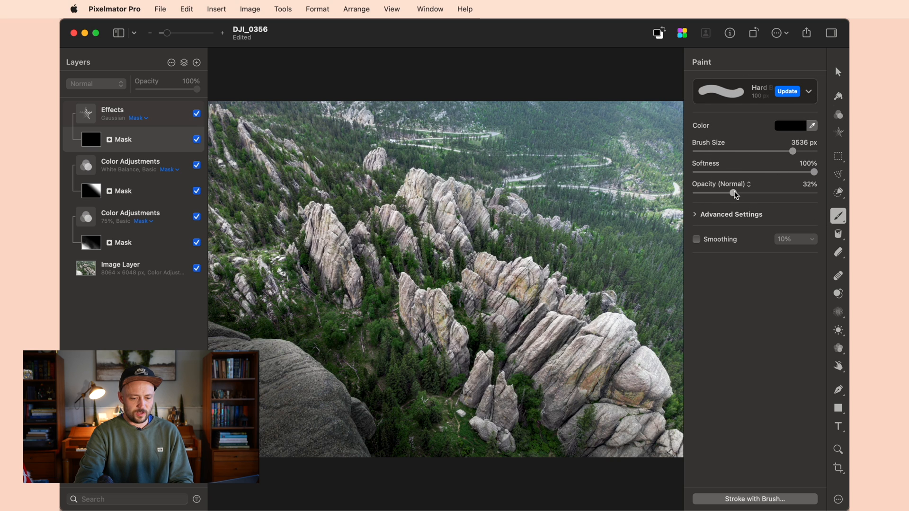
Change the brush colour to white for painting blur back into the mask.
{"action": "left_click", "coordinate": [790, 126]}
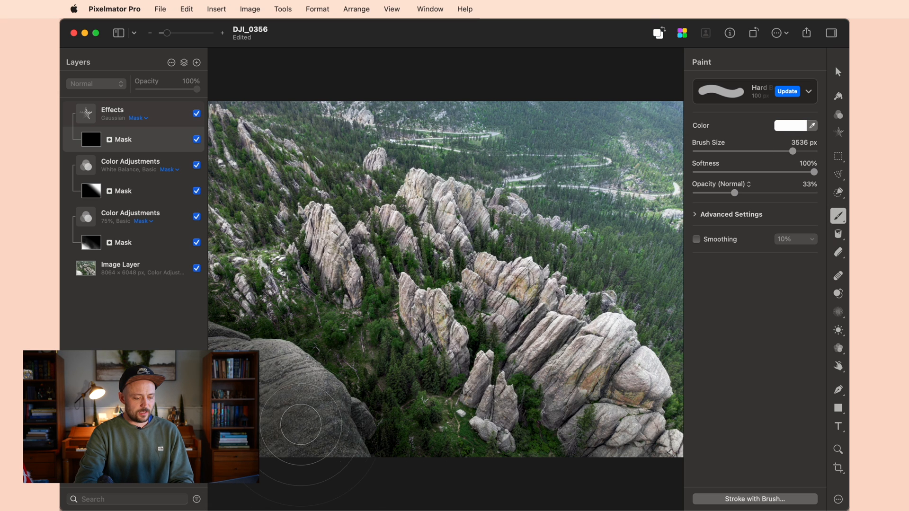
{"action": "mouse_move", "coordinate": [701, 268]}
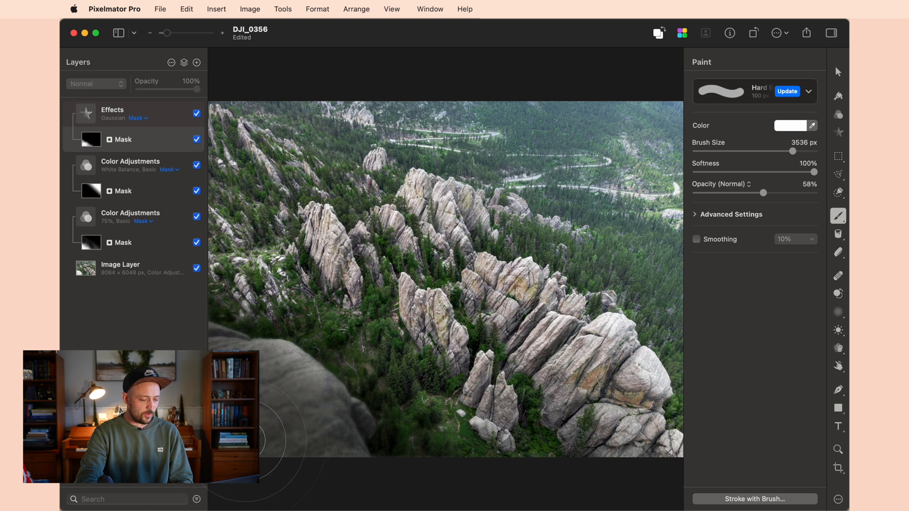
{"action": "mouse_move", "coordinate": [457, 474]}
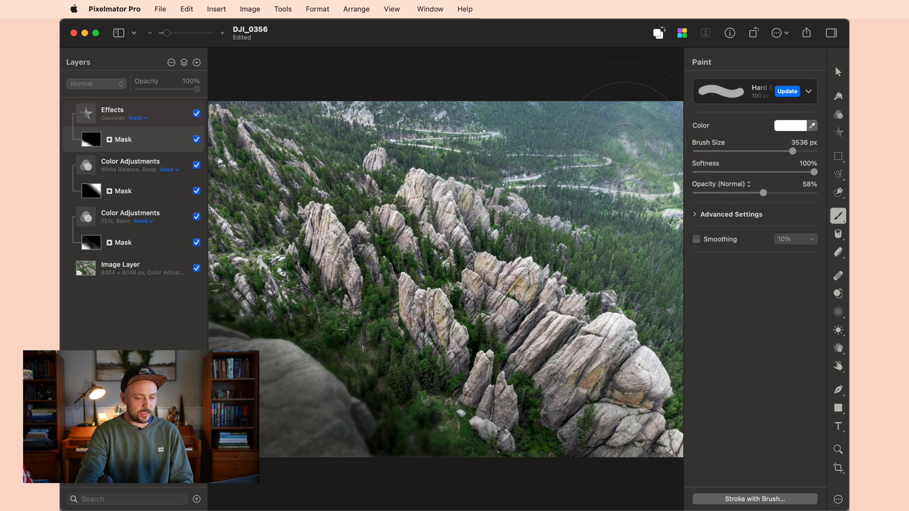
{"action": "mouse_move", "coordinate": [515, 131]}
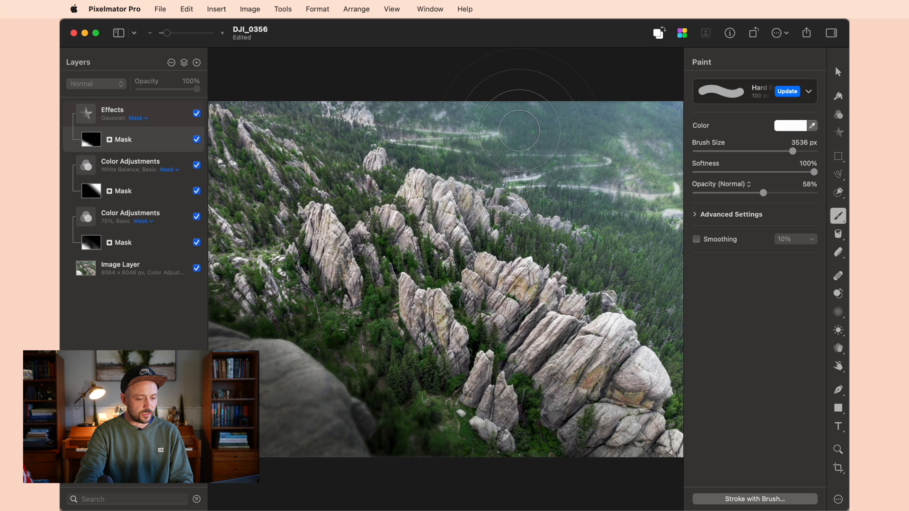
{"action": "mouse_move", "coordinate": [643, 126]}
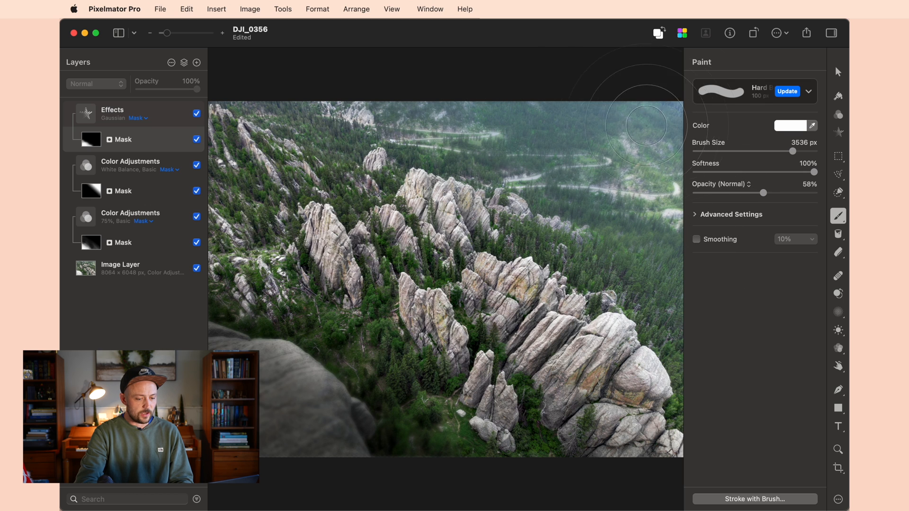
{"action": "mouse_move", "coordinate": [461, 123]}
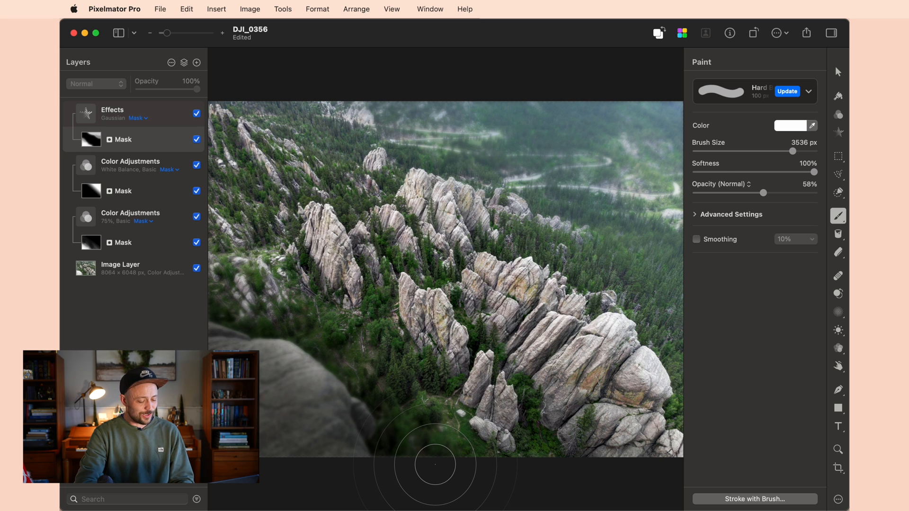
{"action": "mouse_move", "coordinate": [150, 127]}
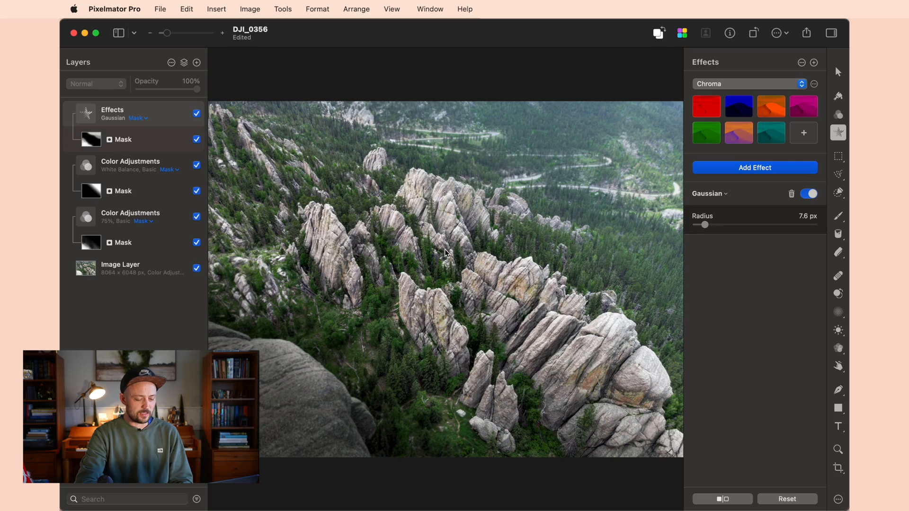
{"action": "left_click", "coordinate": [307, 74]}
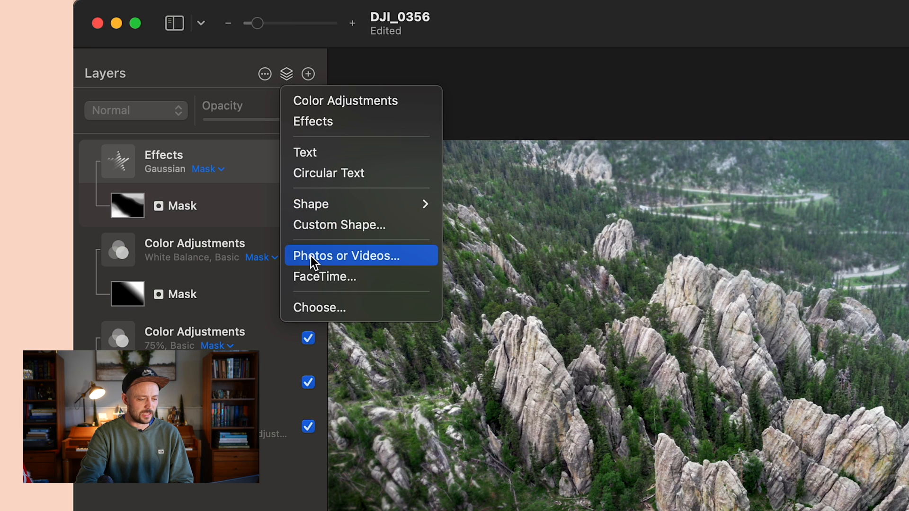
{"action": "mouse_move", "coordinate": [316, 224]}
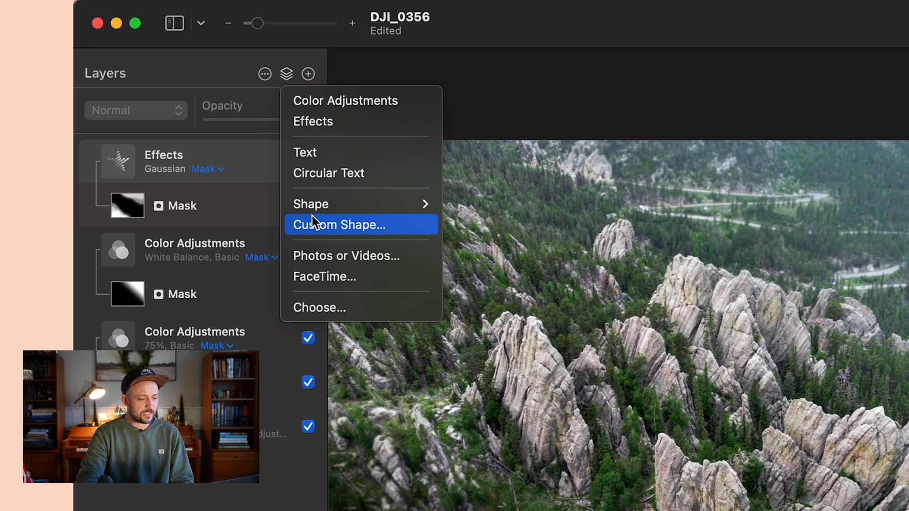
{"action": "mouse_move", "coordinate": [288, 76]}
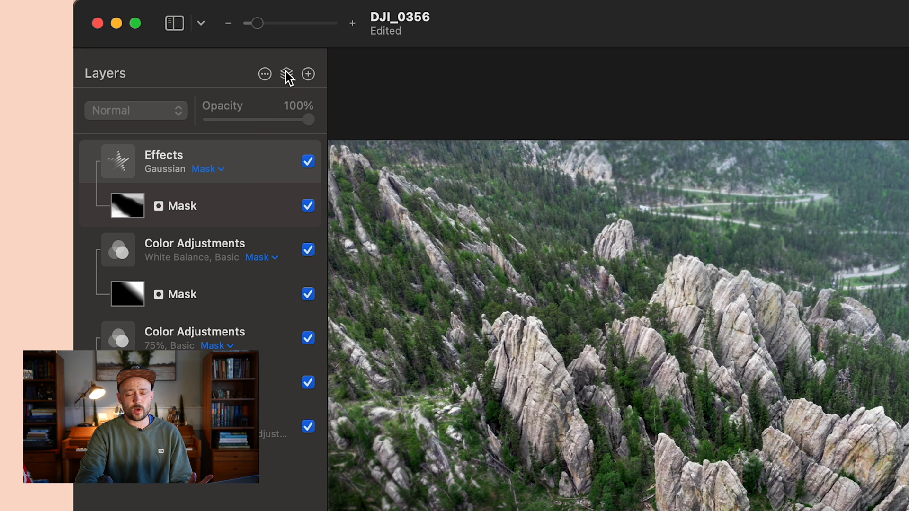
{"action": "mouse_move", "coordinate": [286, 74]}
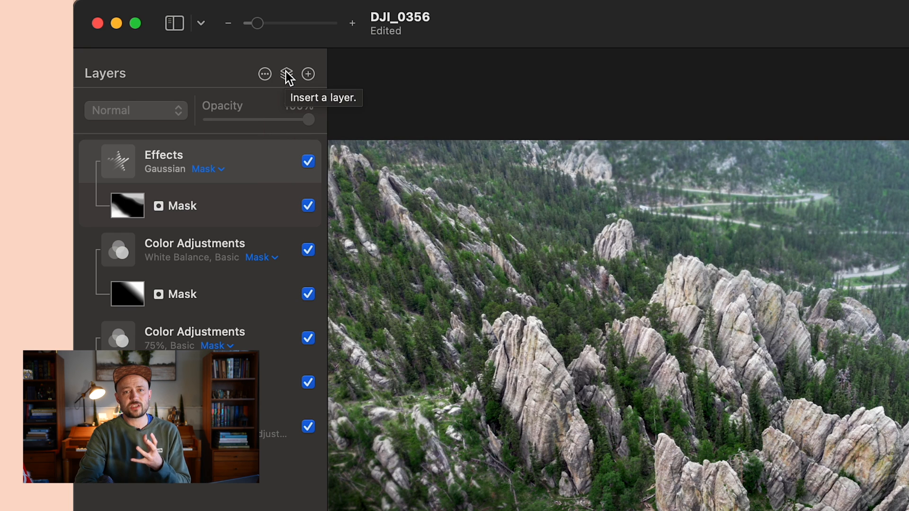